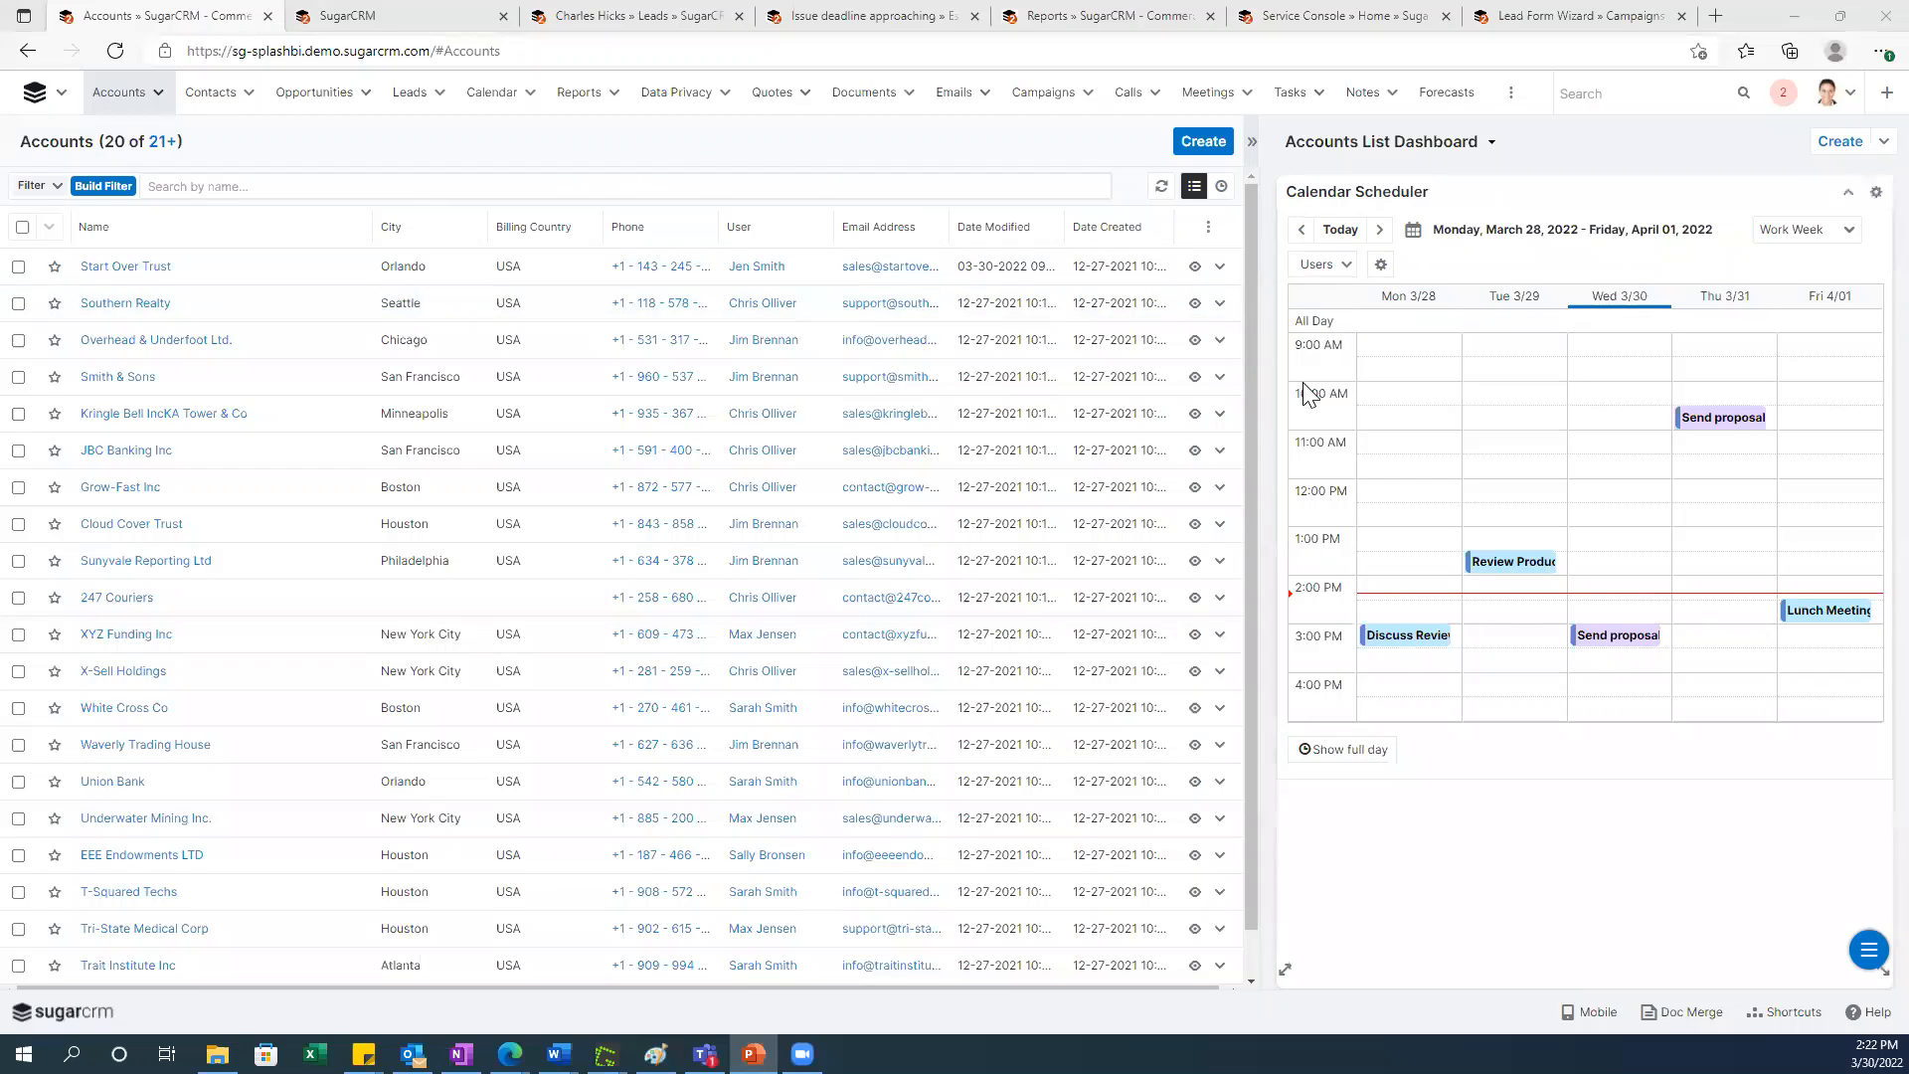
{"action": "mouse_move", "coordinate": [1388, 402]}
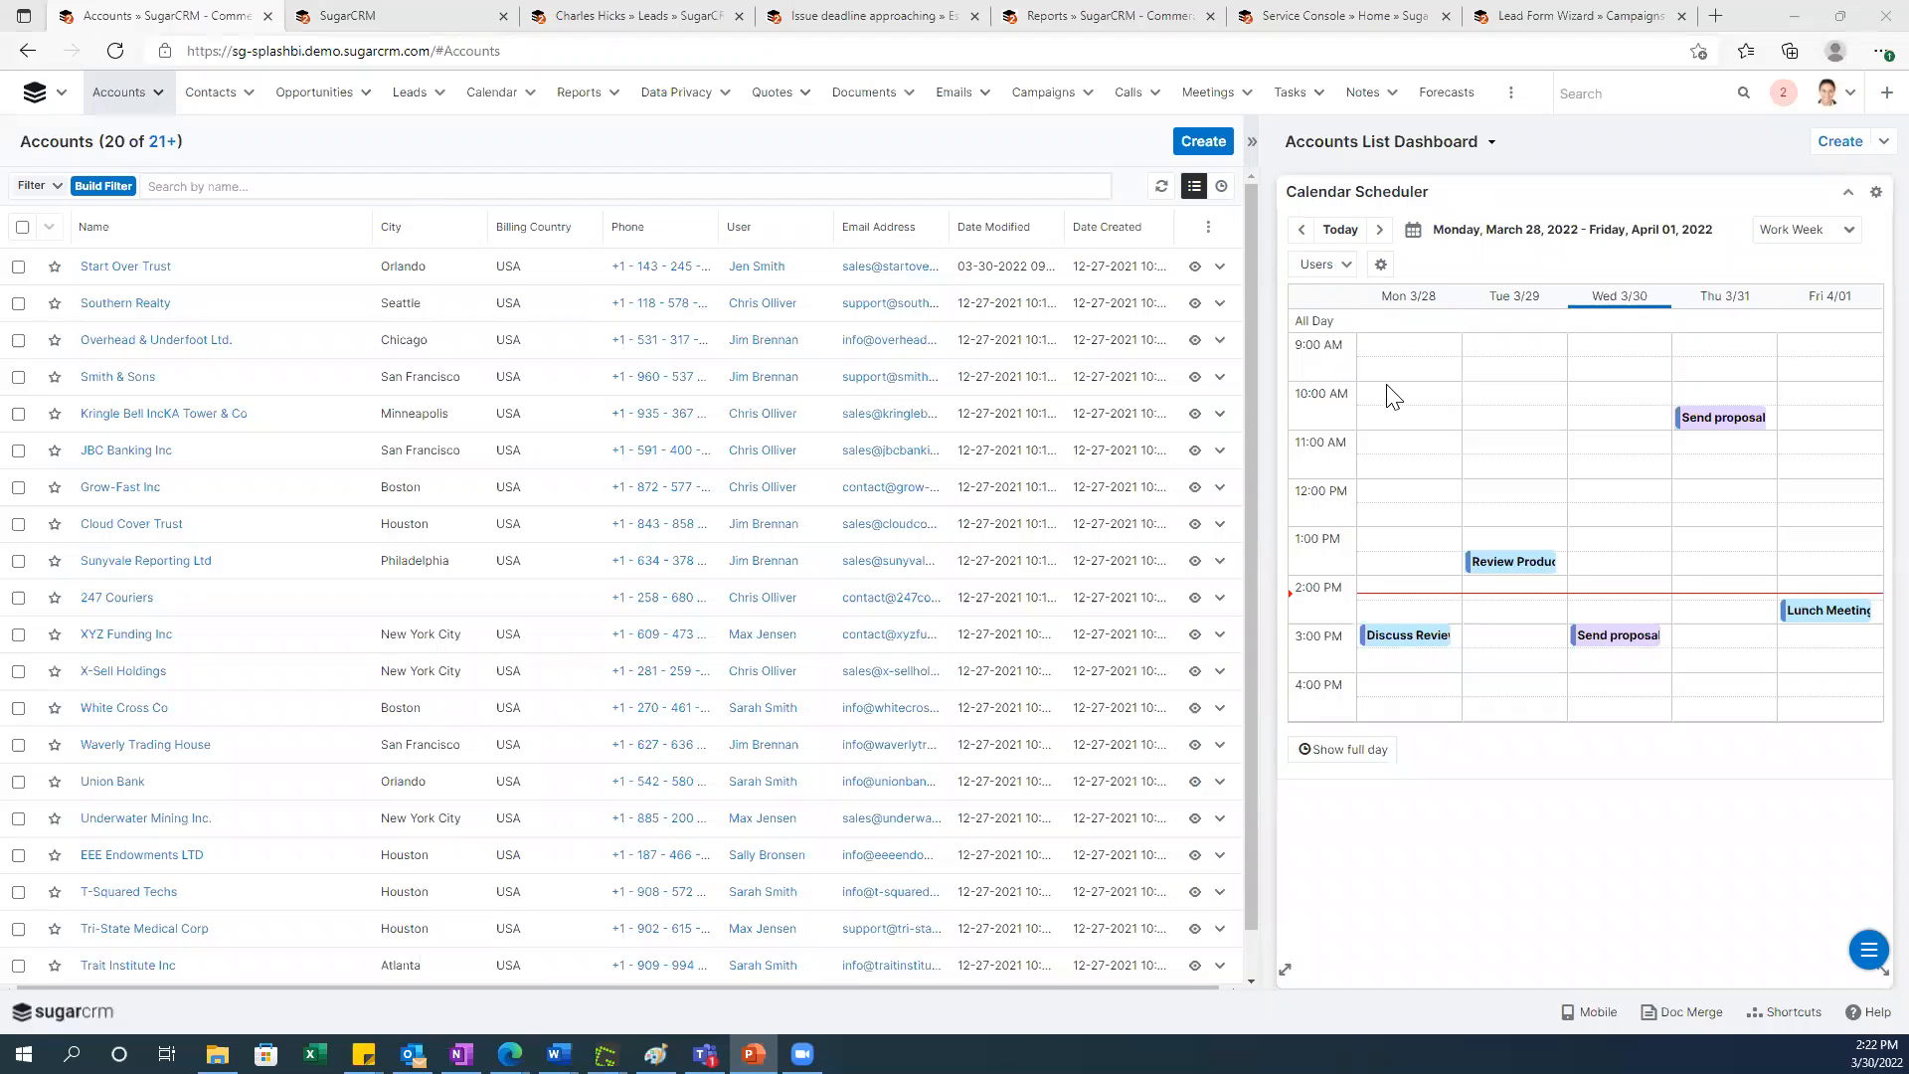
{"action": "mouse_move", "coordinate": [1358, 425]}
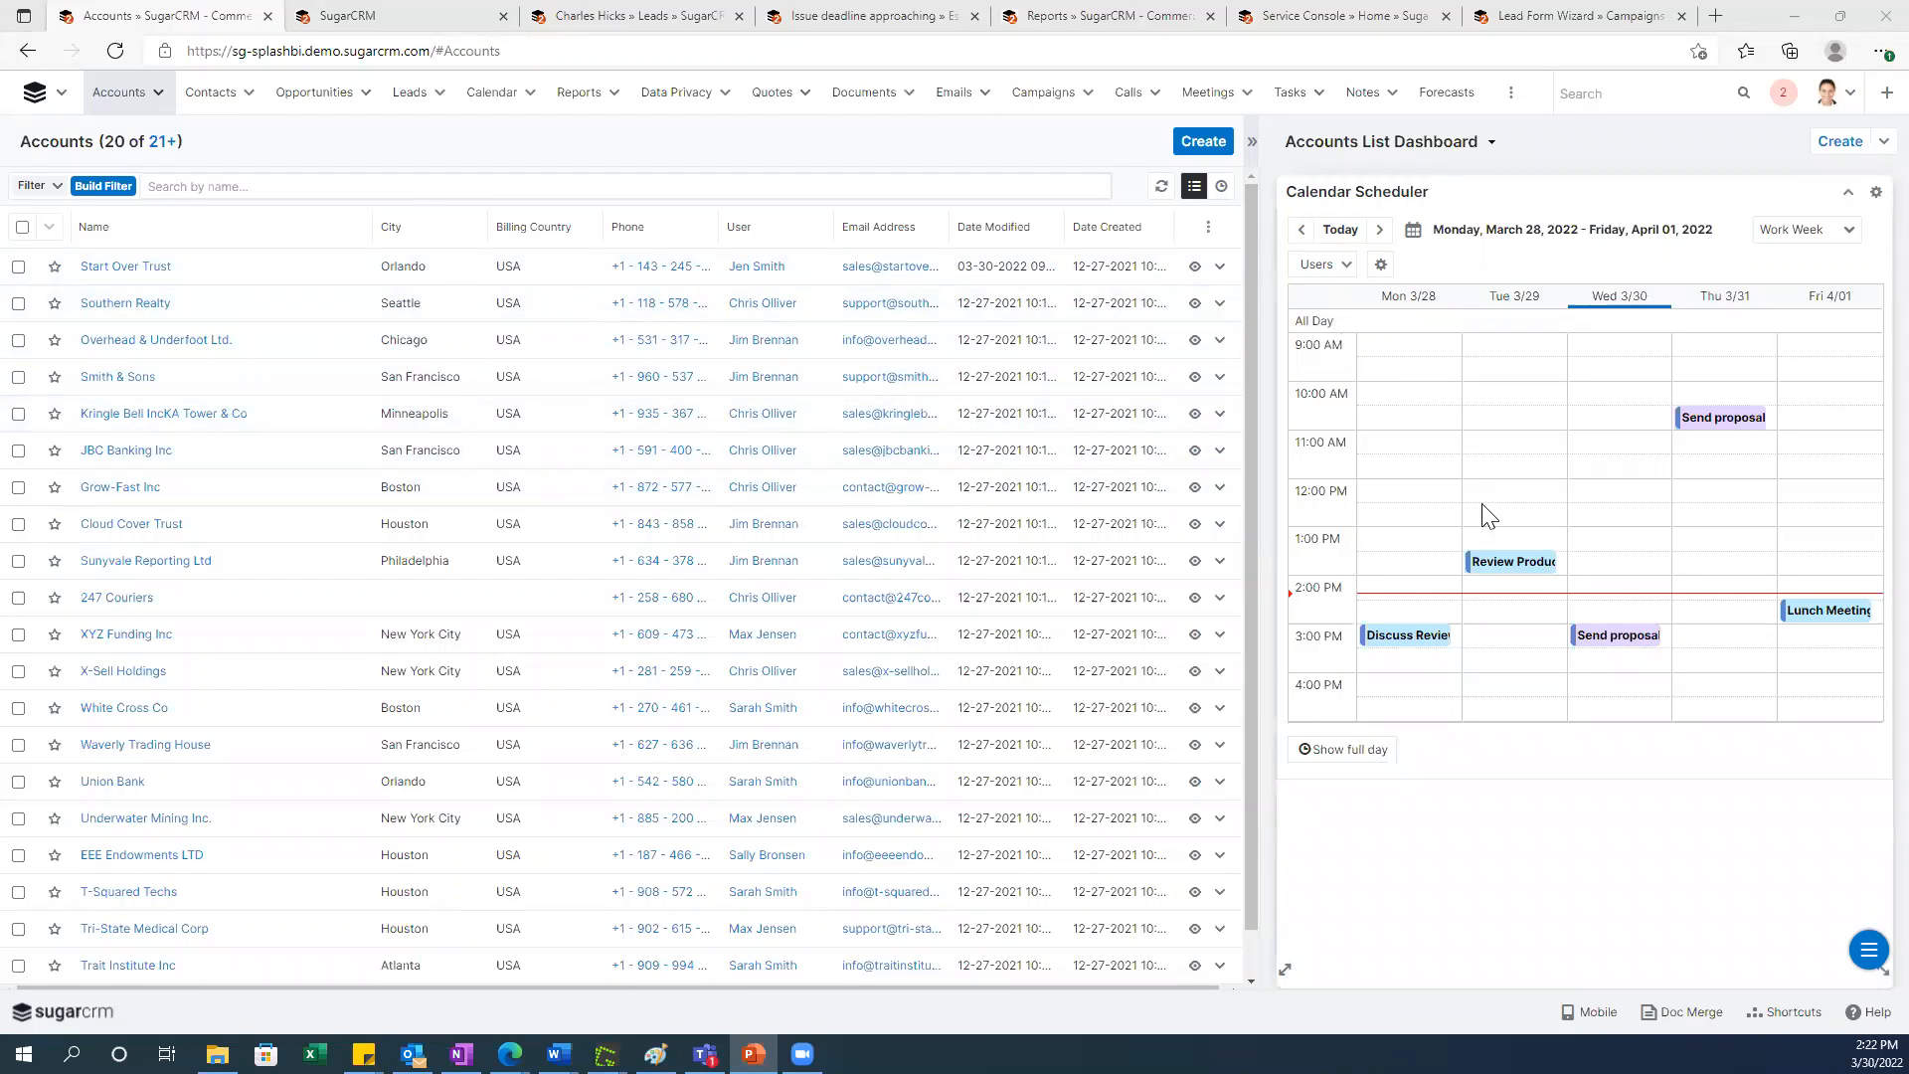
{"action": "mouse_move", "coordinate": [1747, 761]}
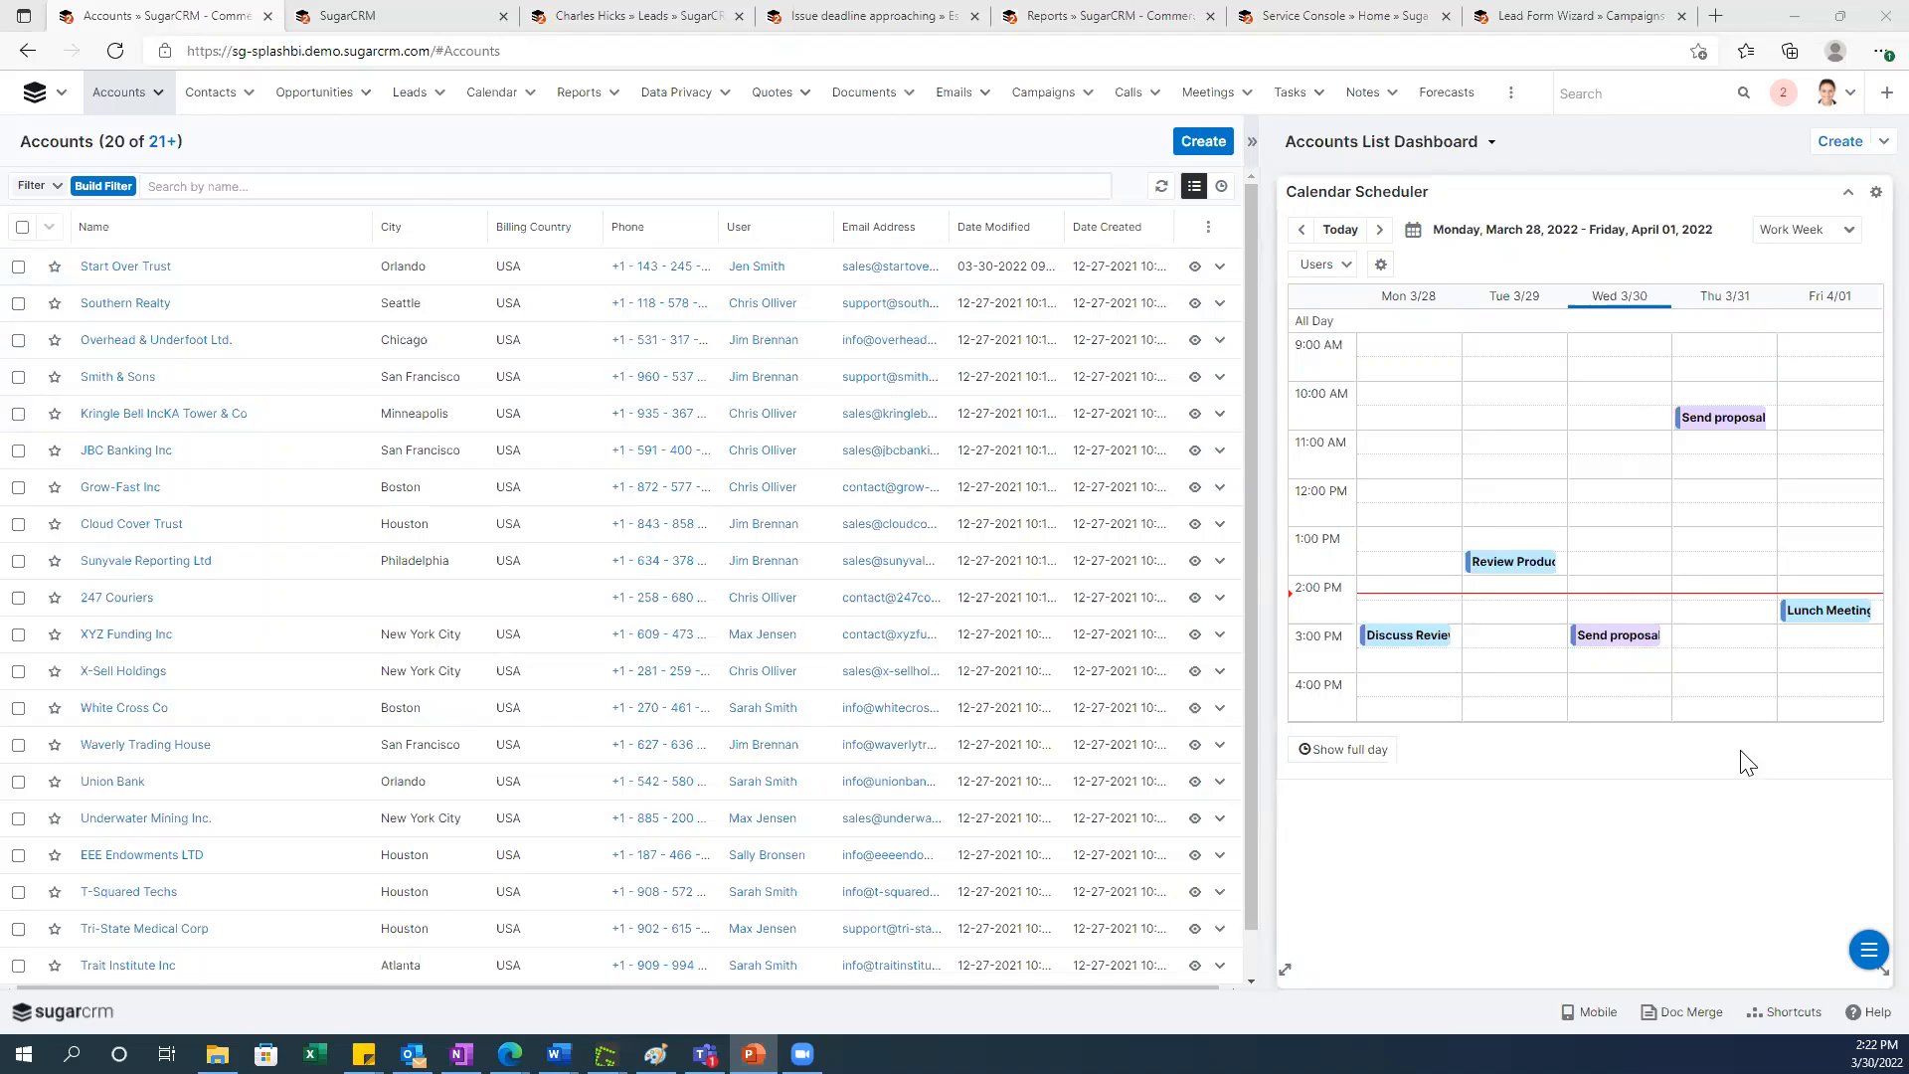
{"action": "mouse_move", "coordinate": [1829, 476]}
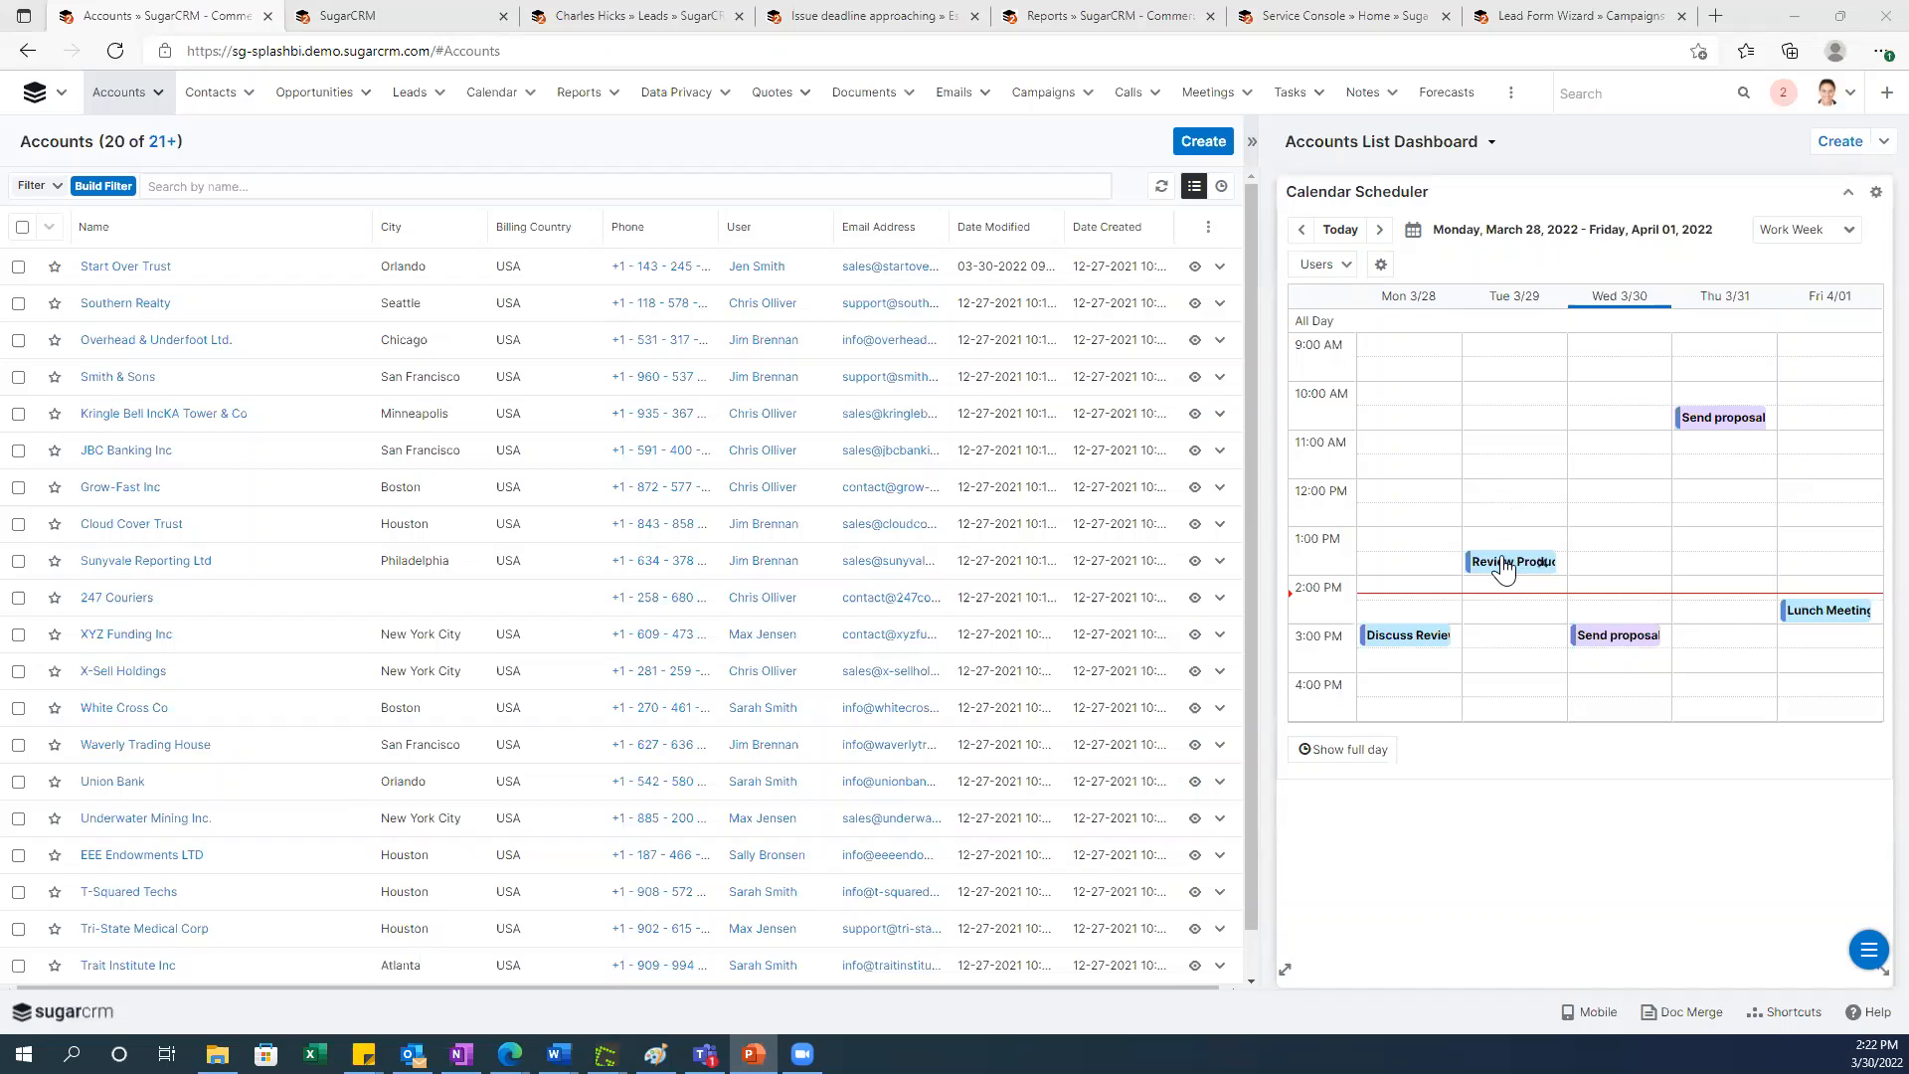
{"action": "mouse_move", "coordinate": [1490, 666]}
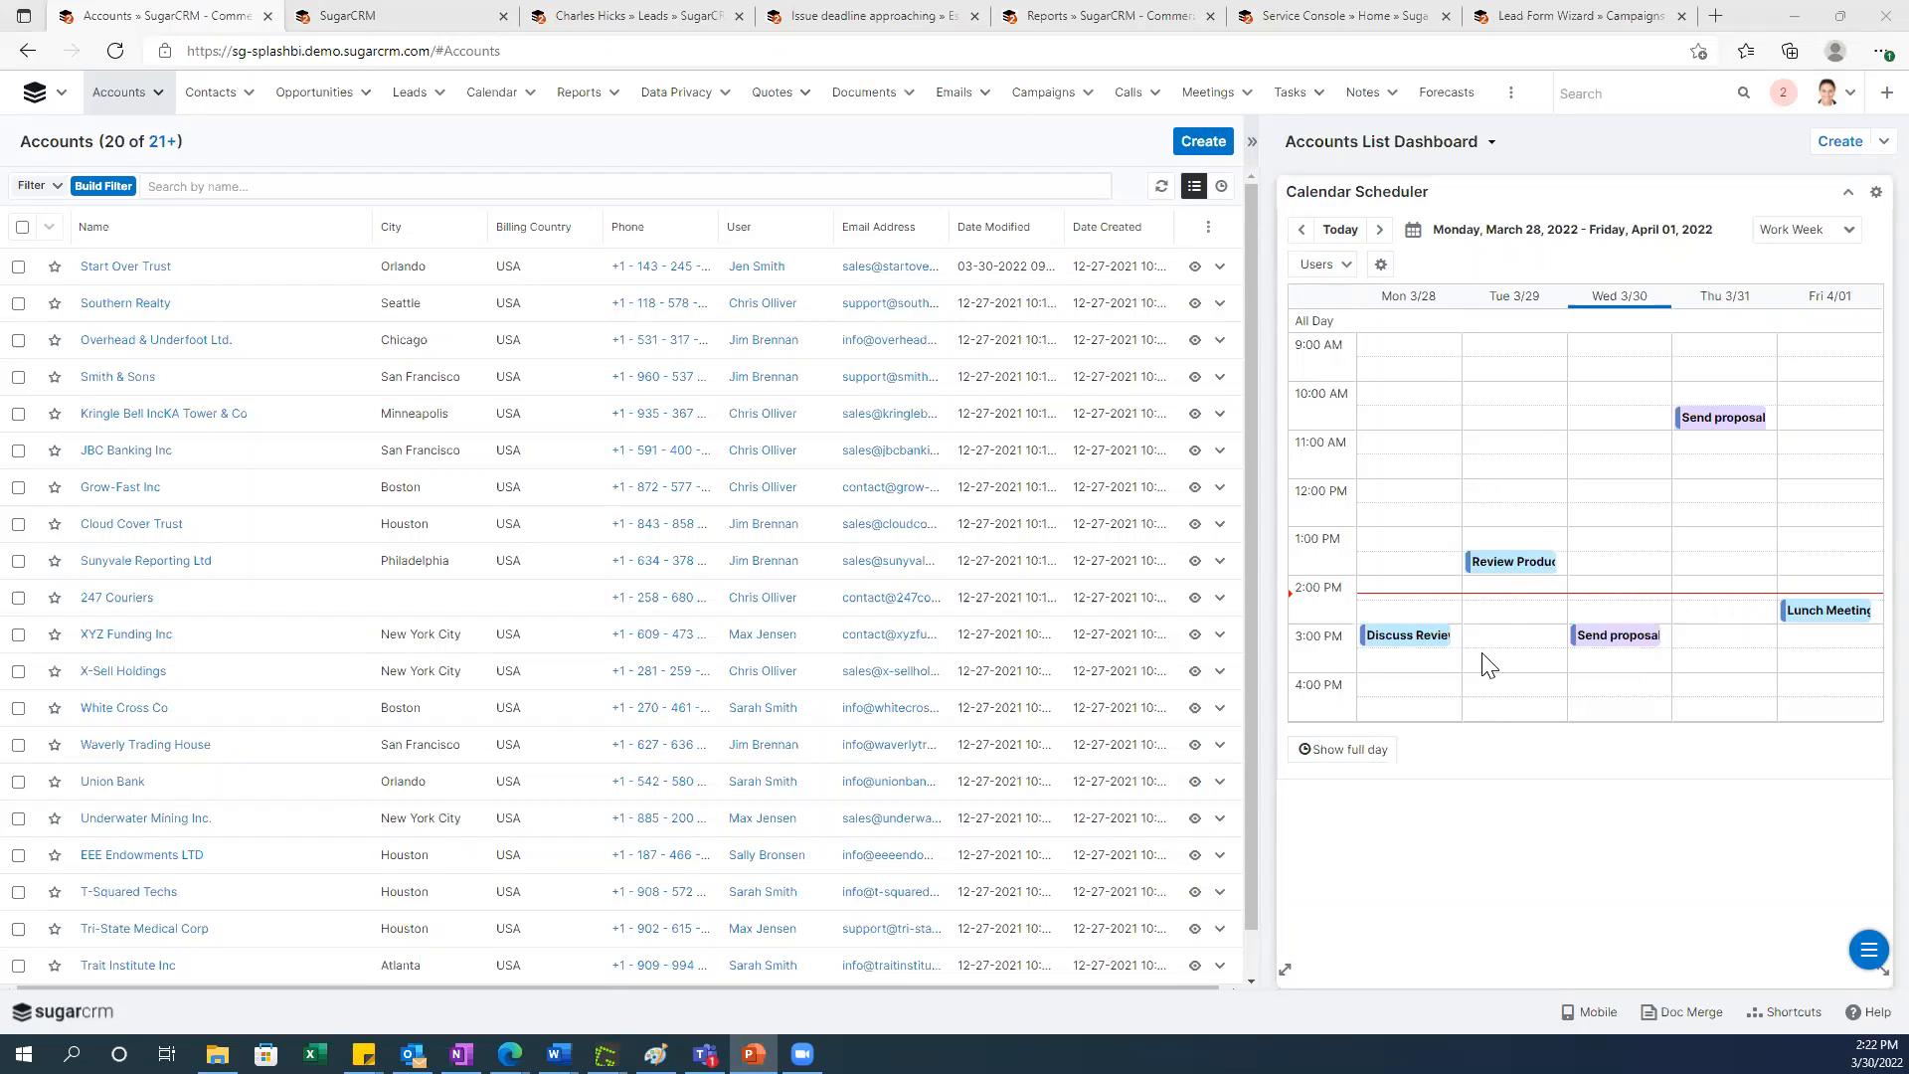
{"action": "mouse_move", "coordinate": [1578, 662]}
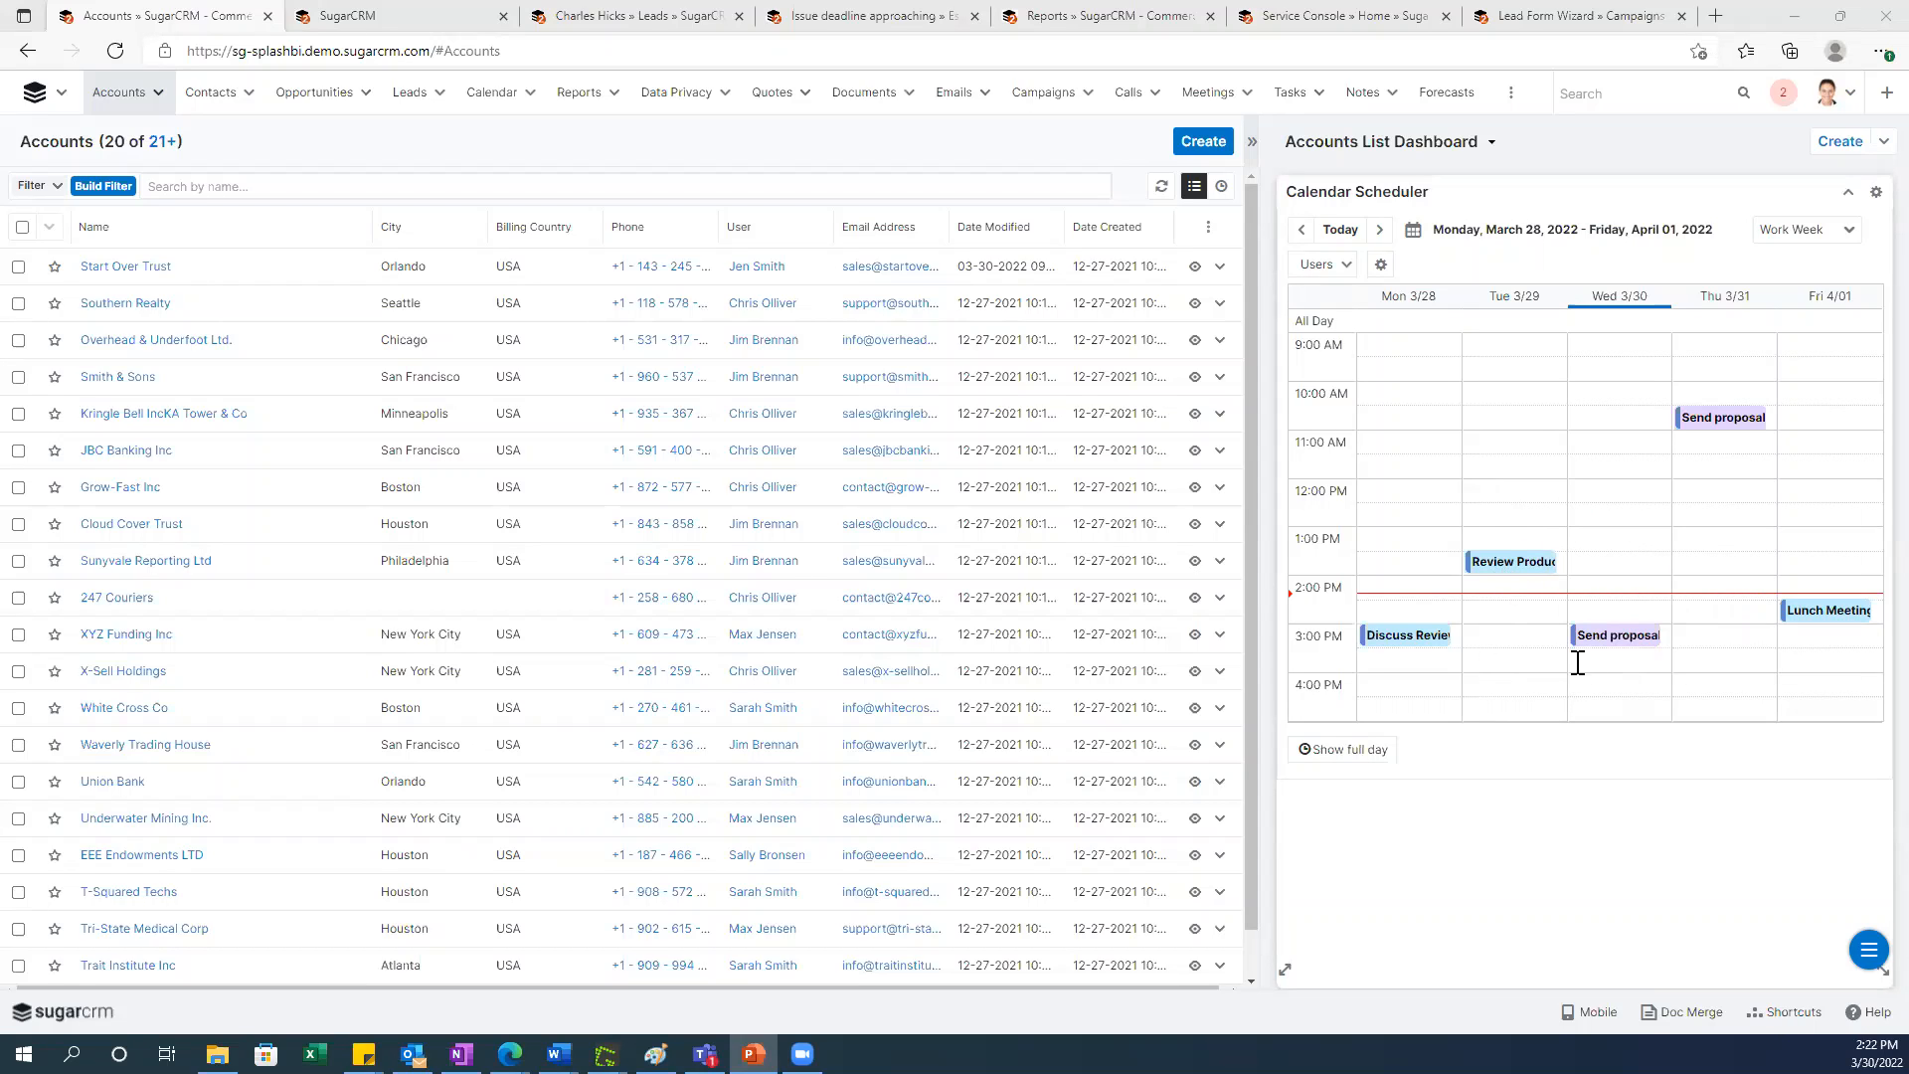
{"action": "mouse_move", "coordinate": [1595, 661]}
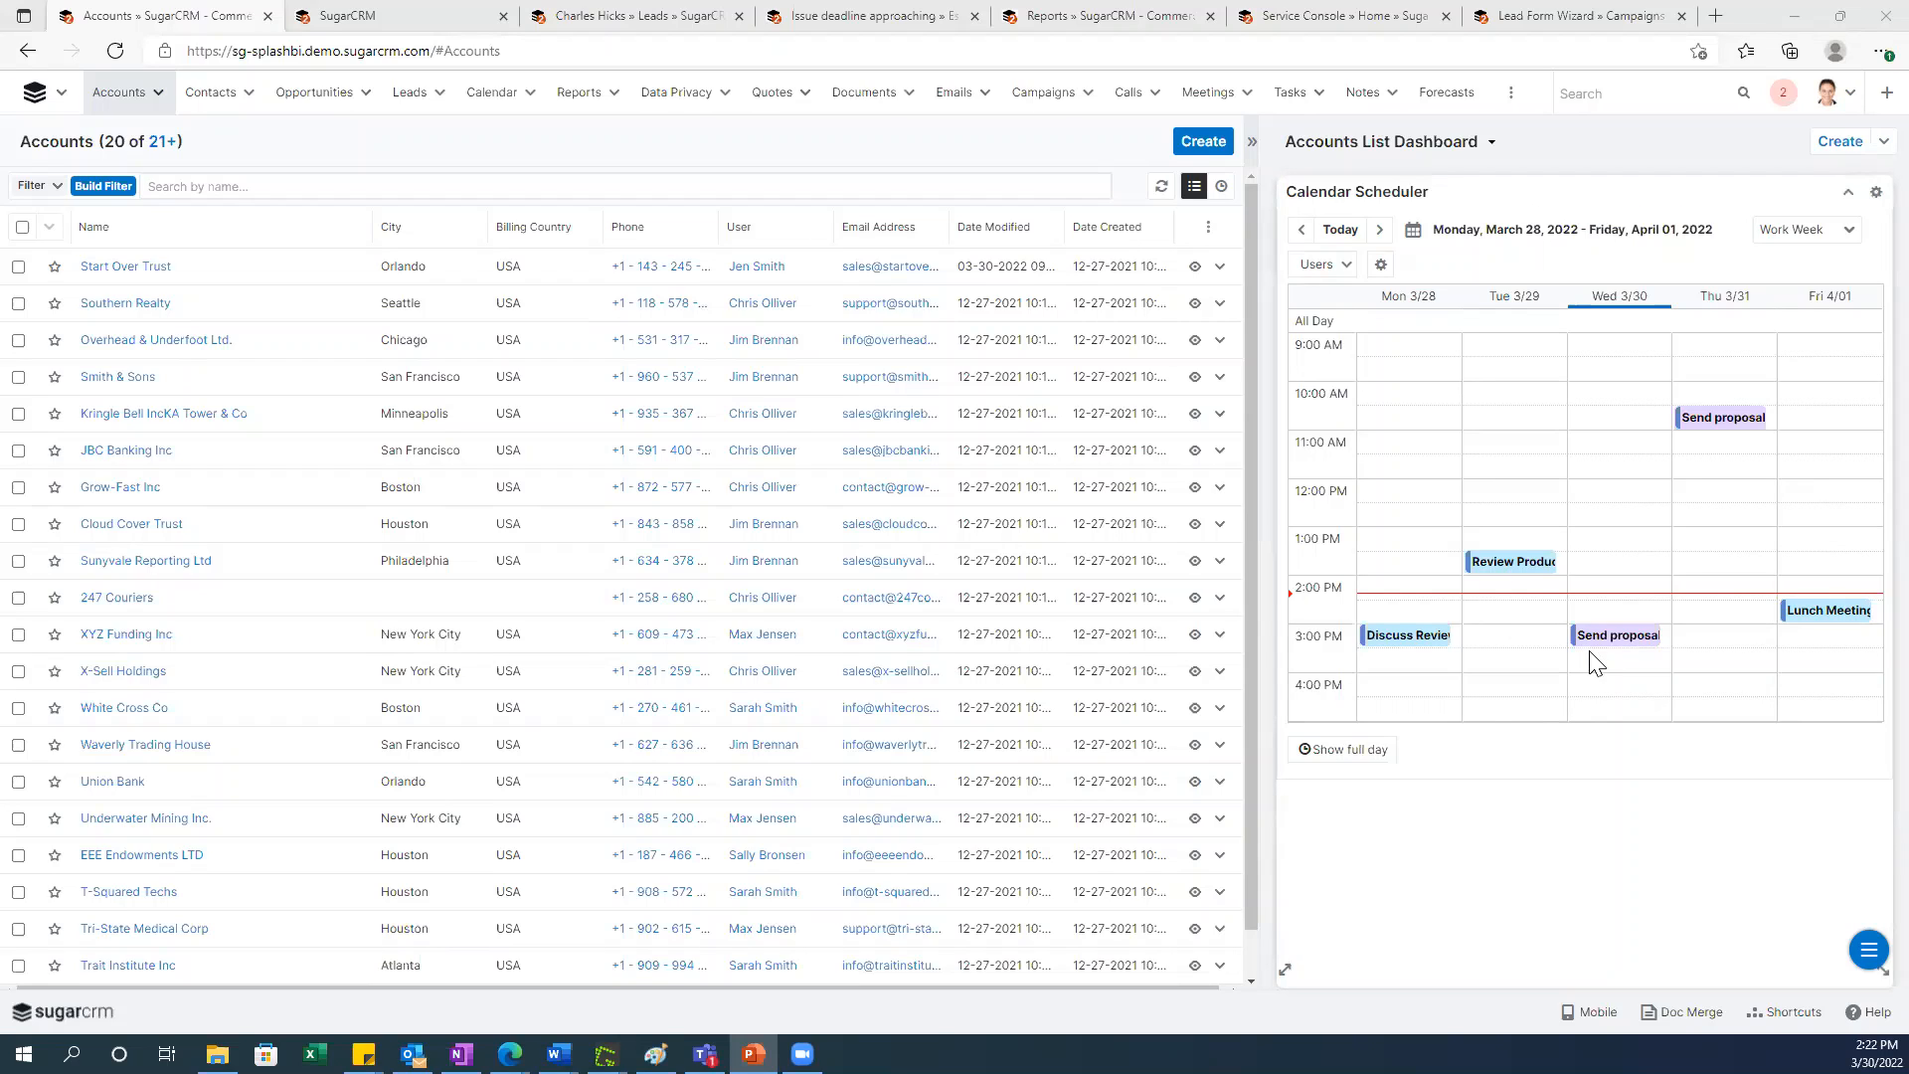
{"action": "mouse_move", "coordinate": [1584, 672]}
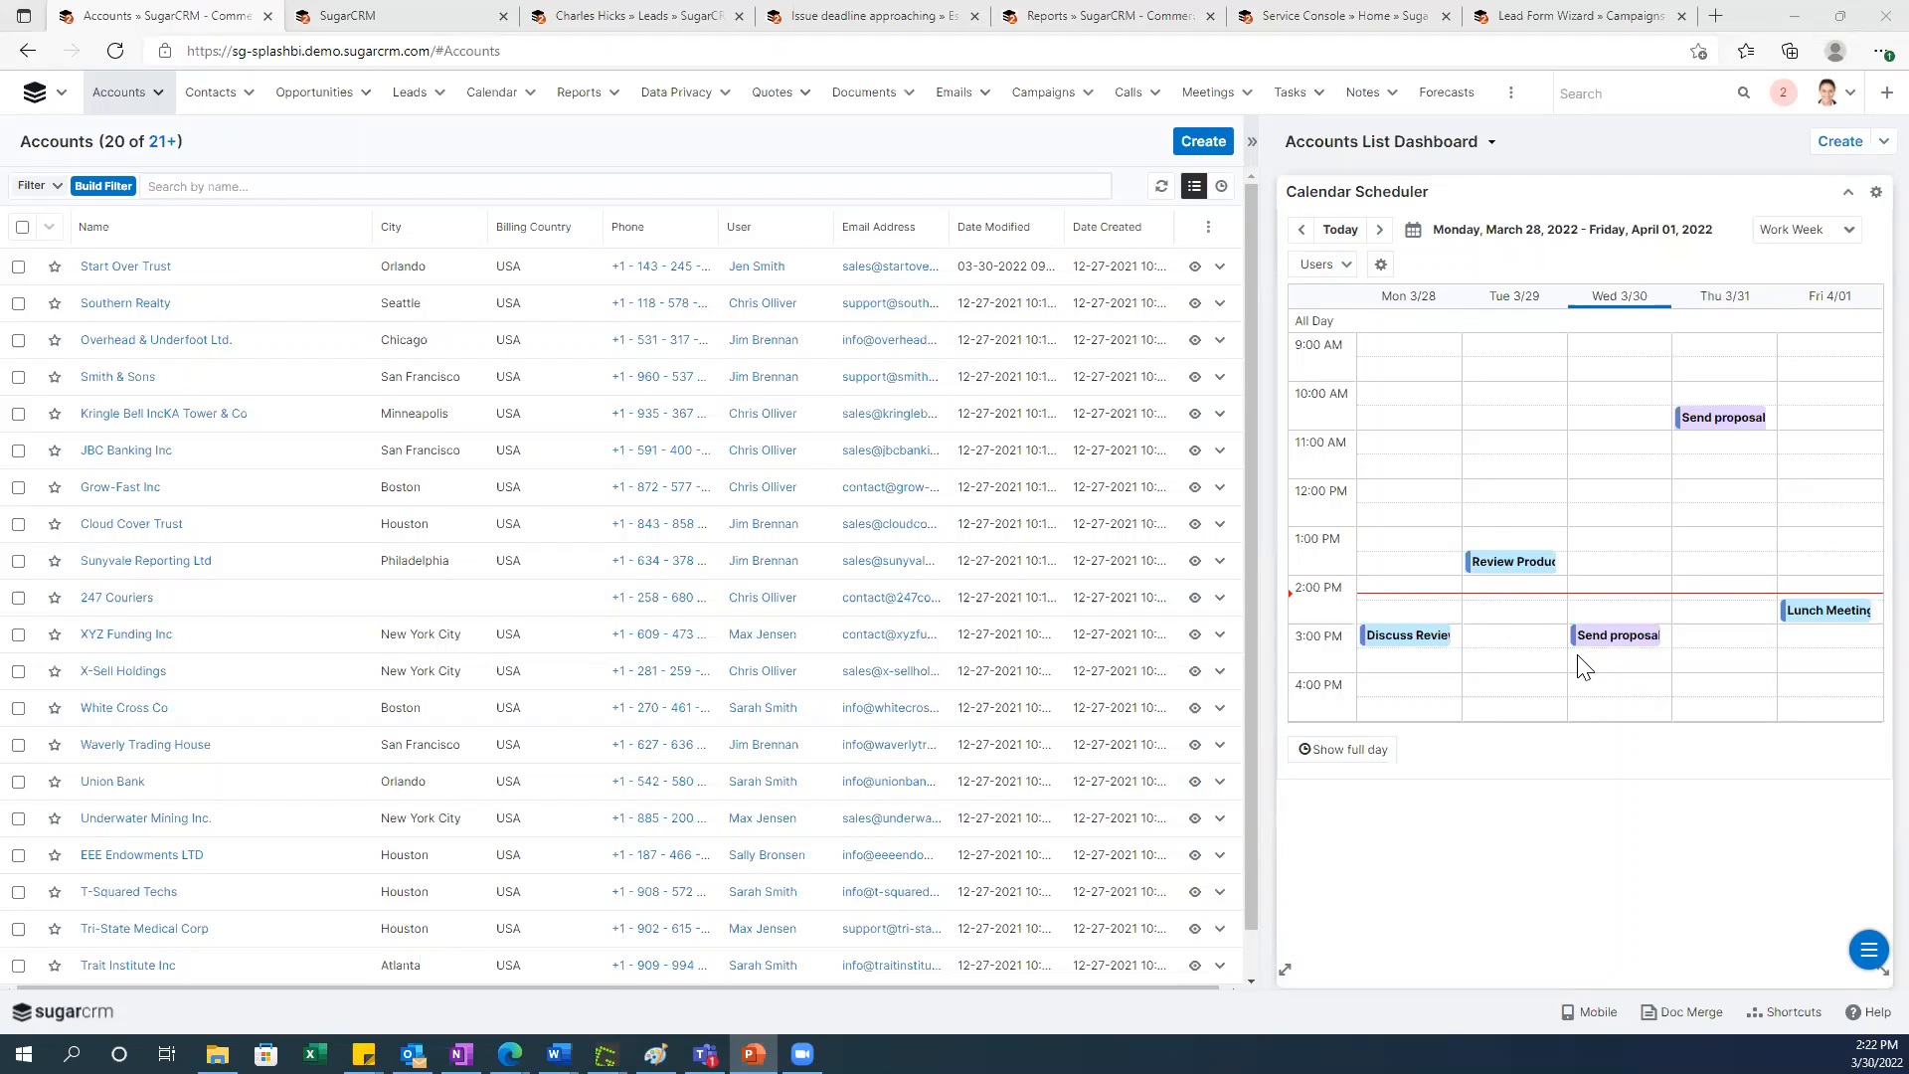
{"action": "mouse_move", "coordinate": [1520, 671]}
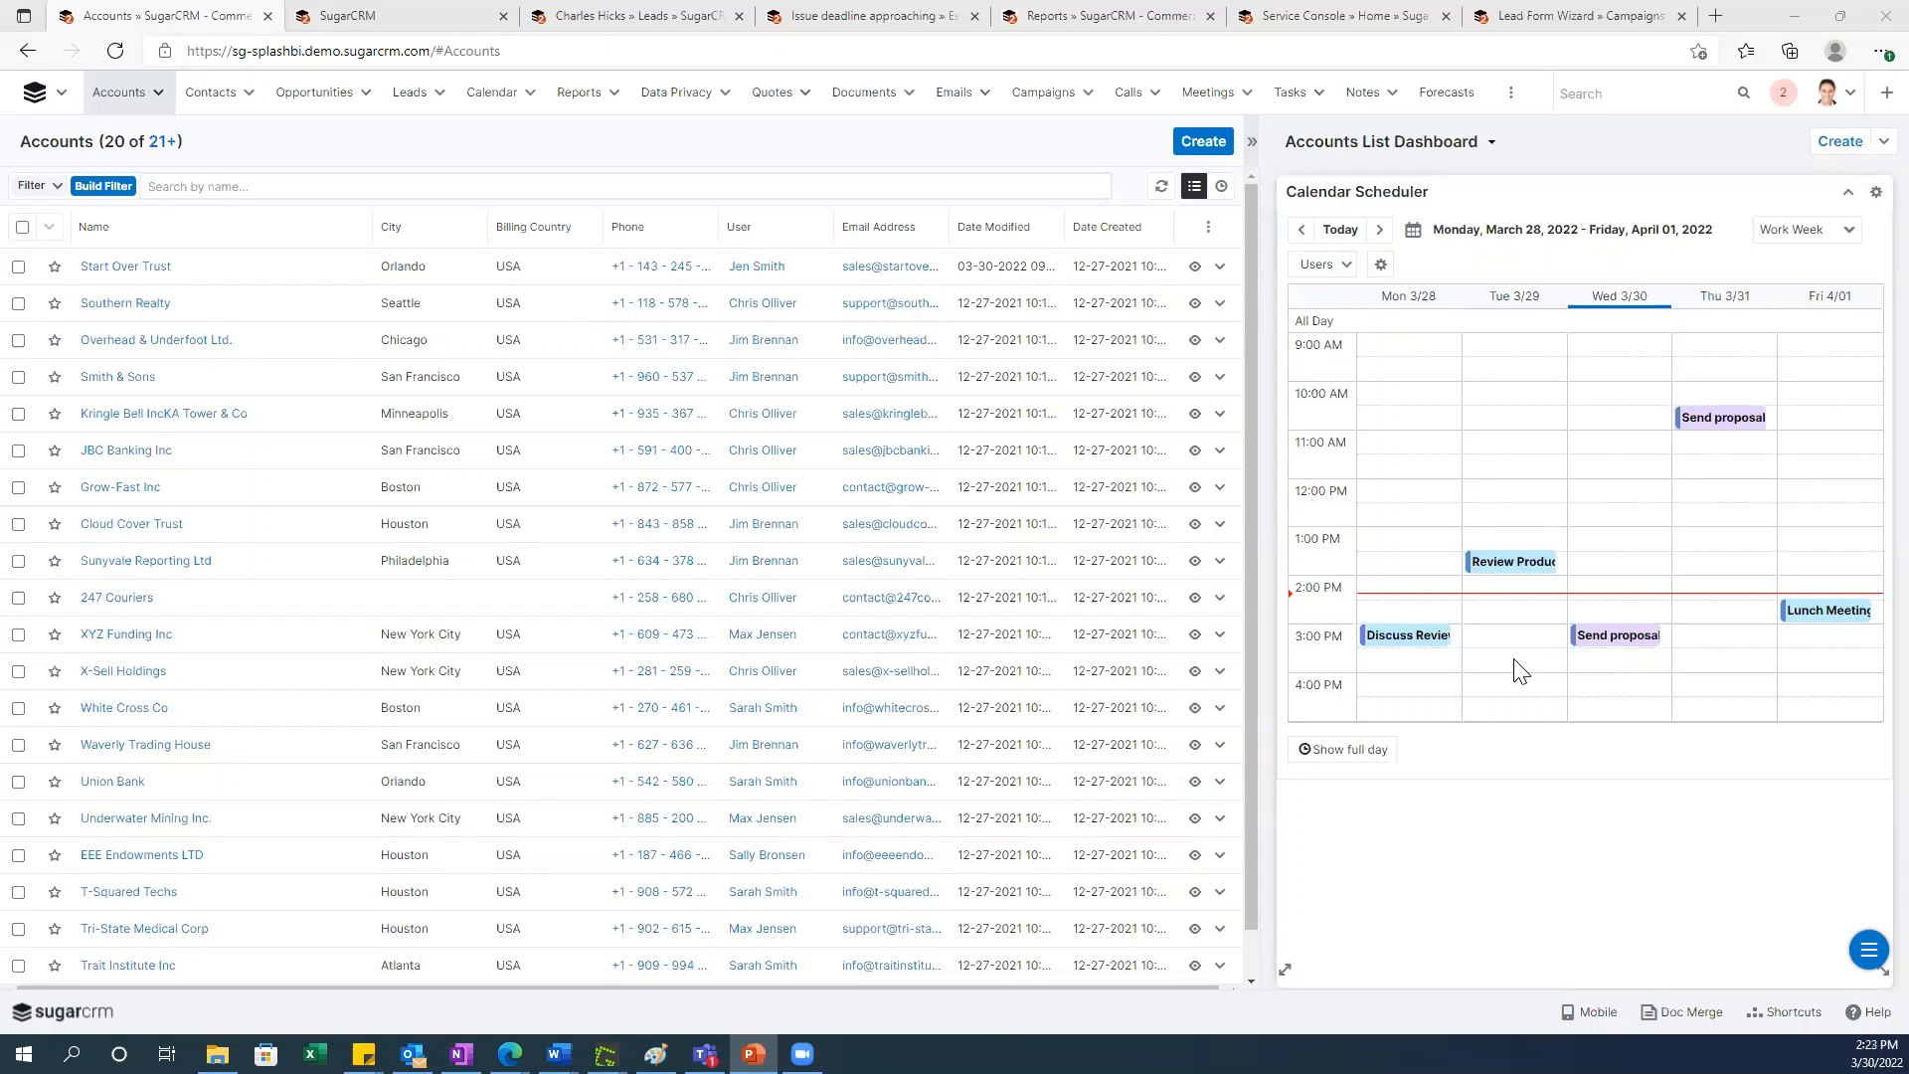
{"action": "mouse_move", "coordinate": [1416, 454]}
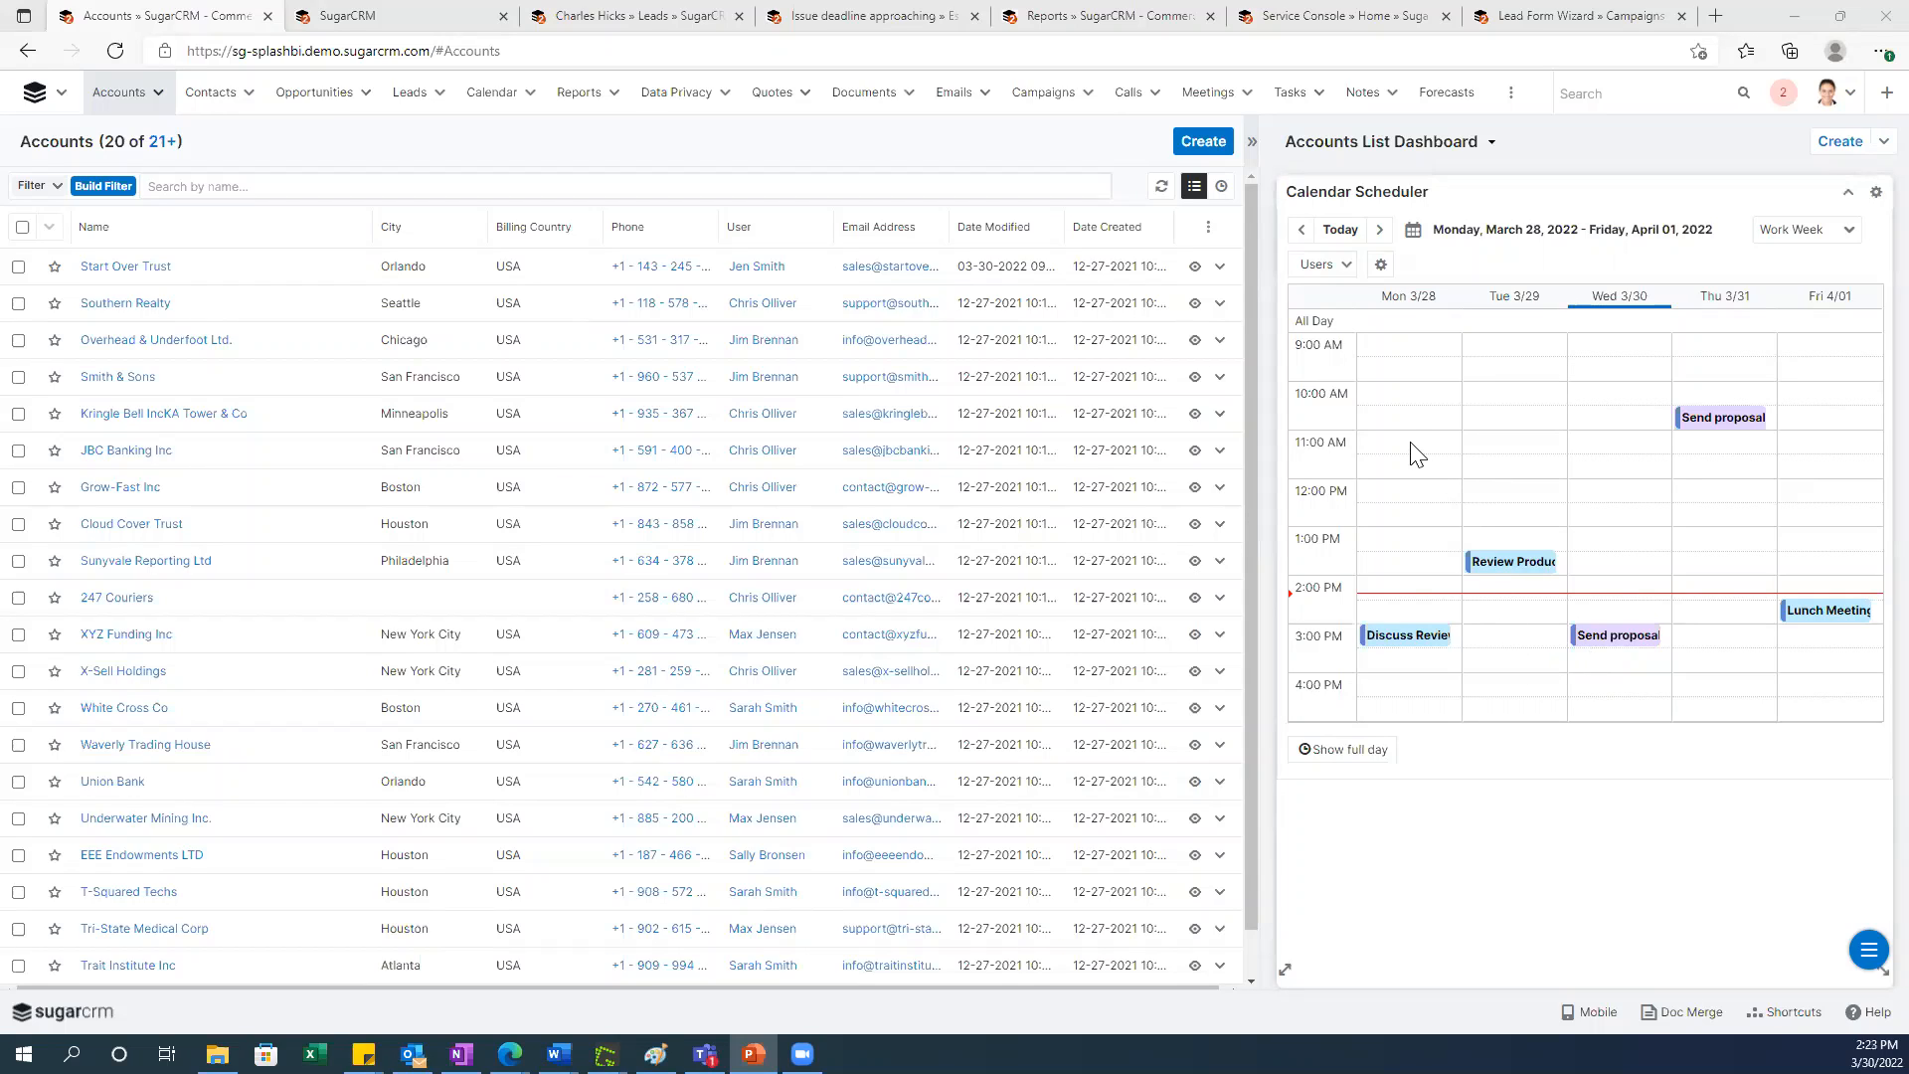
{"action": "mouse_move", "coordinate": [1720, 429]}
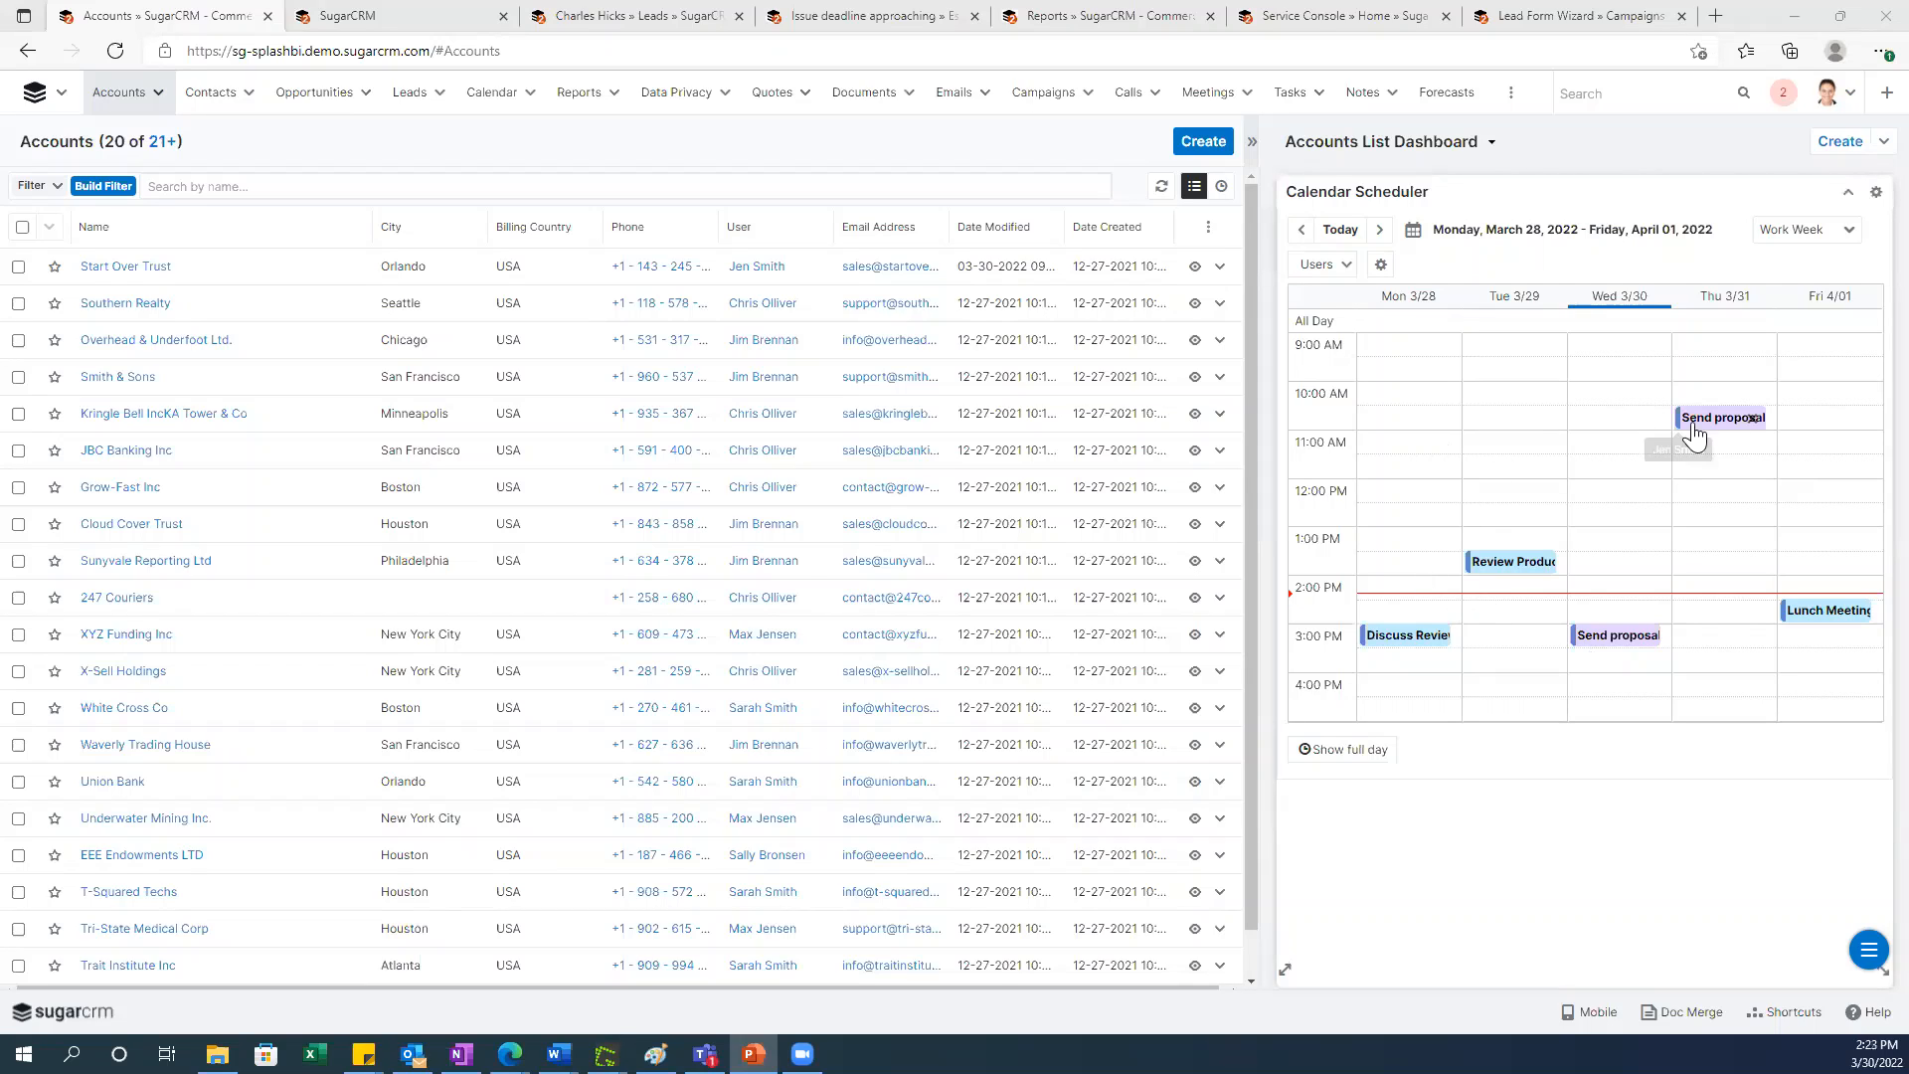
Step: Check the available calendar periods and keep the Work Week view for March 28–April 1
{"action": "left_click", "coordinate": [1806, 229]}
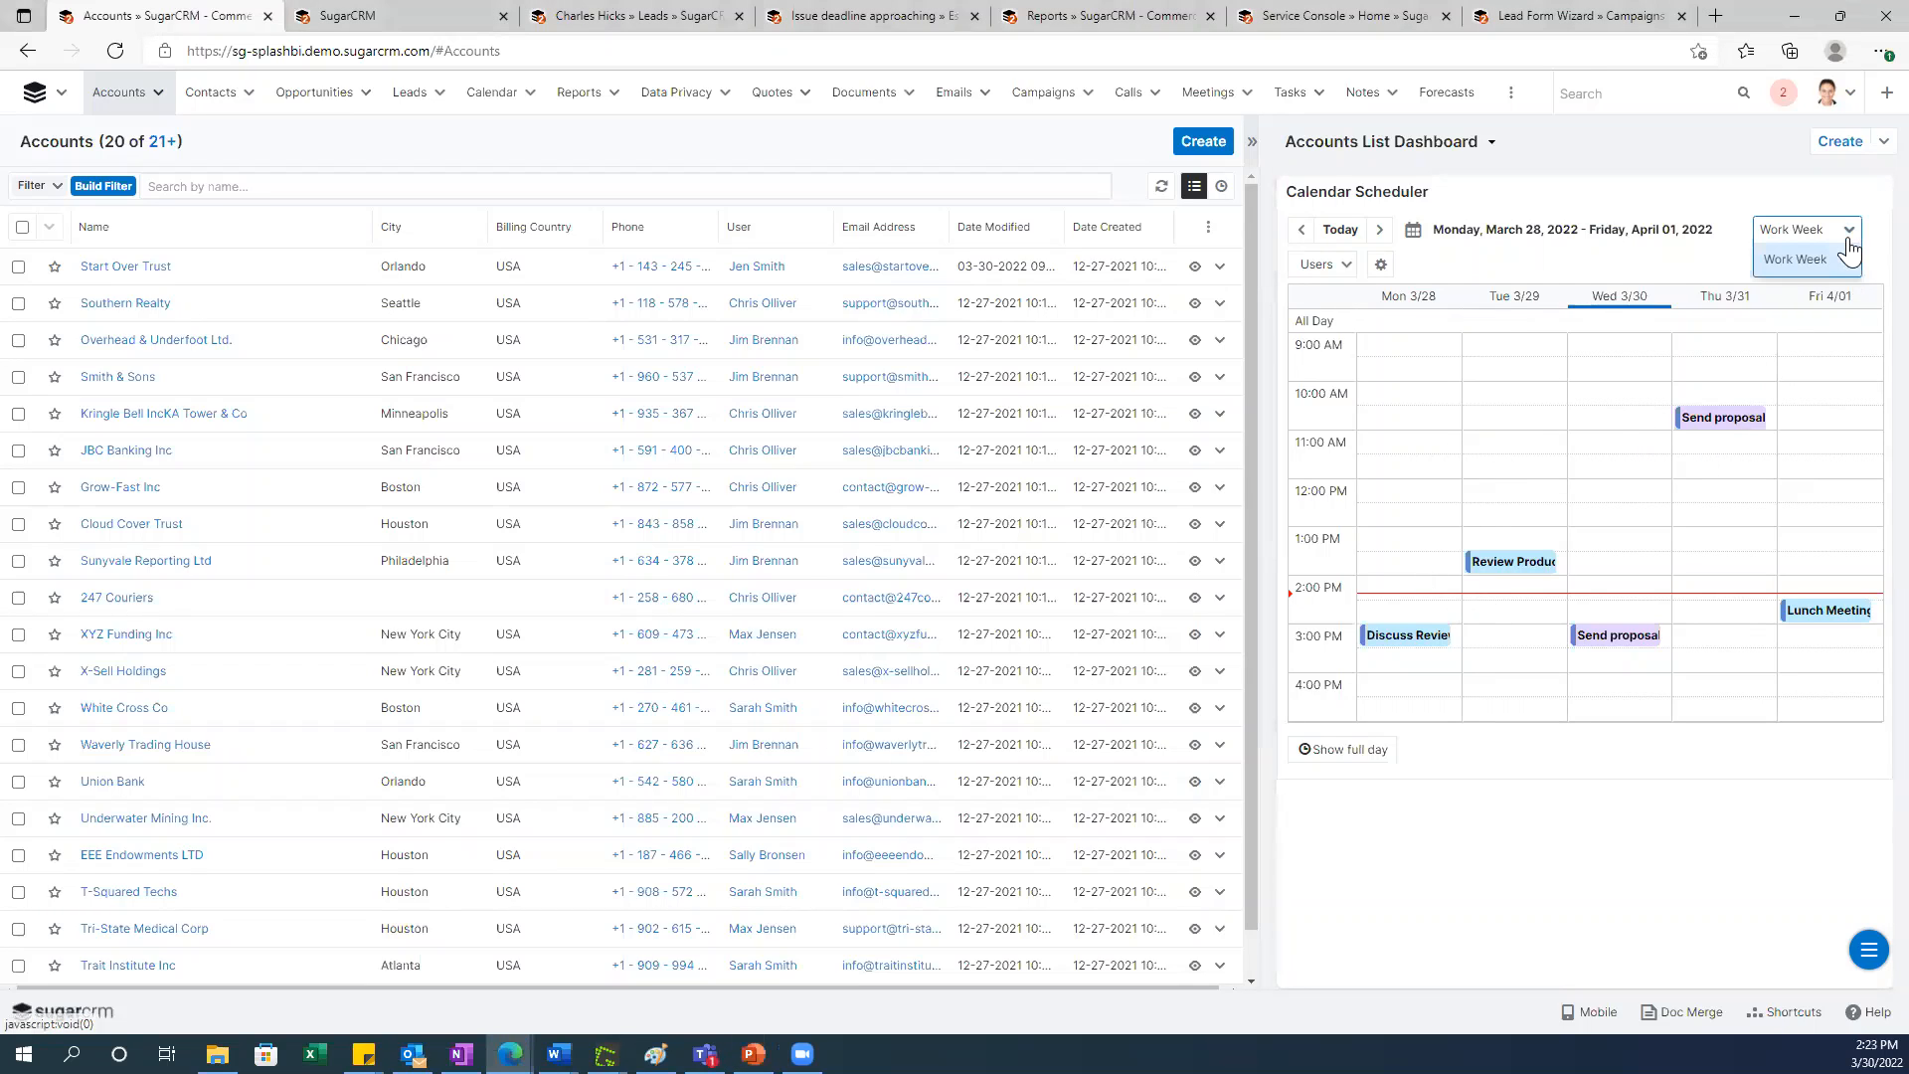
{"action": "left_click", "coordinate": [1803, 258]}
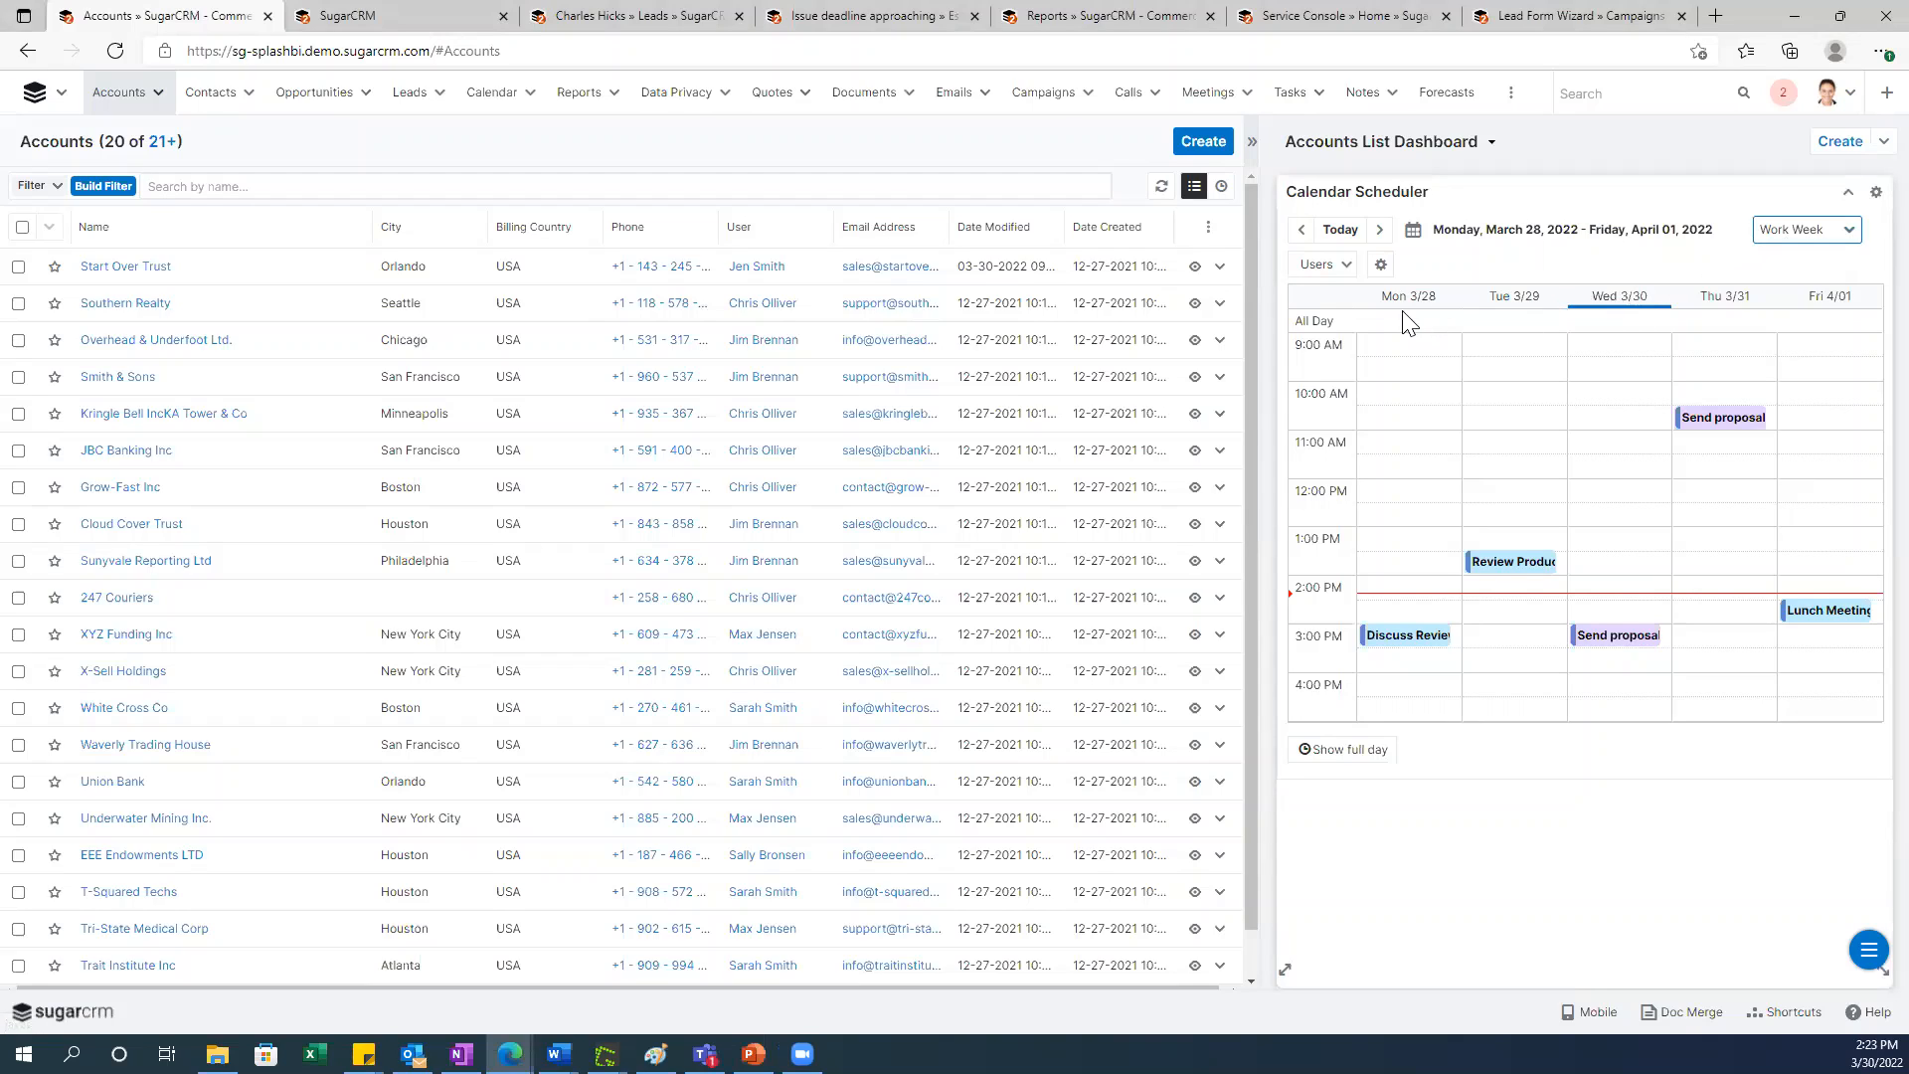
{"action": "mouse_move", "coordinate": [1379, 244]}
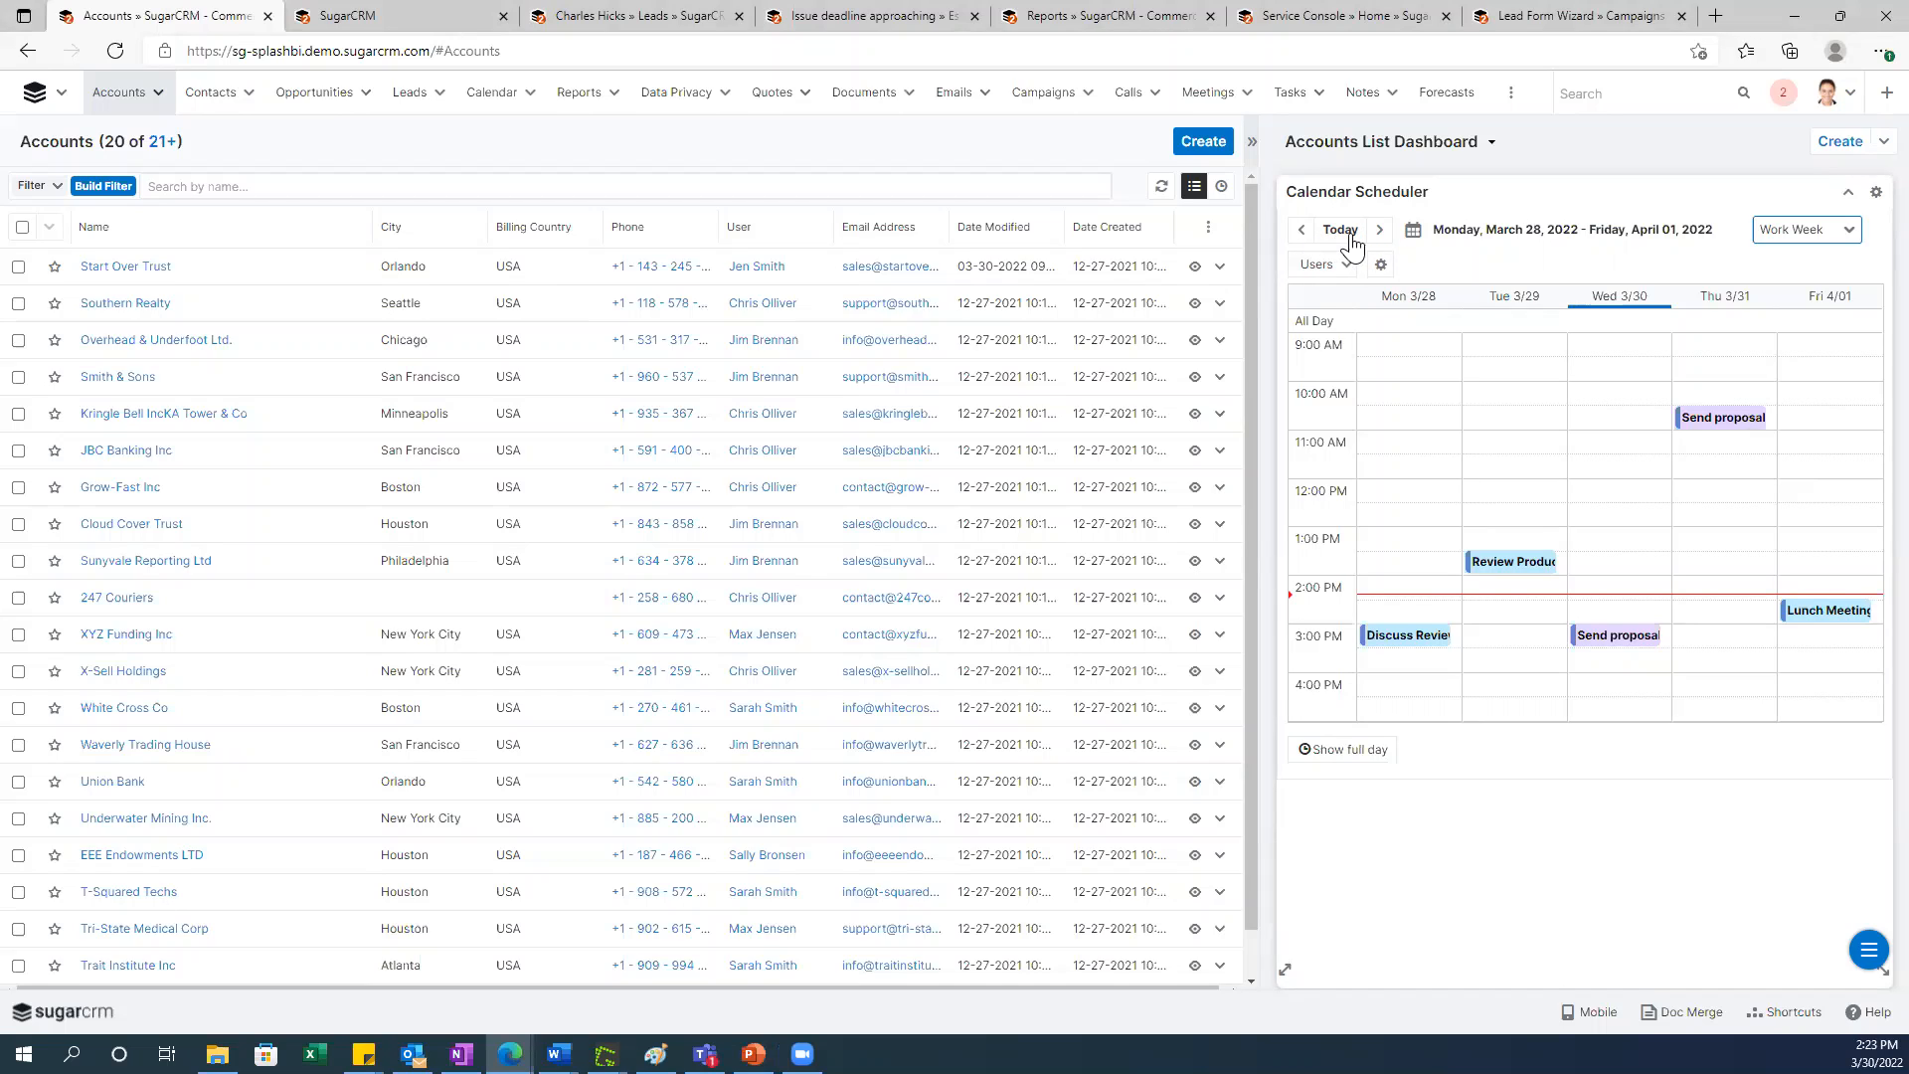
{"action": "mouse_move", "coordinate": [1355, 252]}
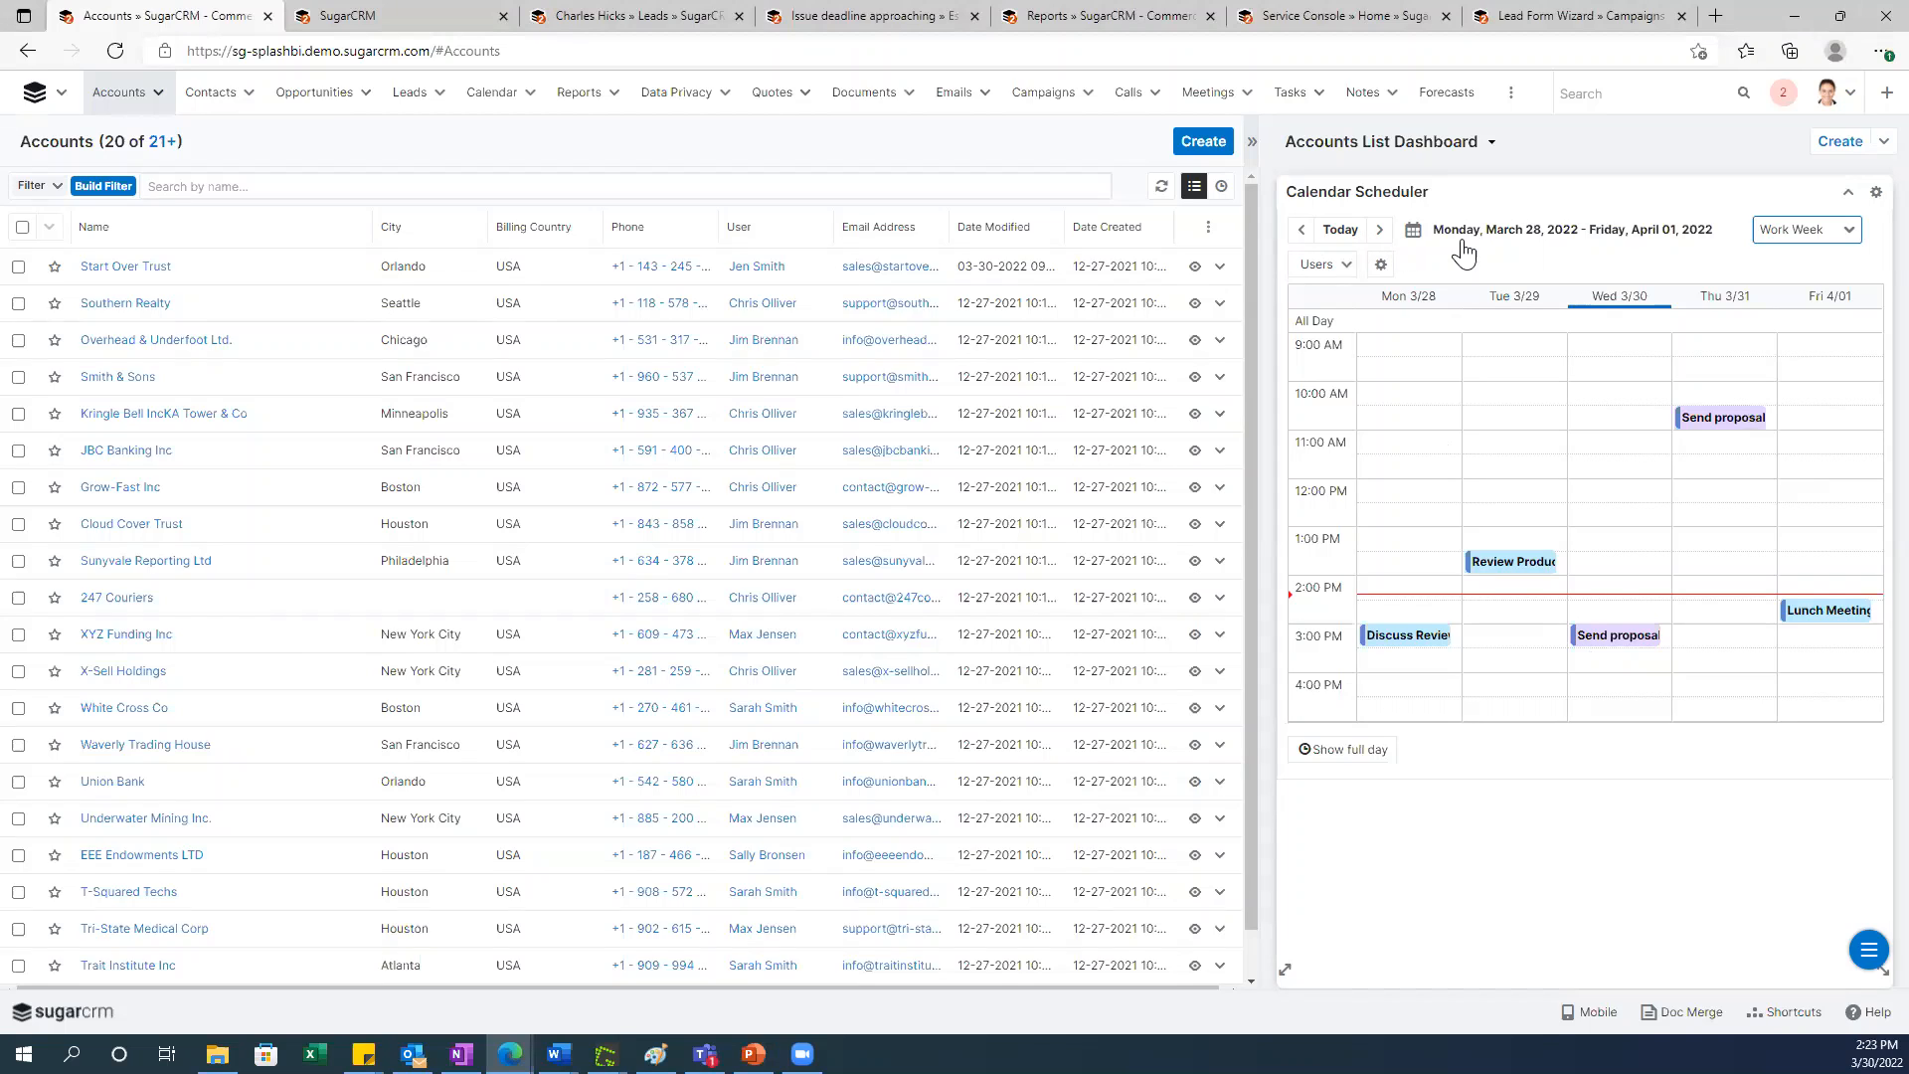
{"action": "mouse_move", "coordinate": [265, 132]}
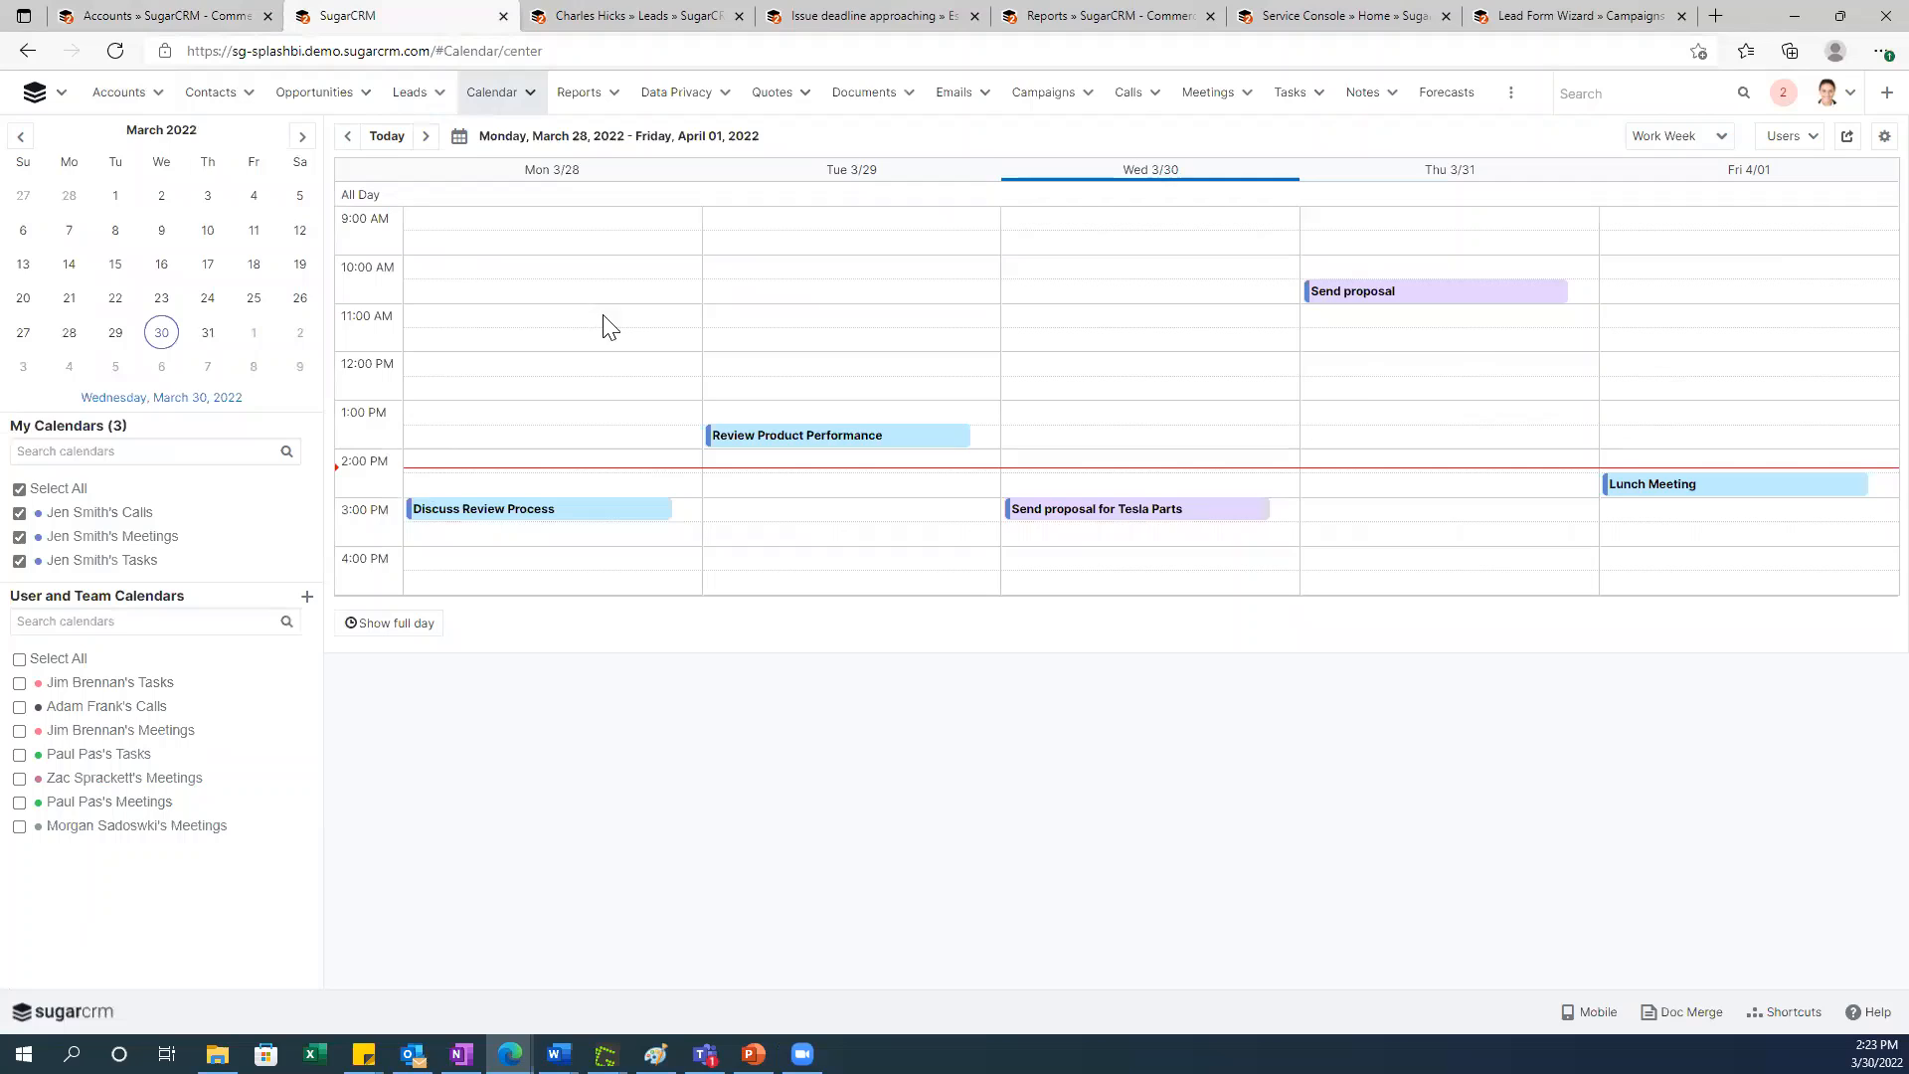
{"action": "mouse_move", "coordinate": [612, 599]}
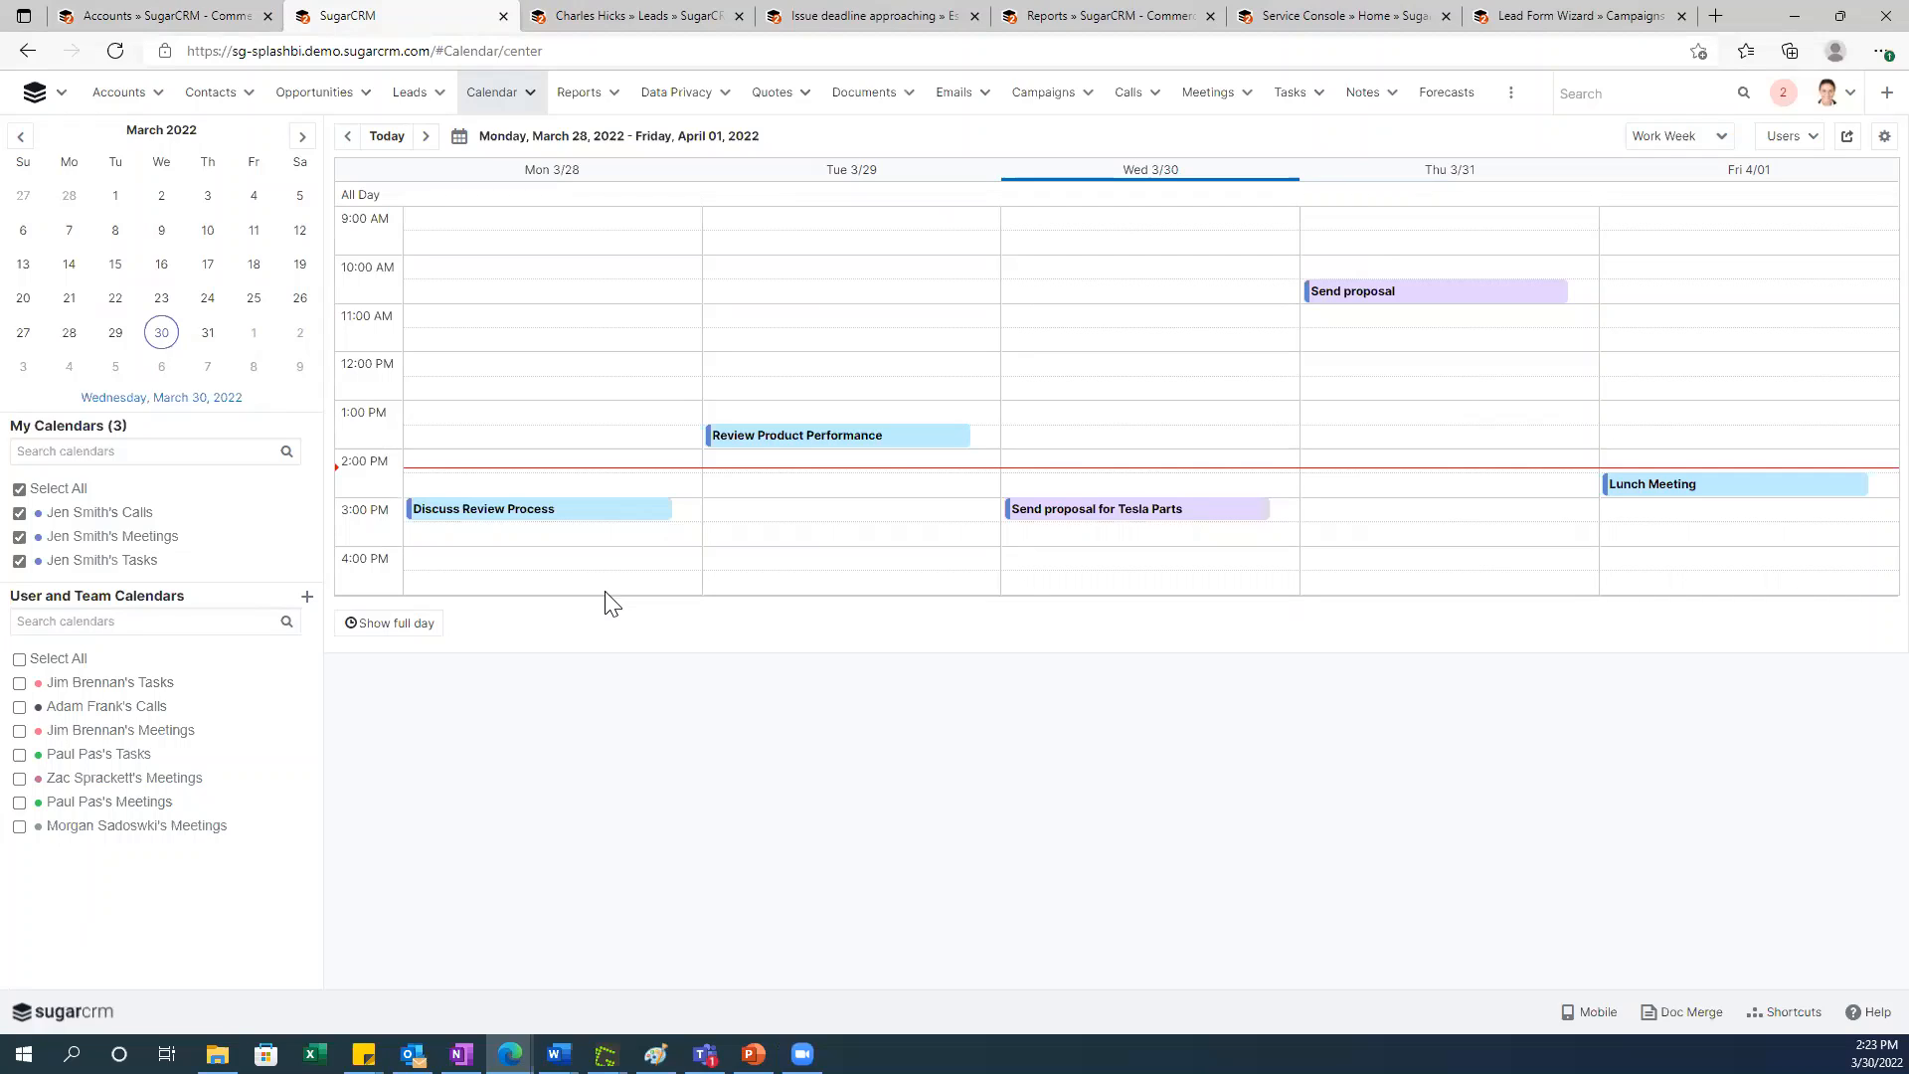
{"action": "mouse_move", "coordinate": [525, 573]}
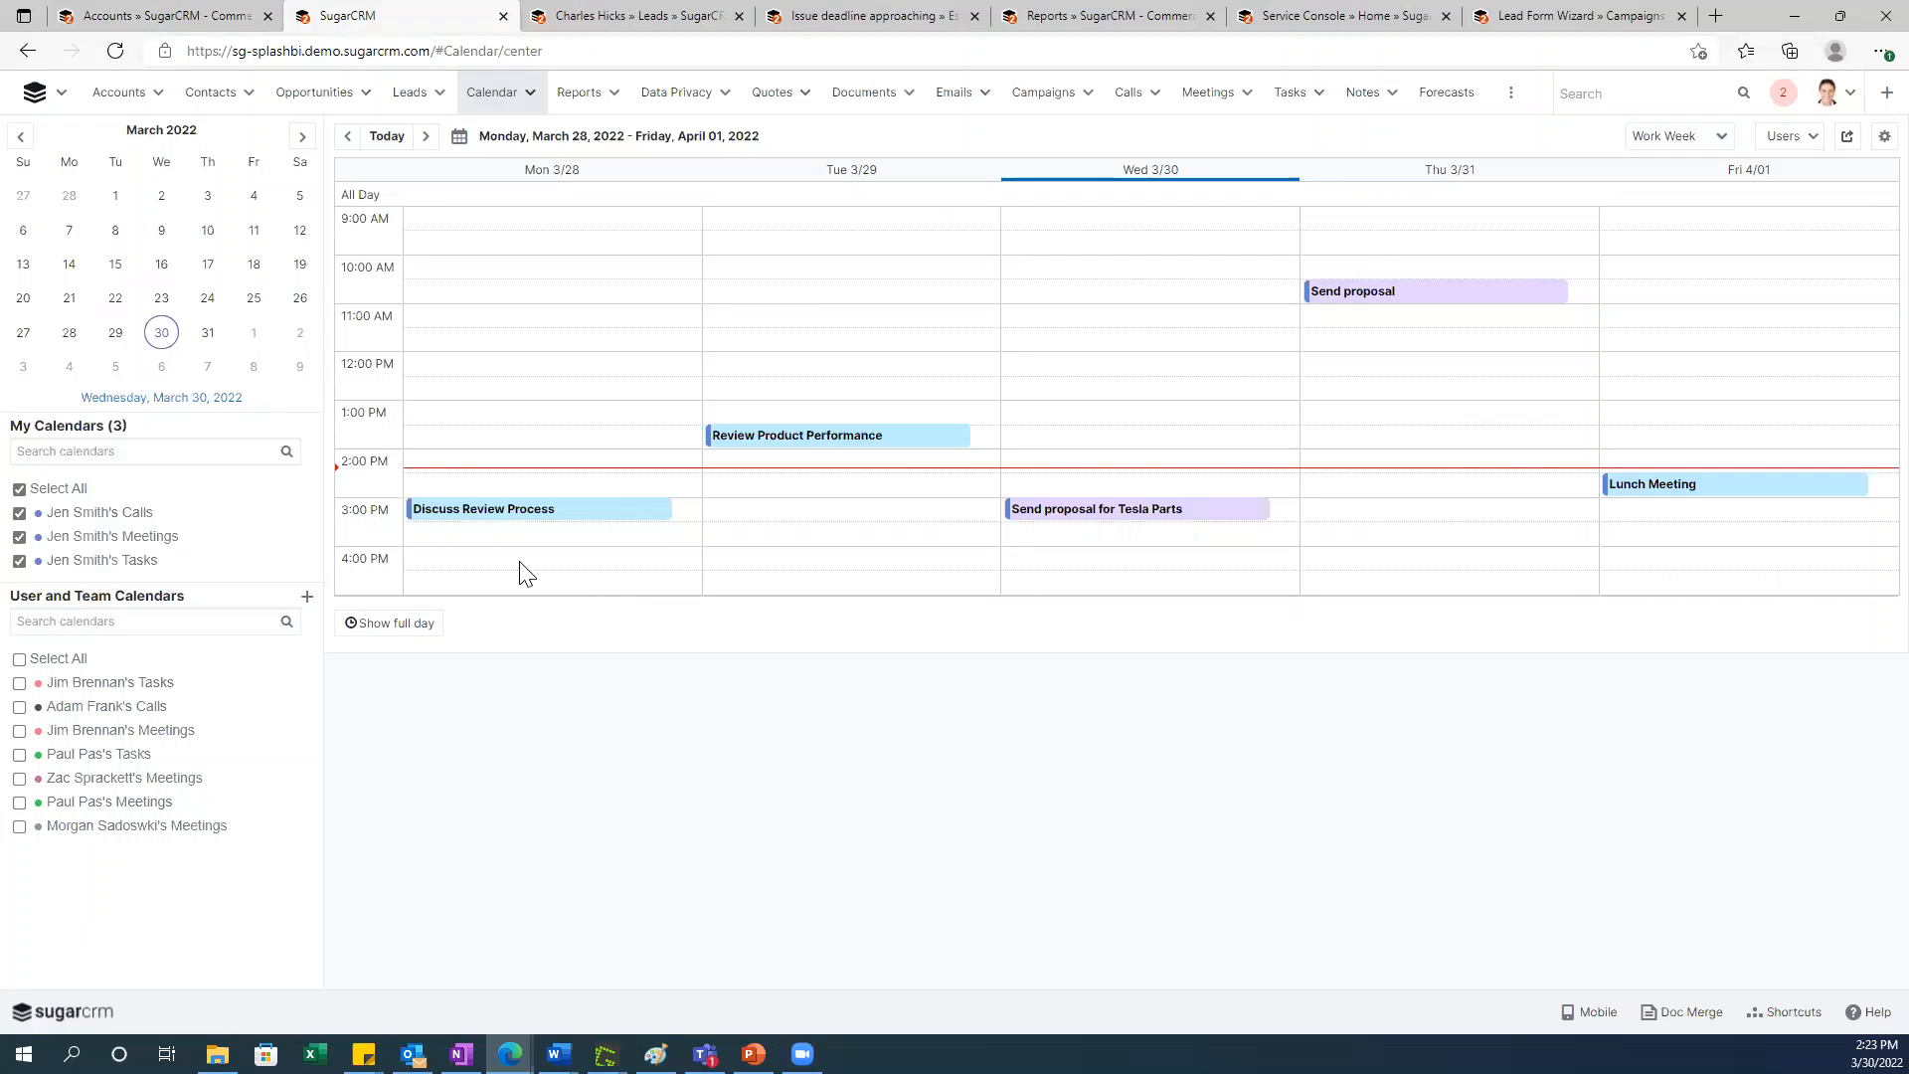
{"action": "mouse_move", "coordinate": [577, 538]}
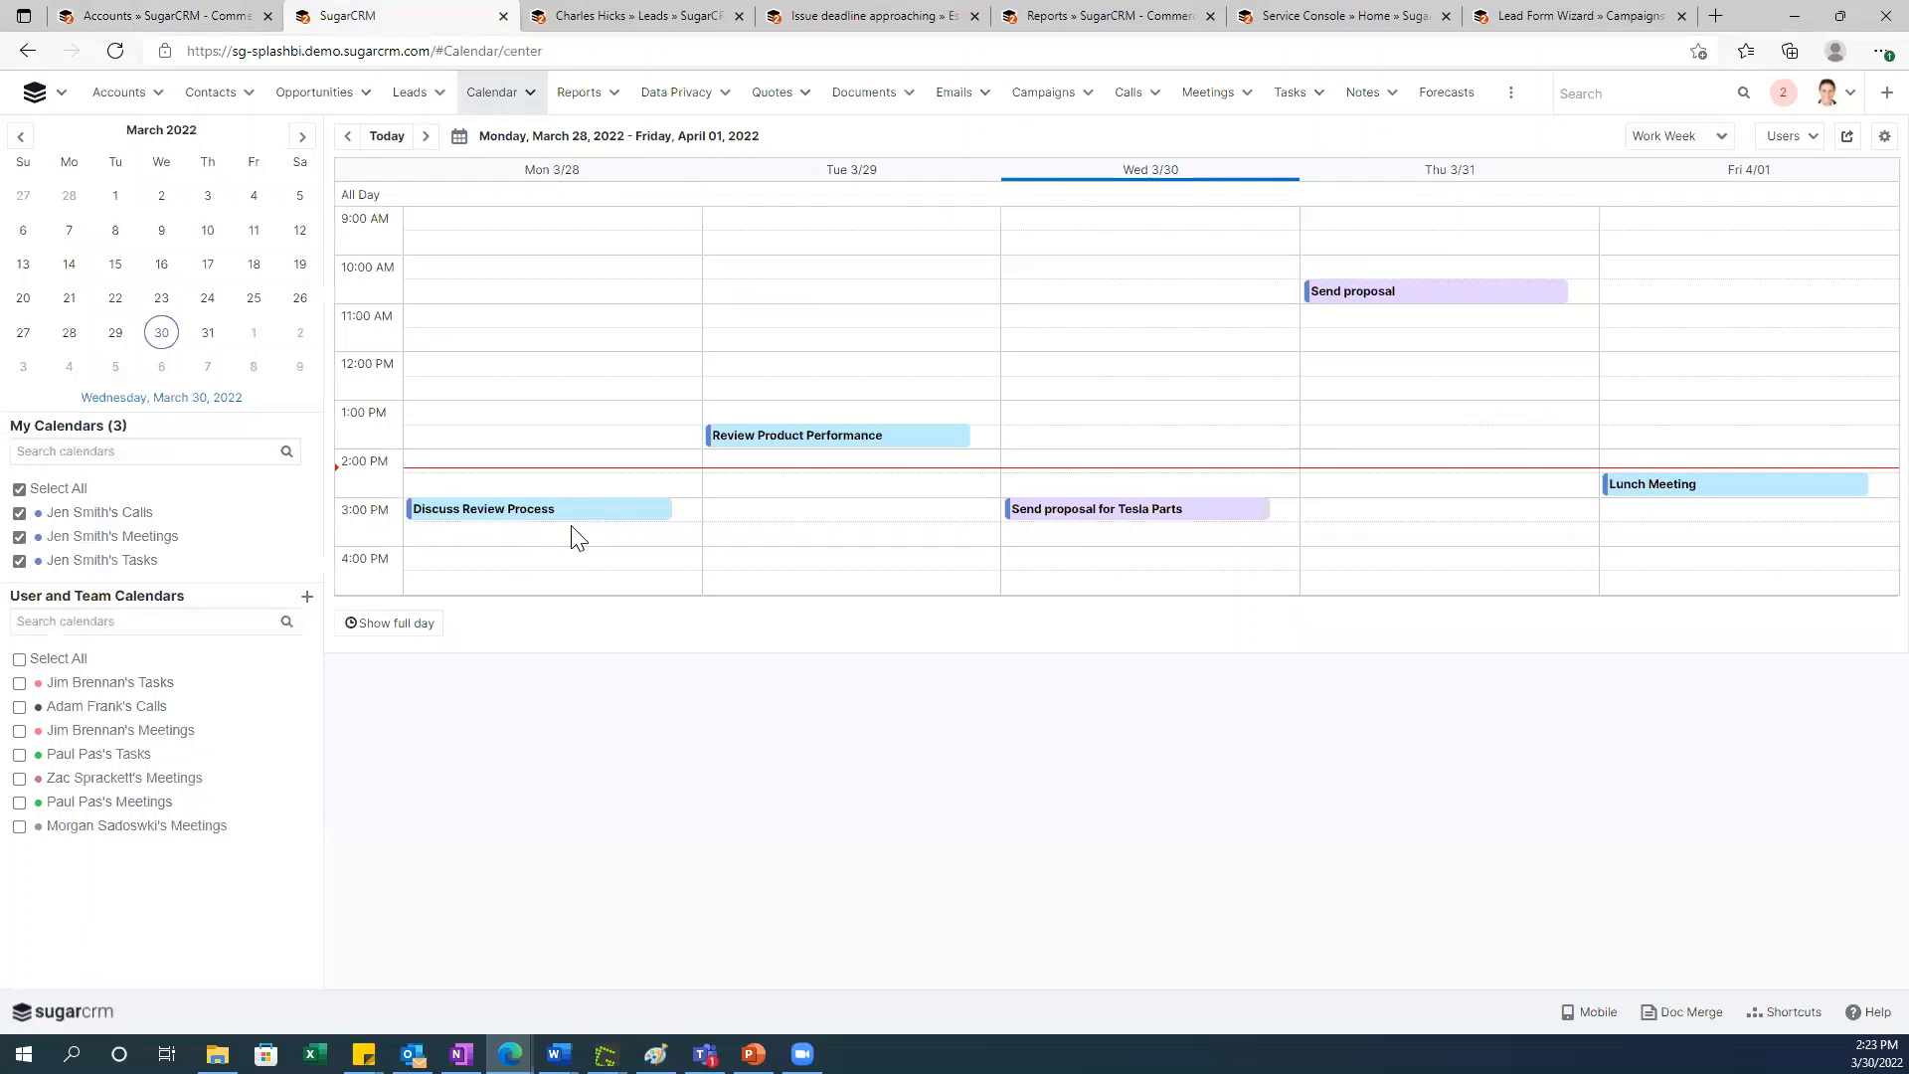
{"action": "mouse_move", "coordinate": [1016, 559]}
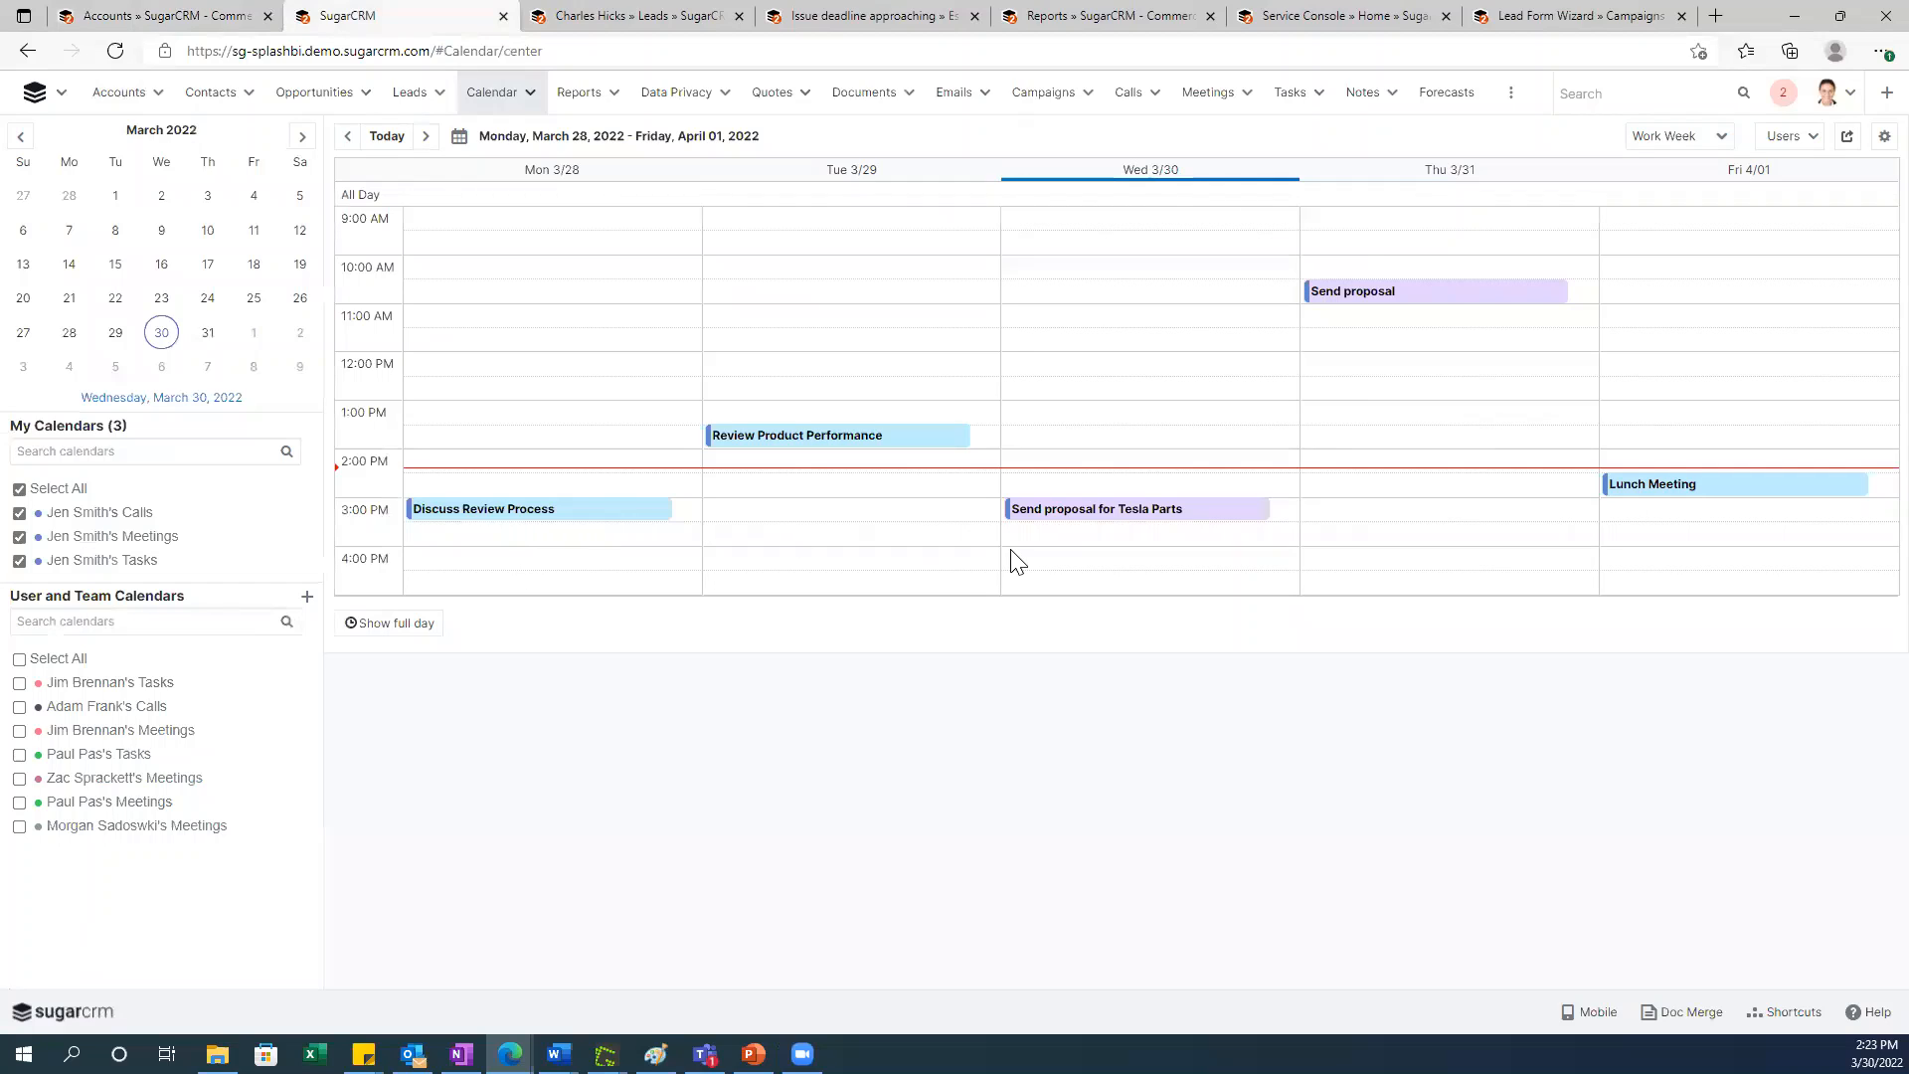
{"action": "mouse_move", "coordinate": [533, 614]}
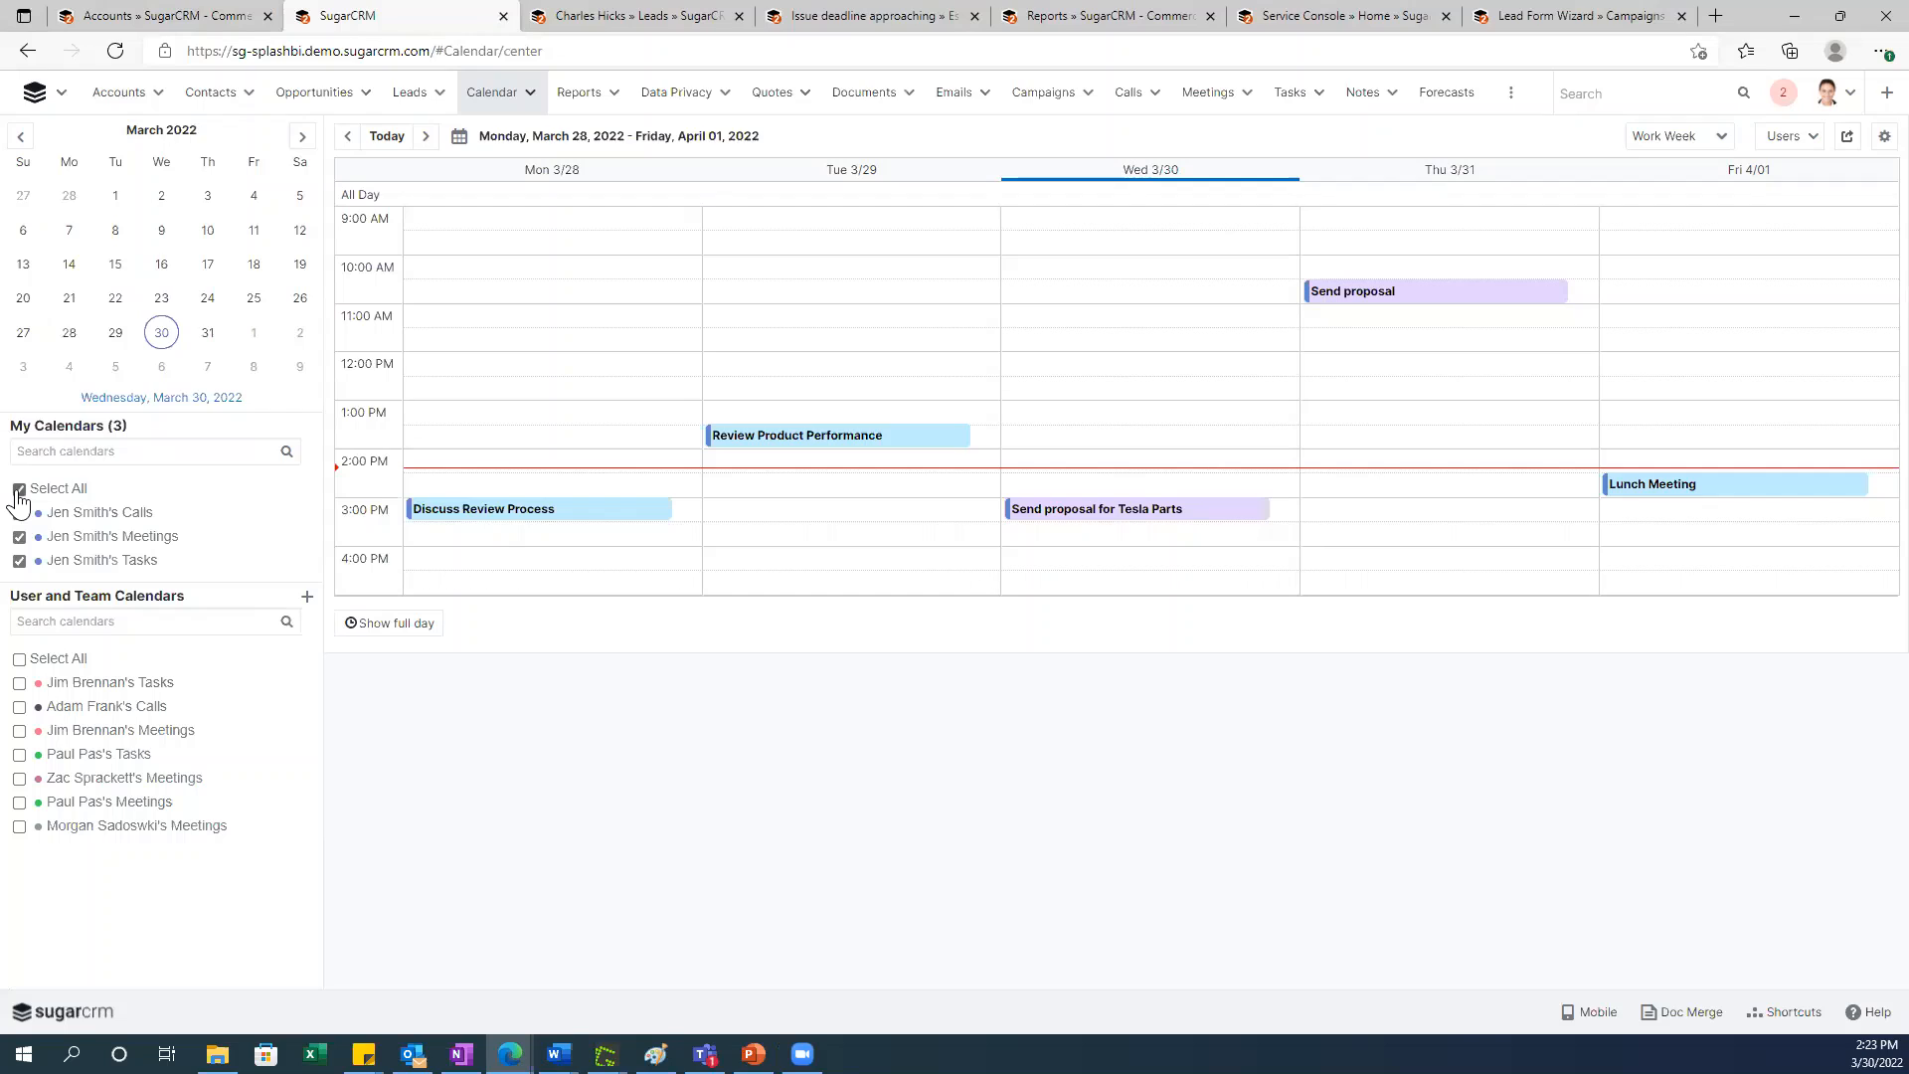
{"action": "left_click", "coordinate": [18, 511]}
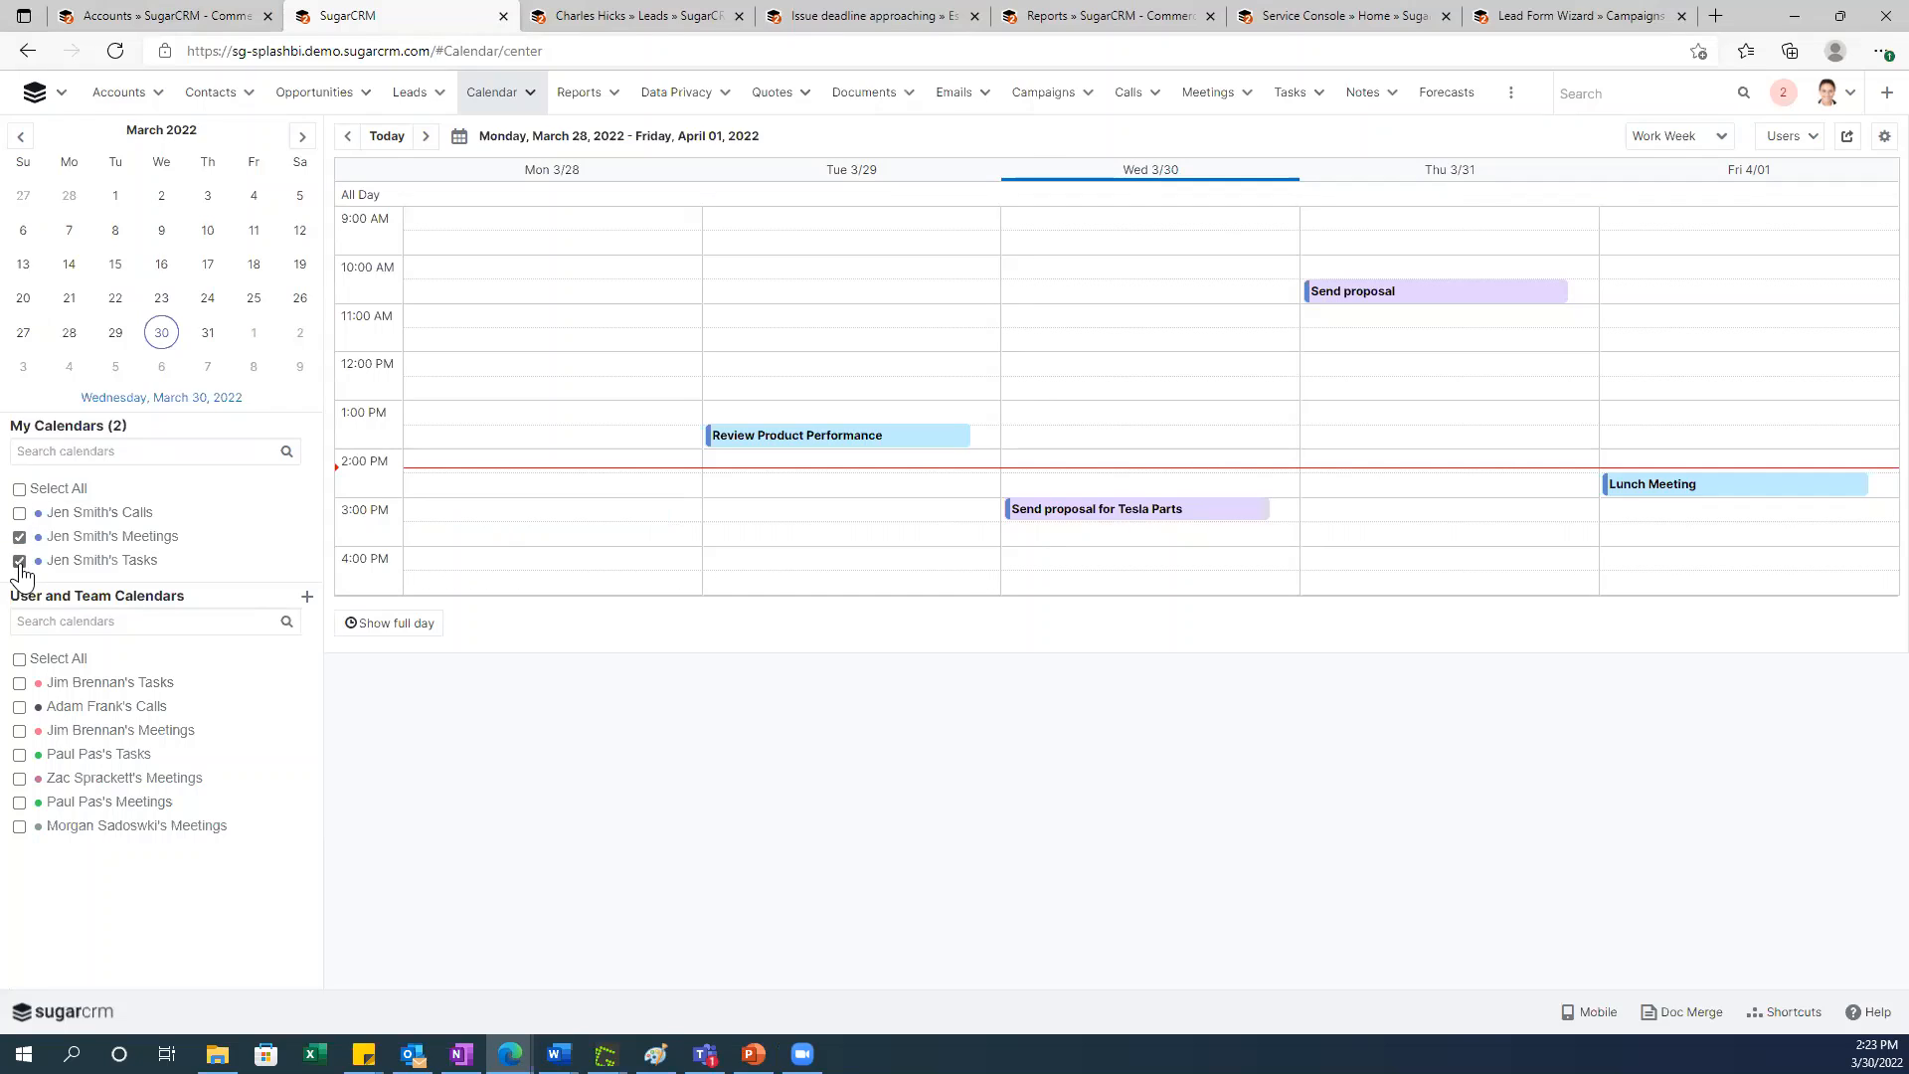
{"action": "left_click", "coordinate": [20, 560]}
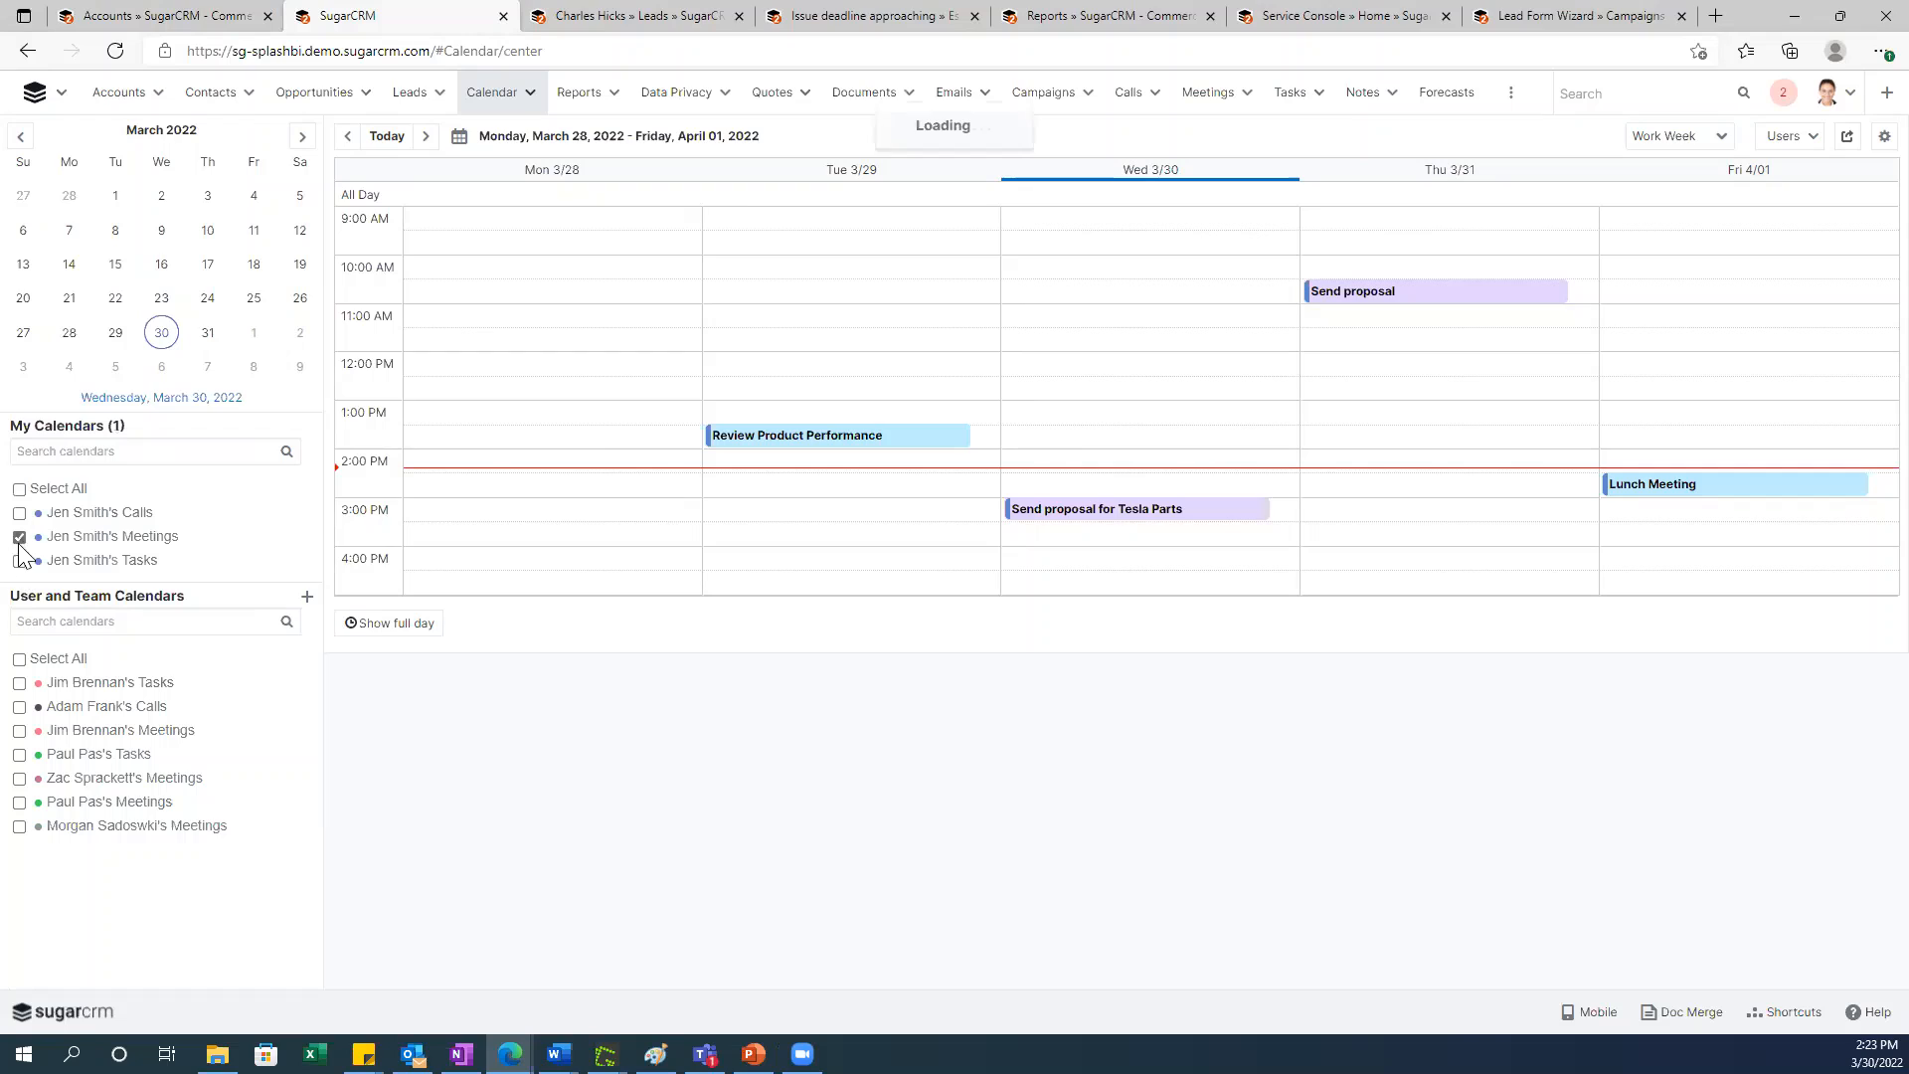
{"action": "left_click", "coordinate": [19, 511]}
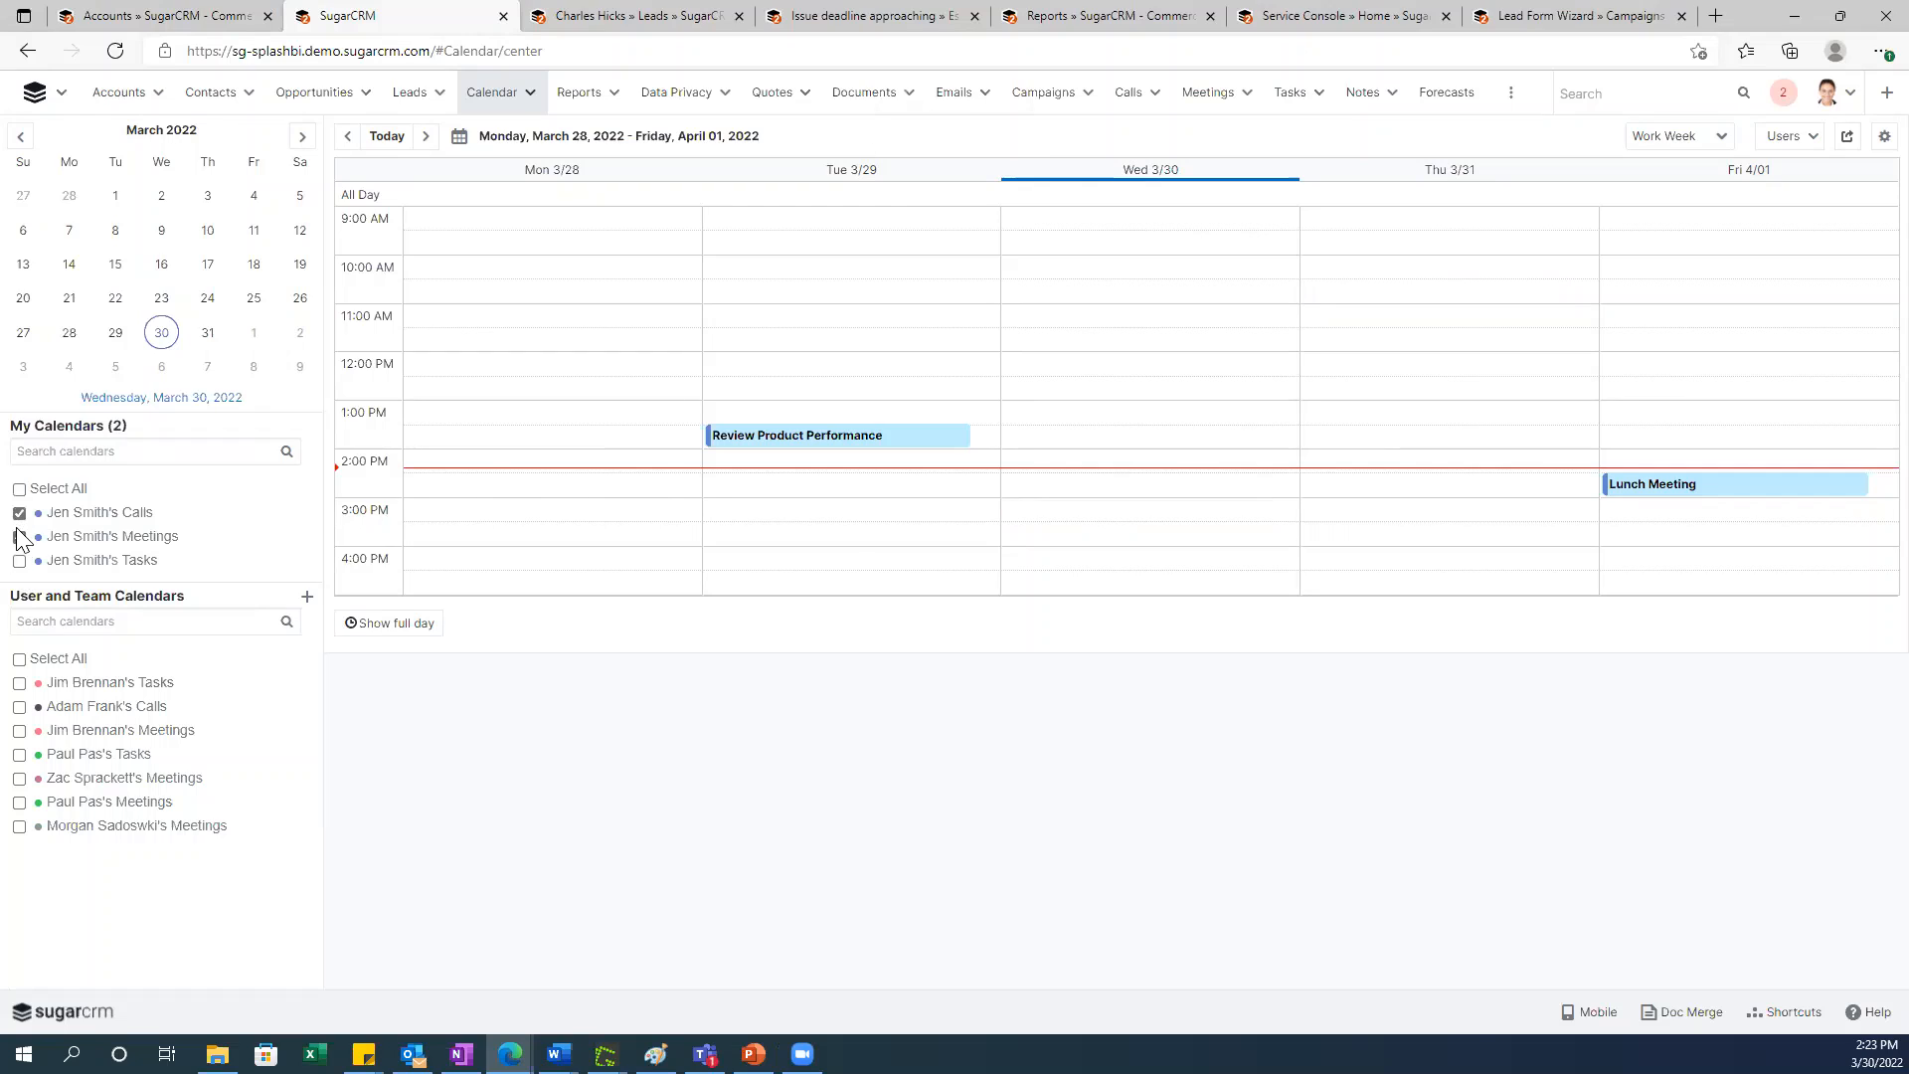
{"action": "left_click", "coordinate": [20, 536]}
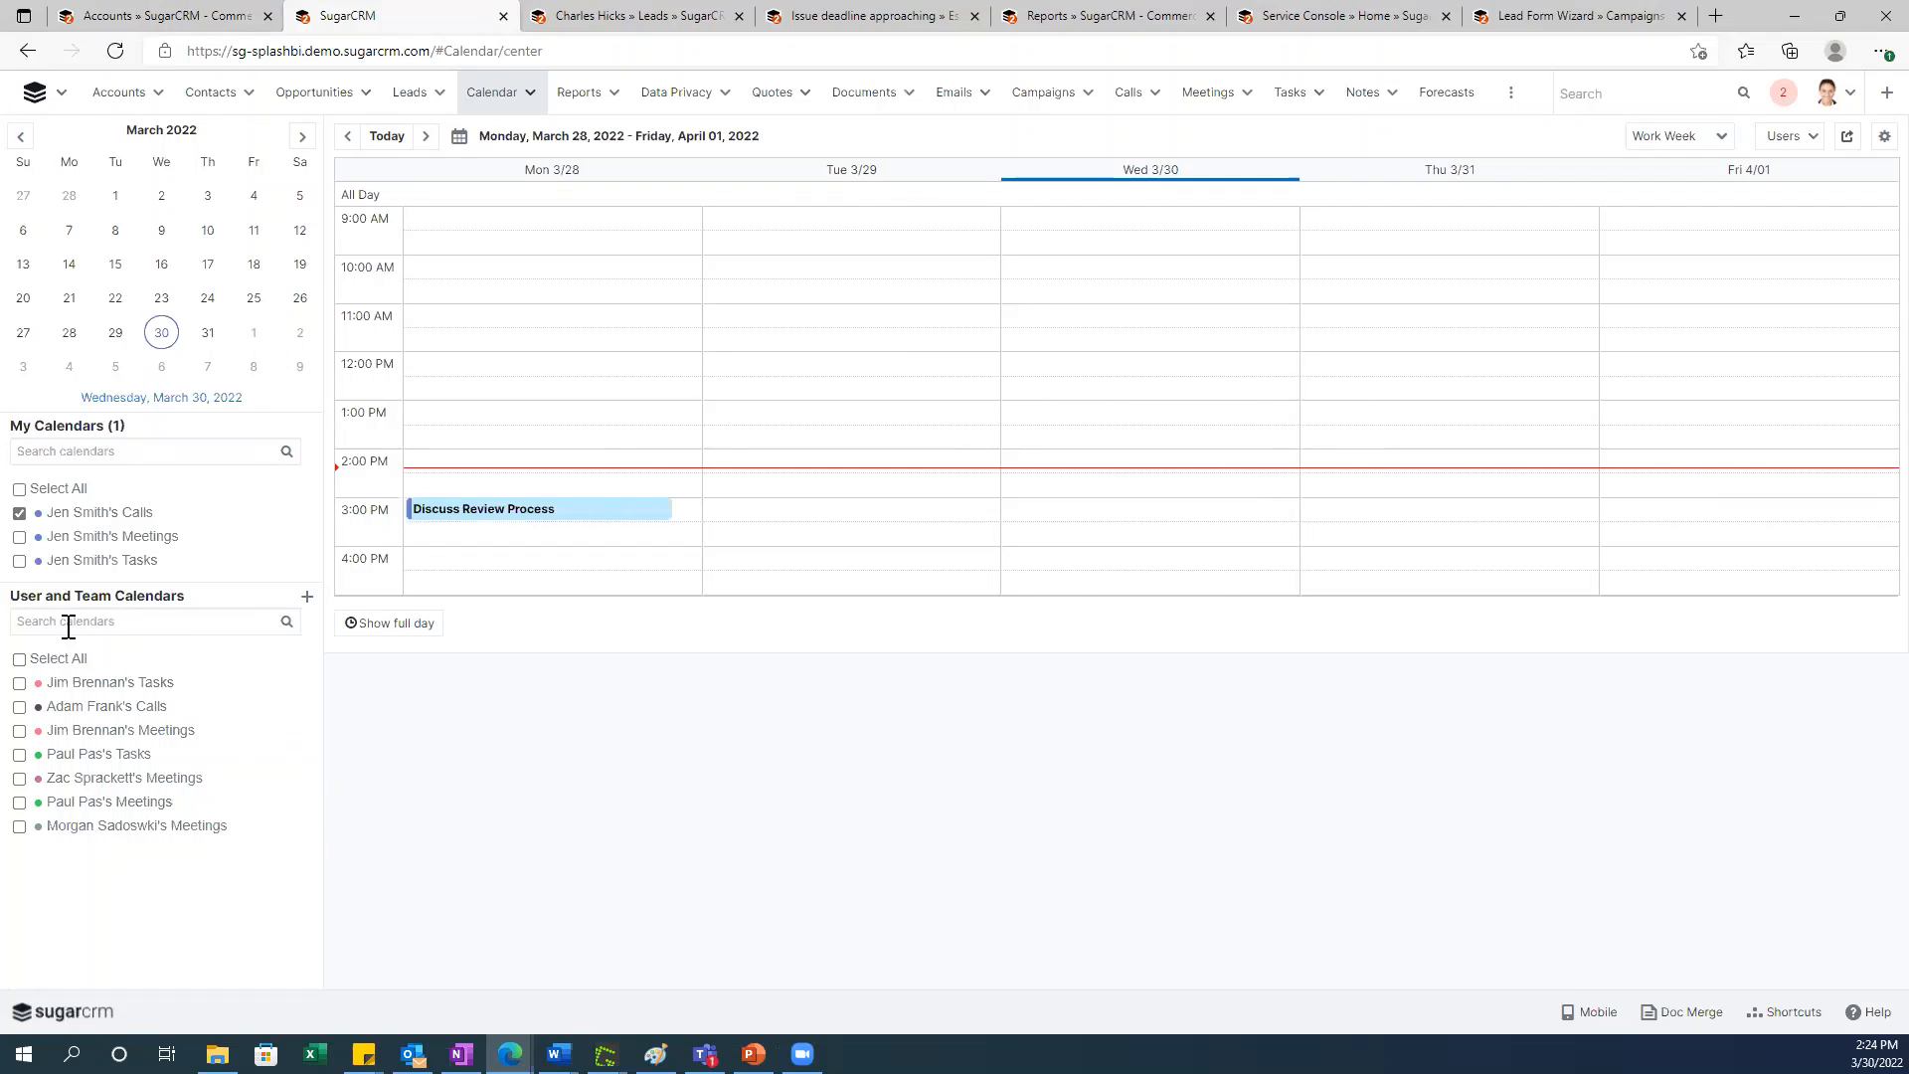
{"action": "mouse_move", "coordinate": [96, 743]}
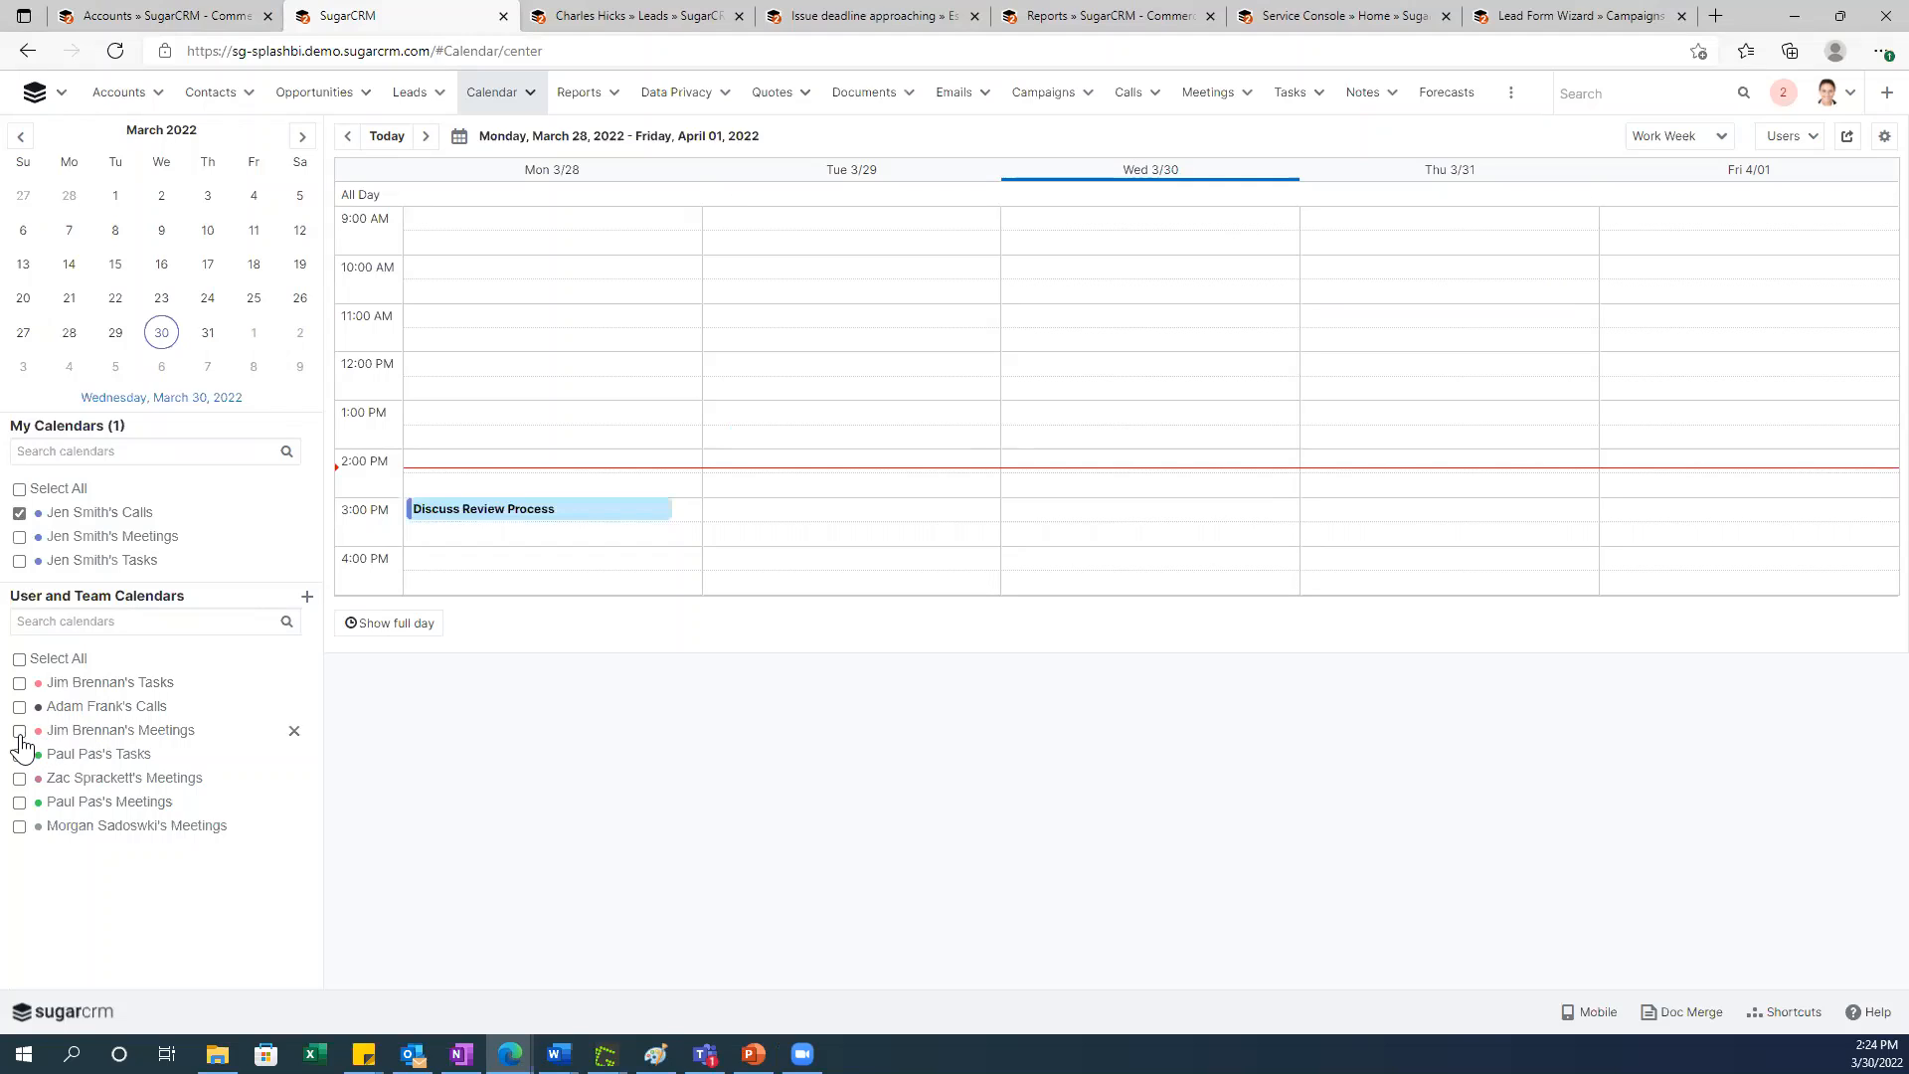
{"action": "left_click", "coordinate": [20, 729]}
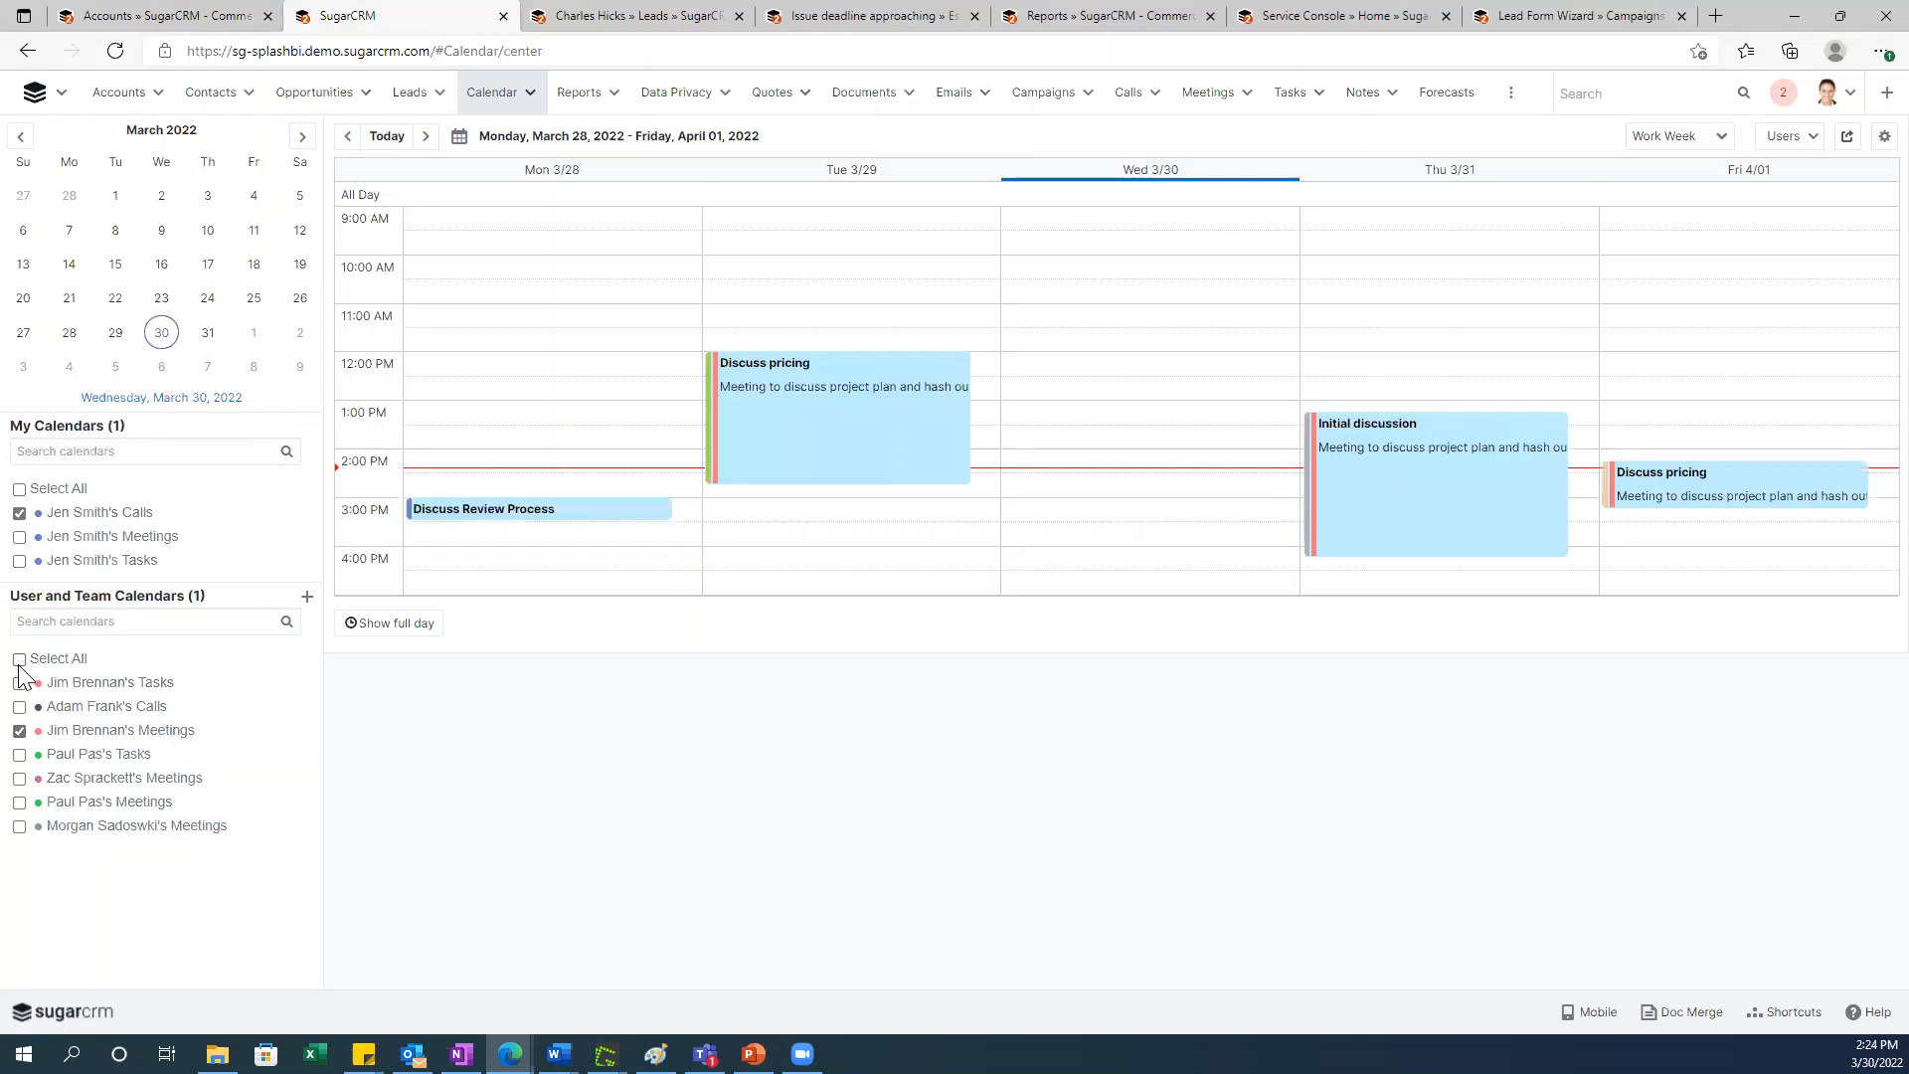
{"action": "mouse_move", "coordinate": [22, 554]}
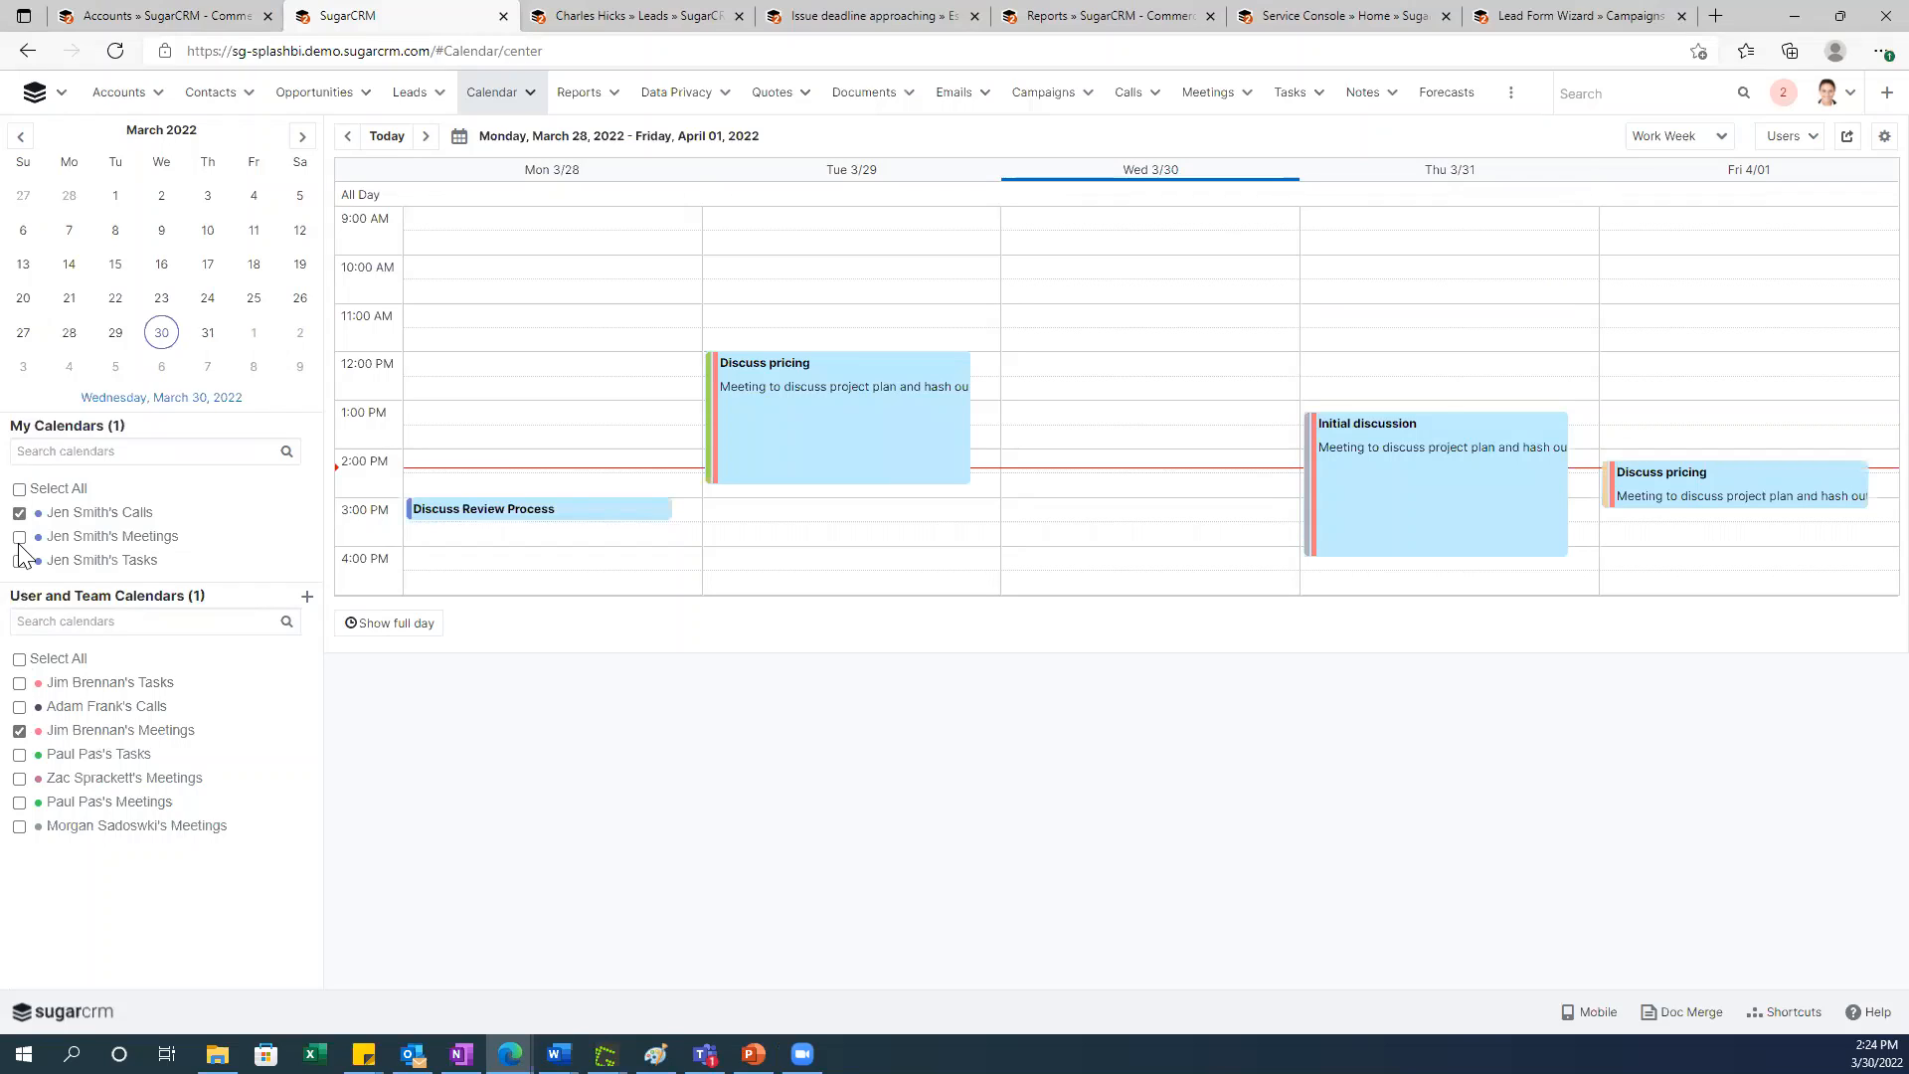
{"action": "left_click", "coordinate": [17, 536]}
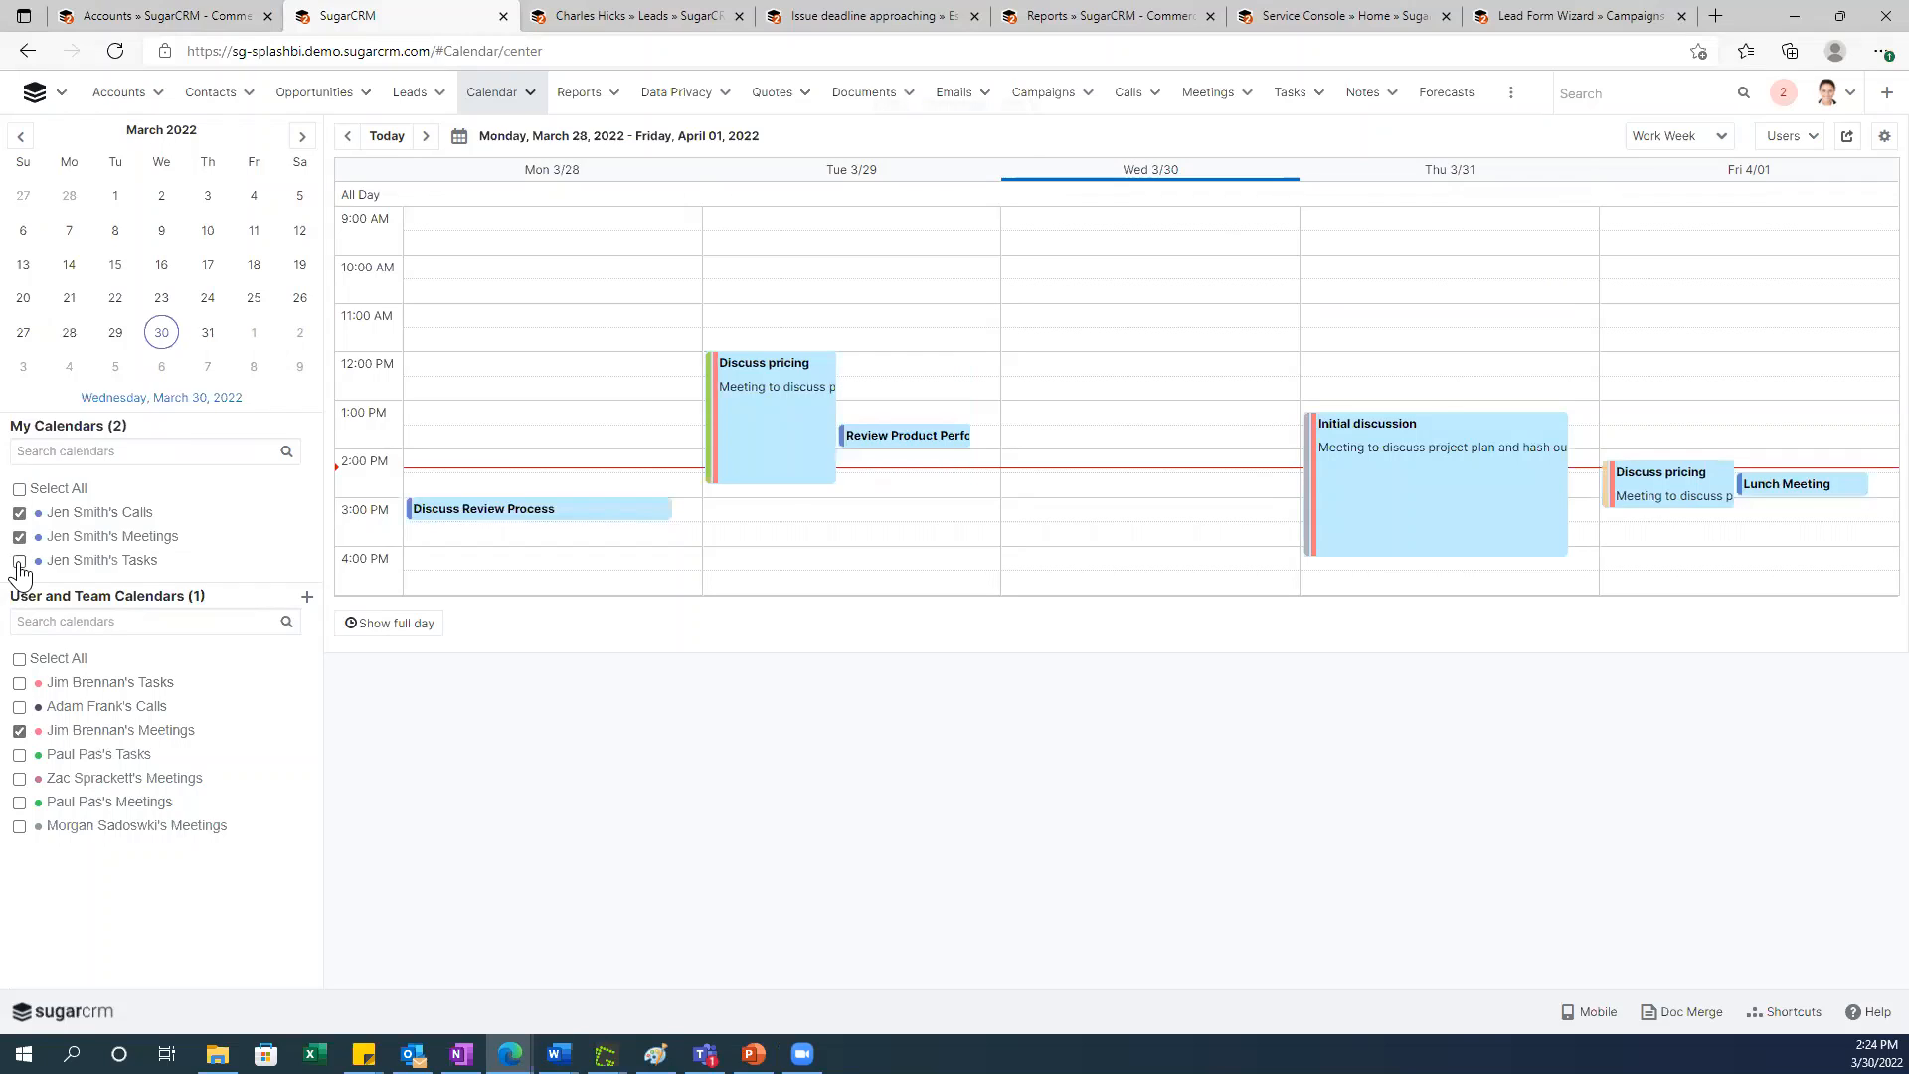
{"action": "left_click", "coordinate": [18, 560]}
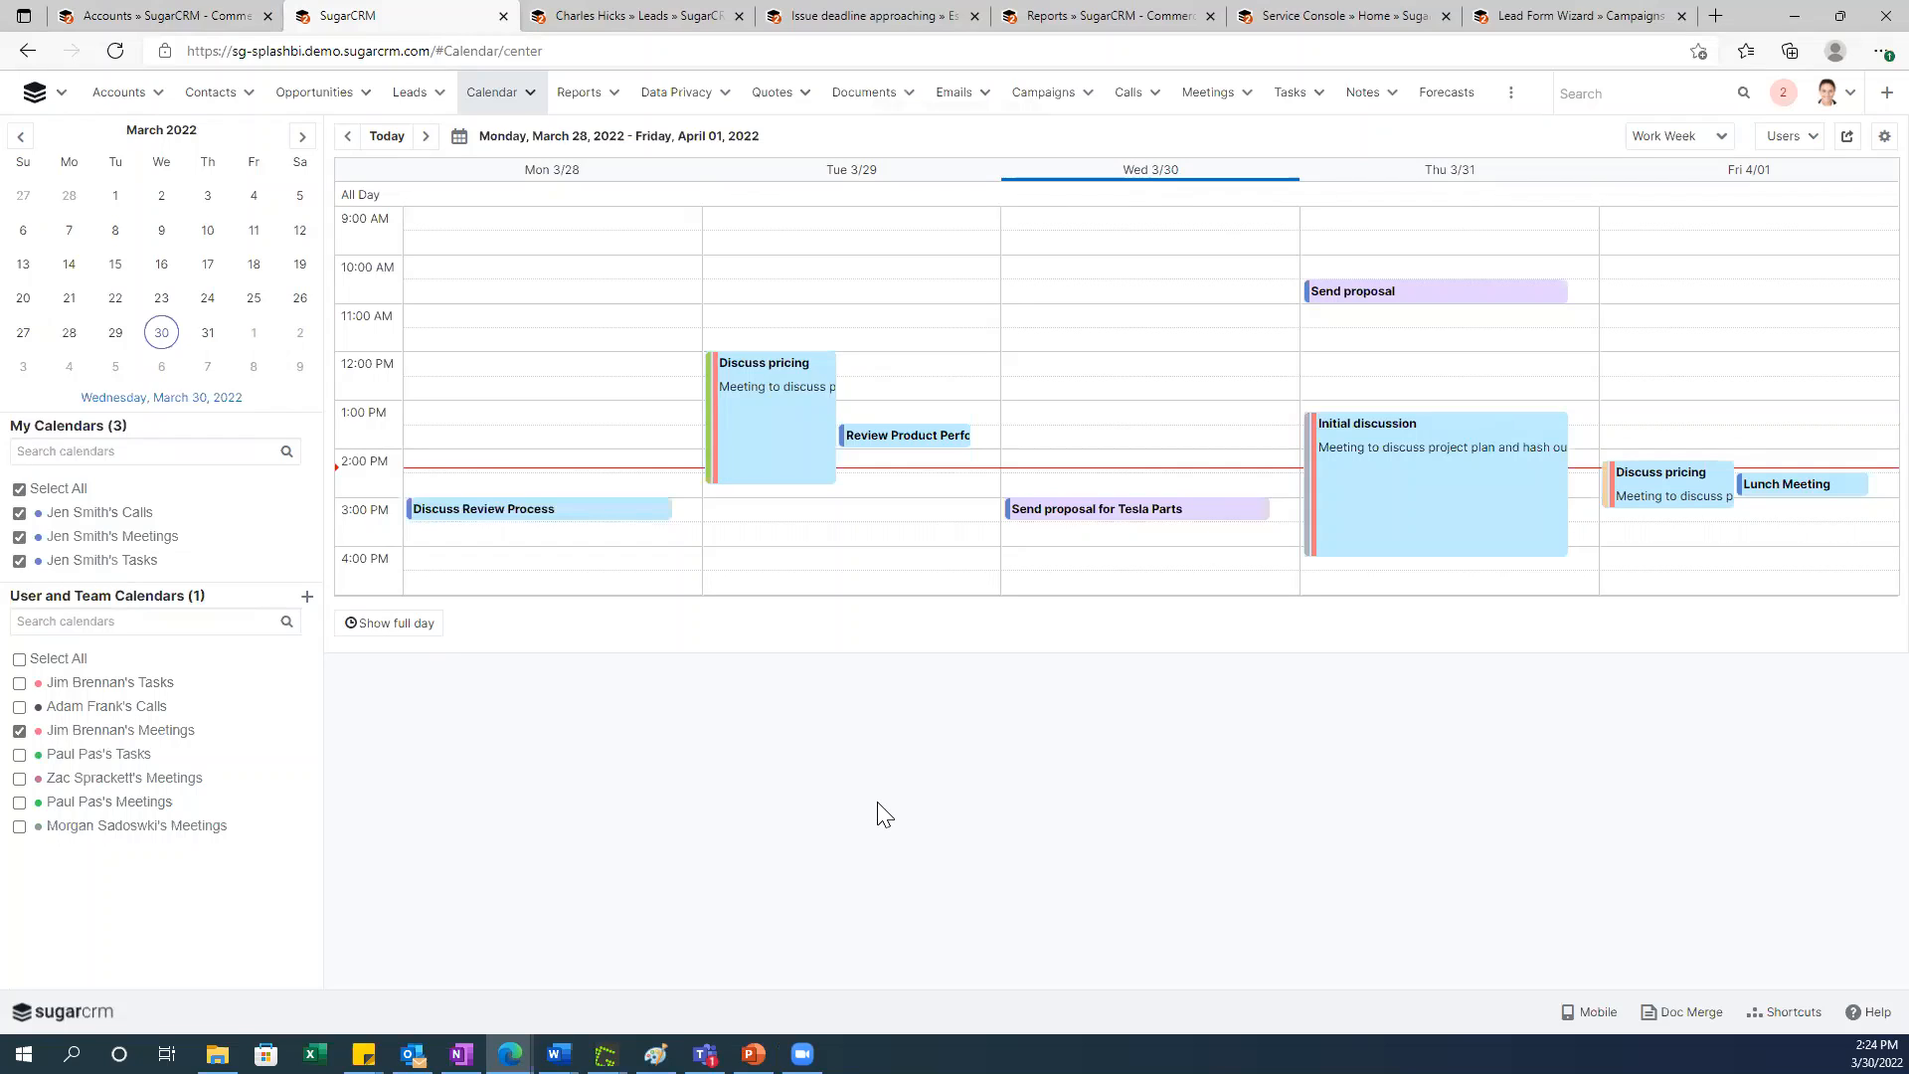
{"action": "mouse_move", "coordinate": [1087, 787]}
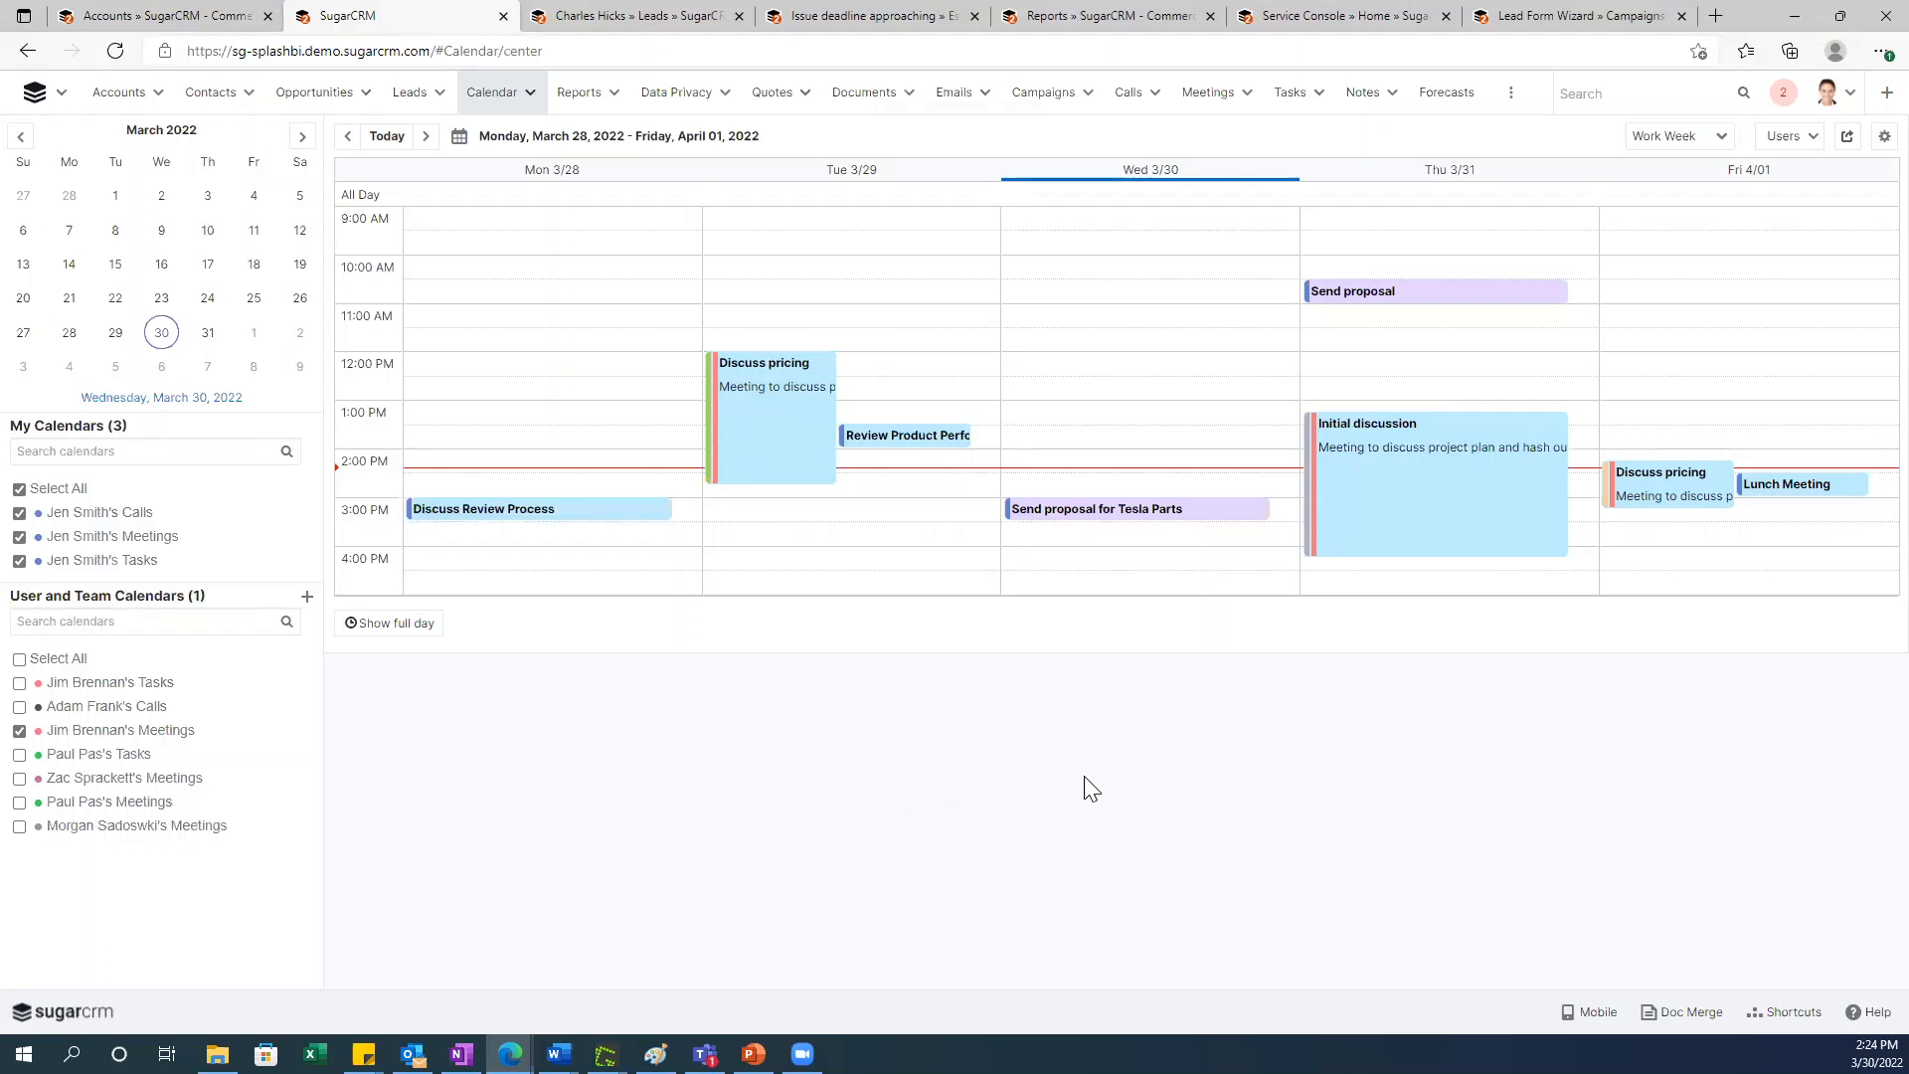
{"action": "mouse_move", "coordinate": [79, 743]}
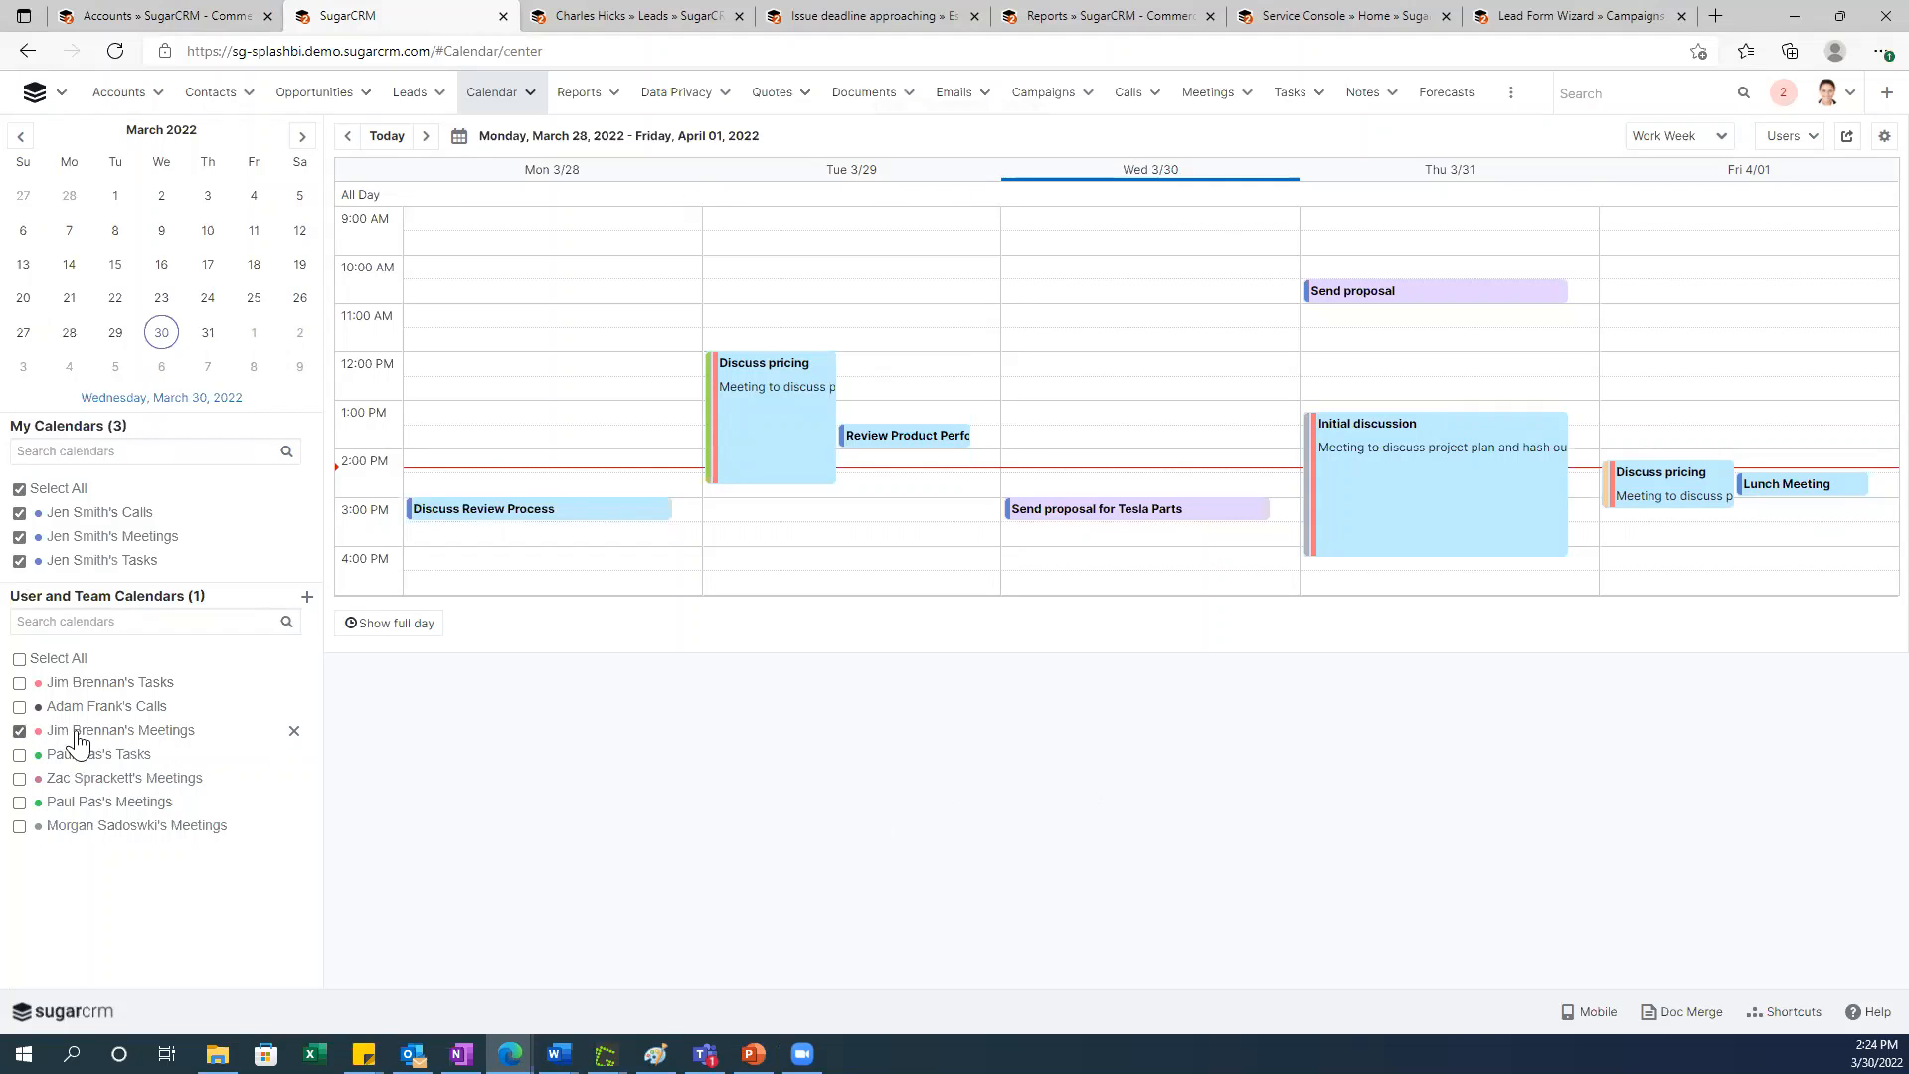
{"action": "left_click", "coordinate": [18, 729]}
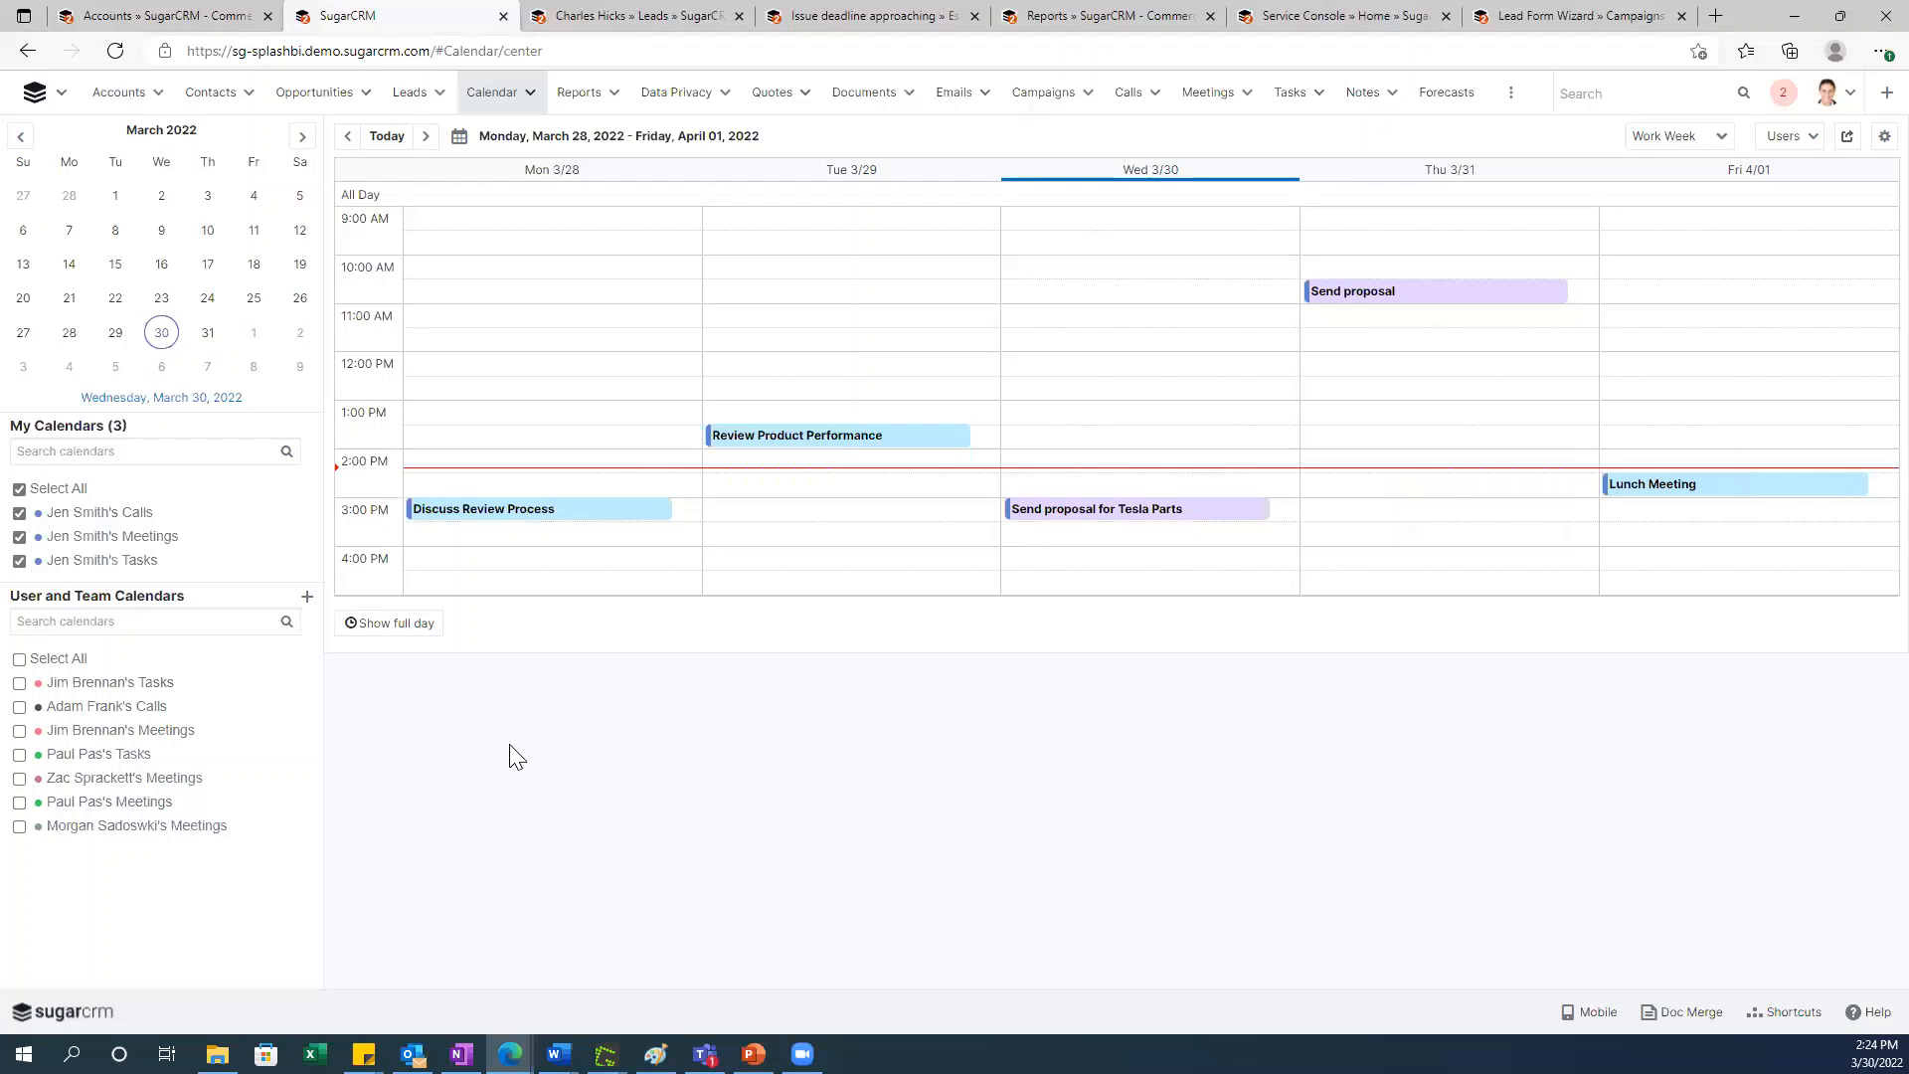
{"action": "mouse_move", "coordinate": [1649, 533]}
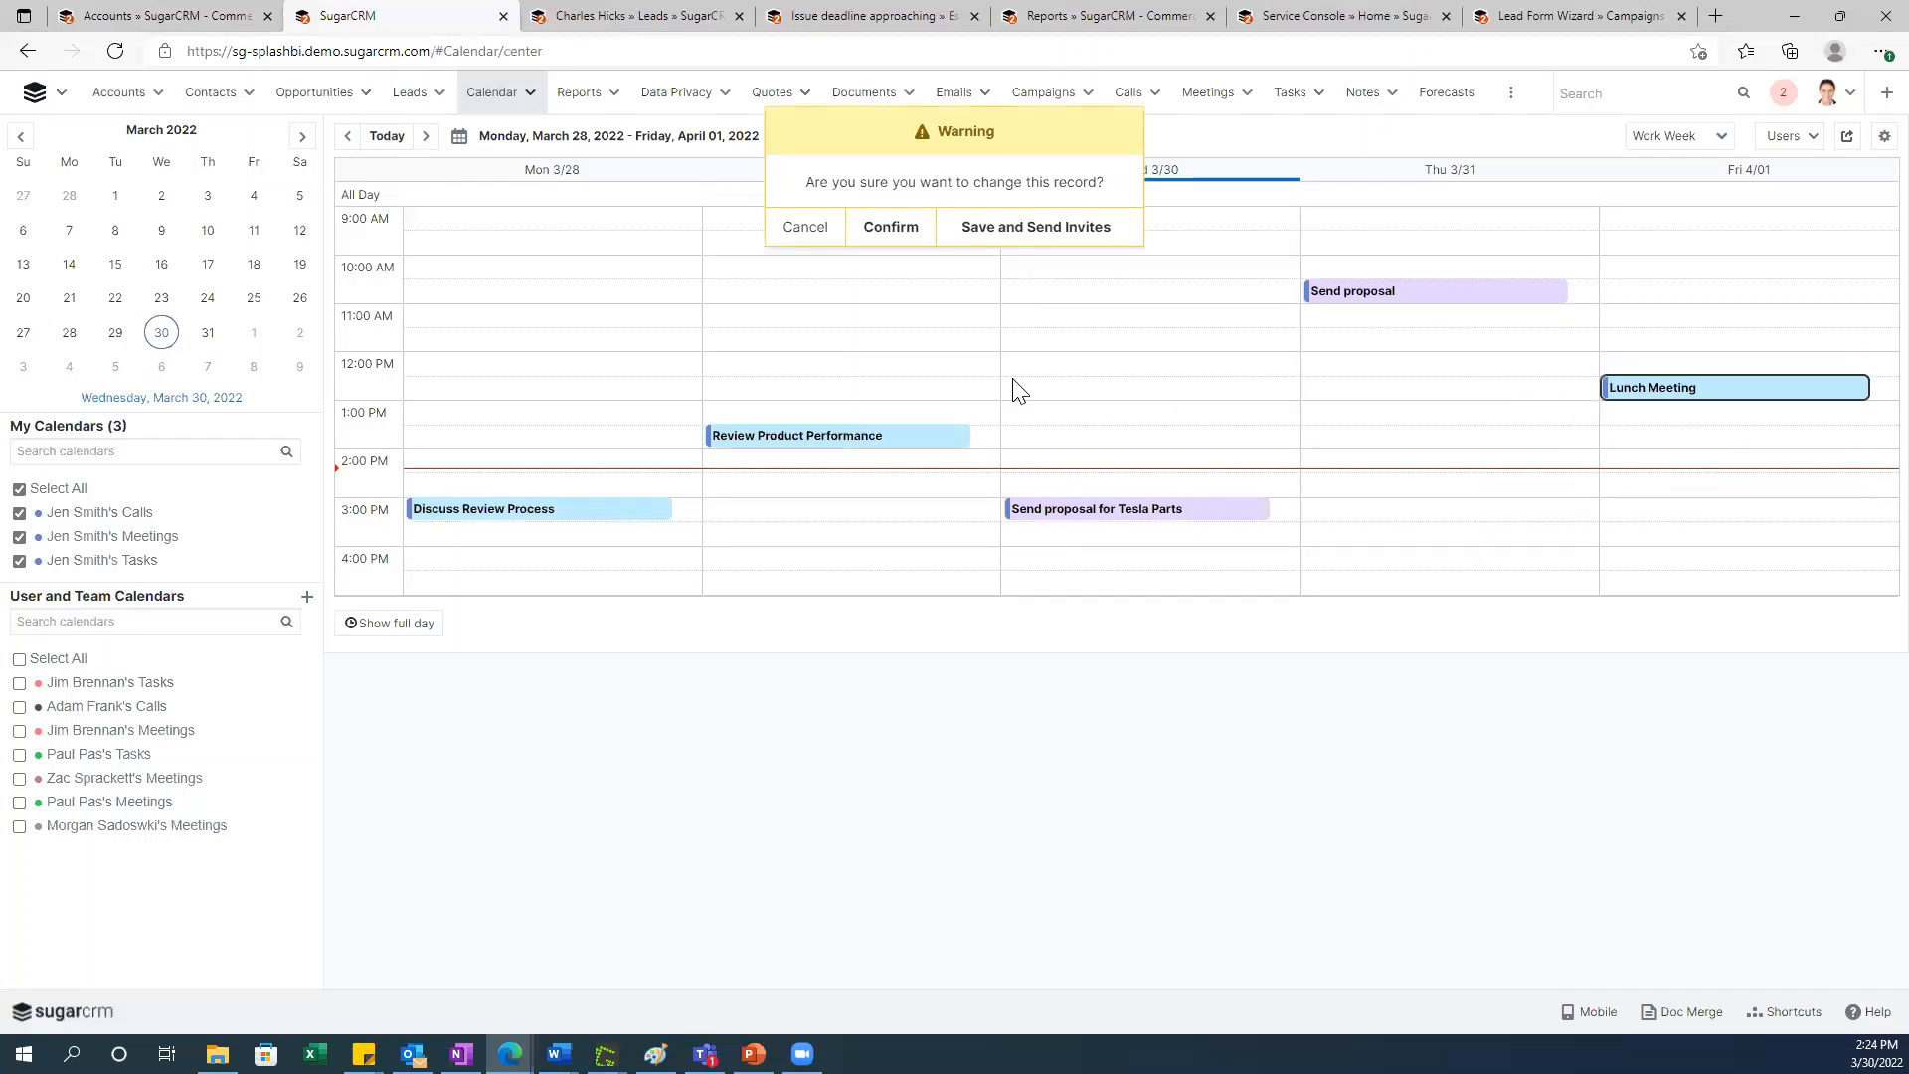
{"action": "mouse_move", "coordinate": [965, 311]}
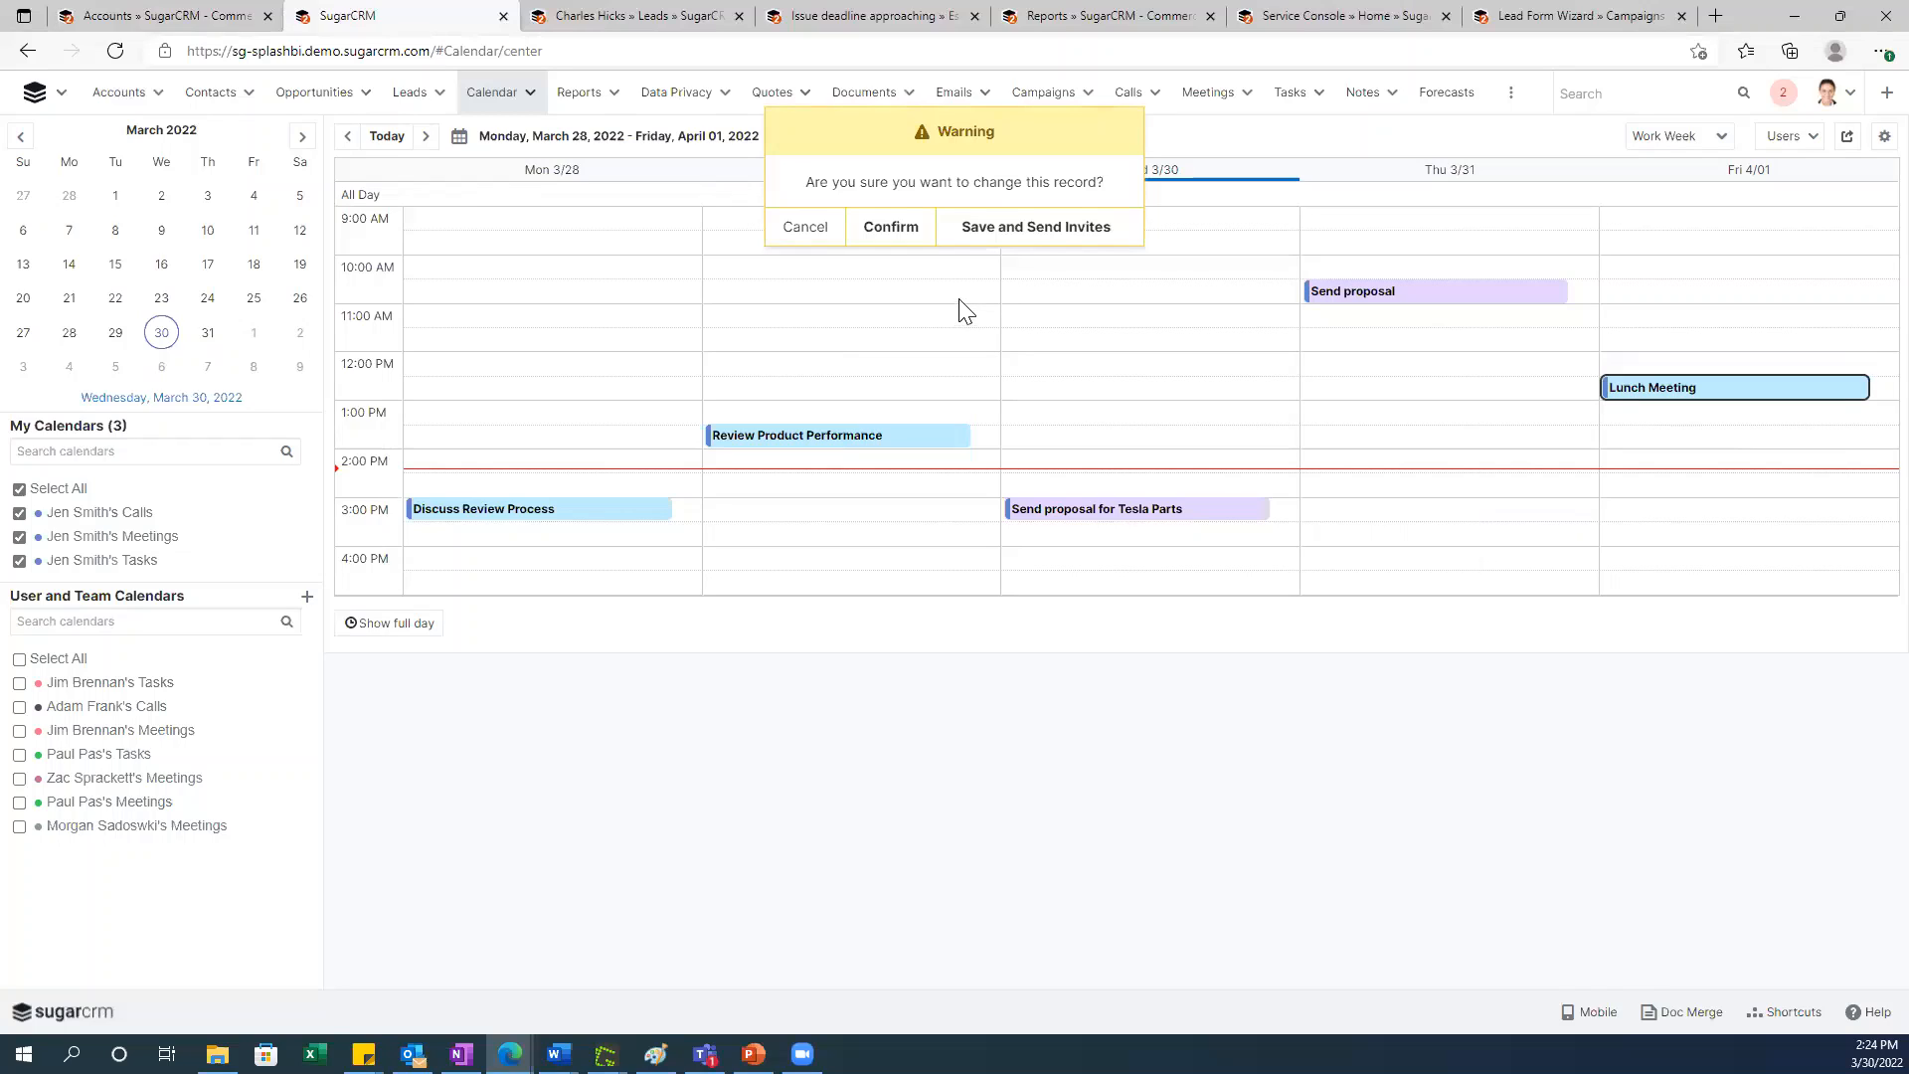
{"action": "mouse_move", "coordinate": [975, 283]}
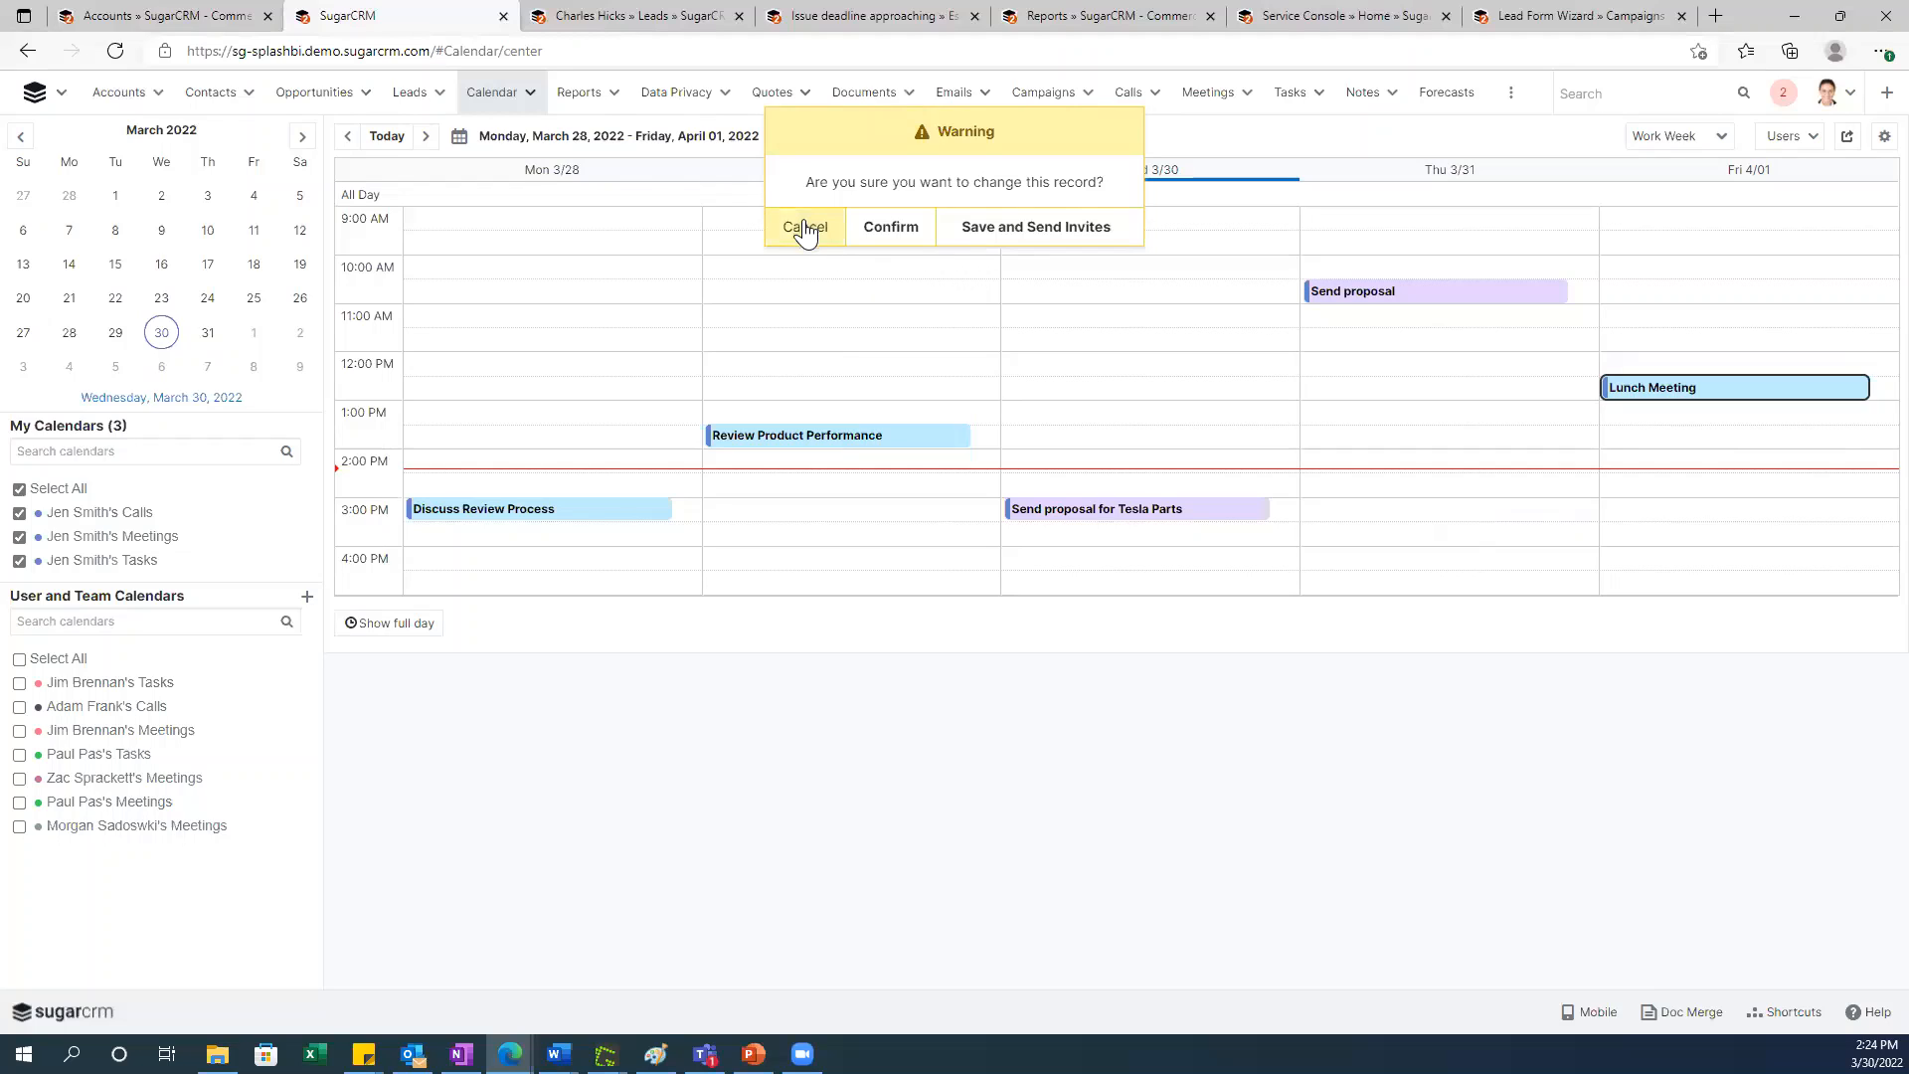
{"action": "left_click", "coordinate": [803, 227]}
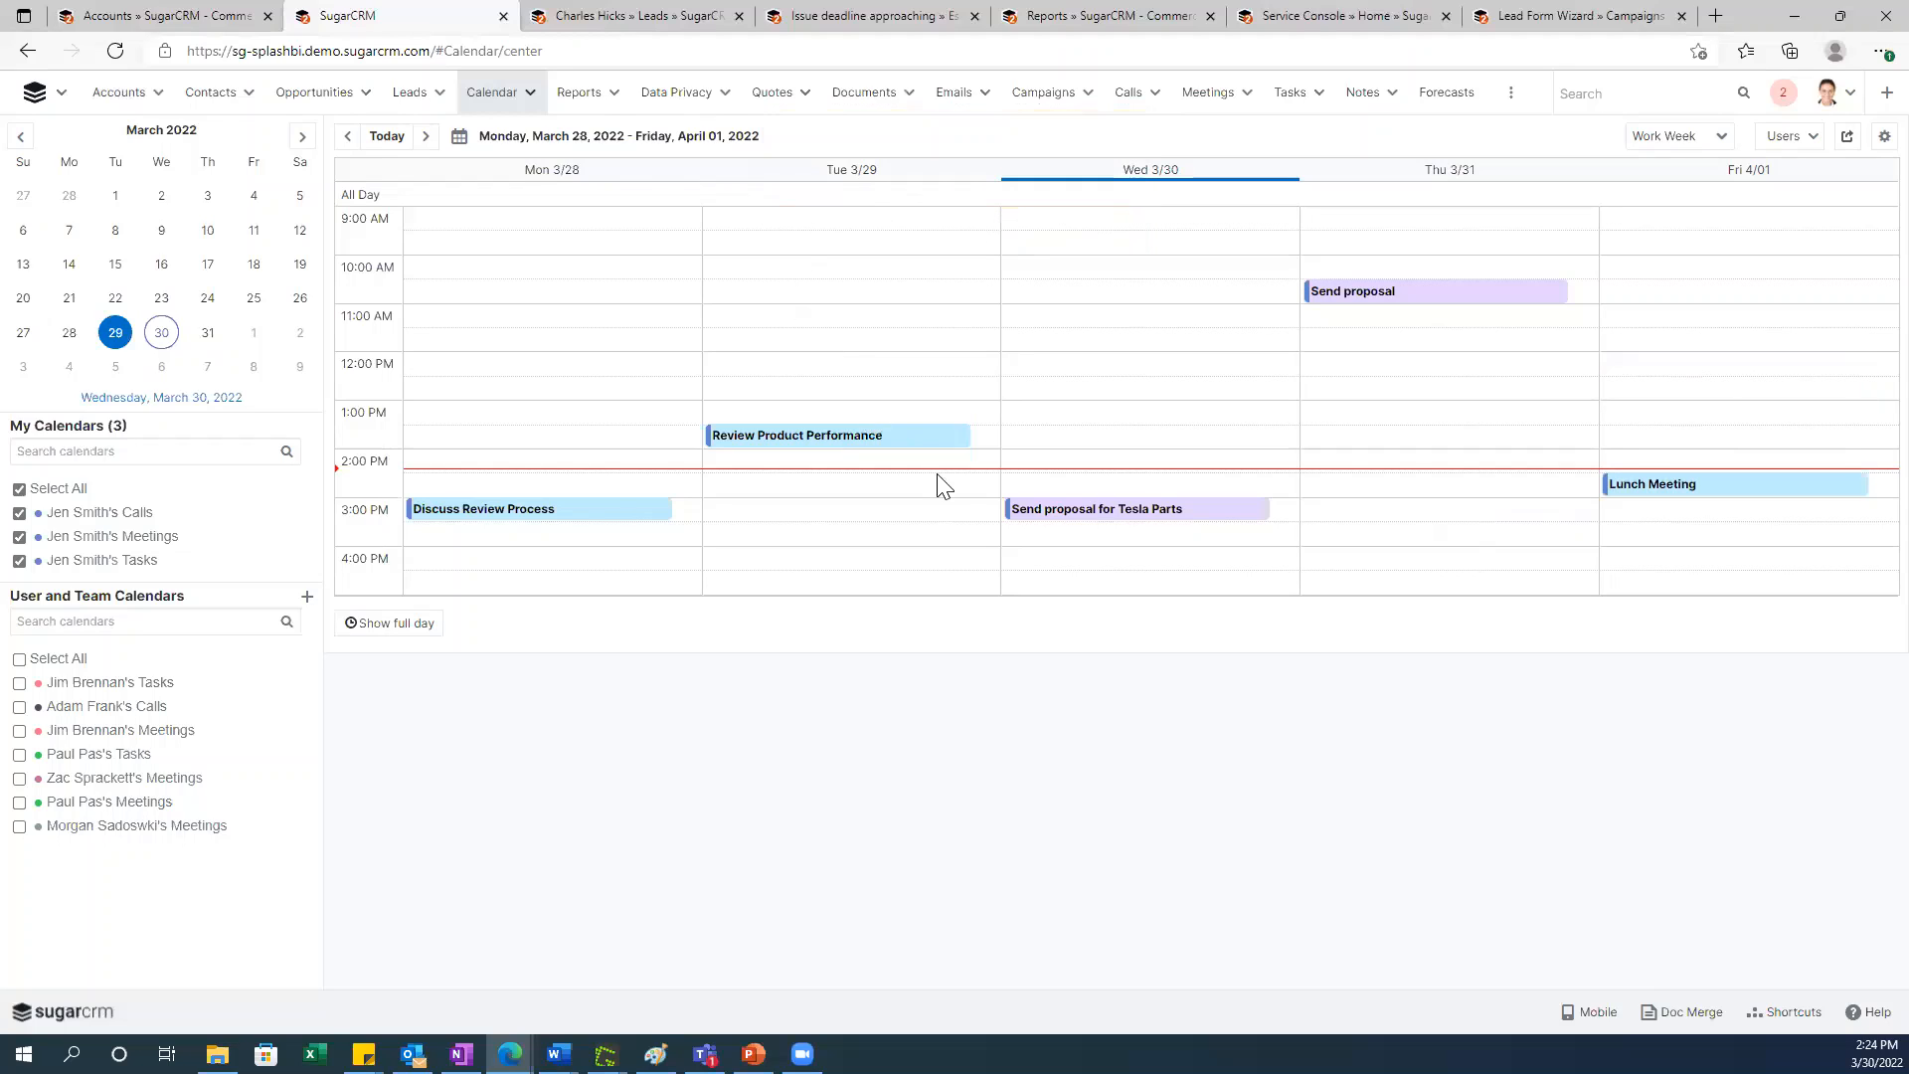
{"action": "mouse_move", "coordinate": [1020, 650]}
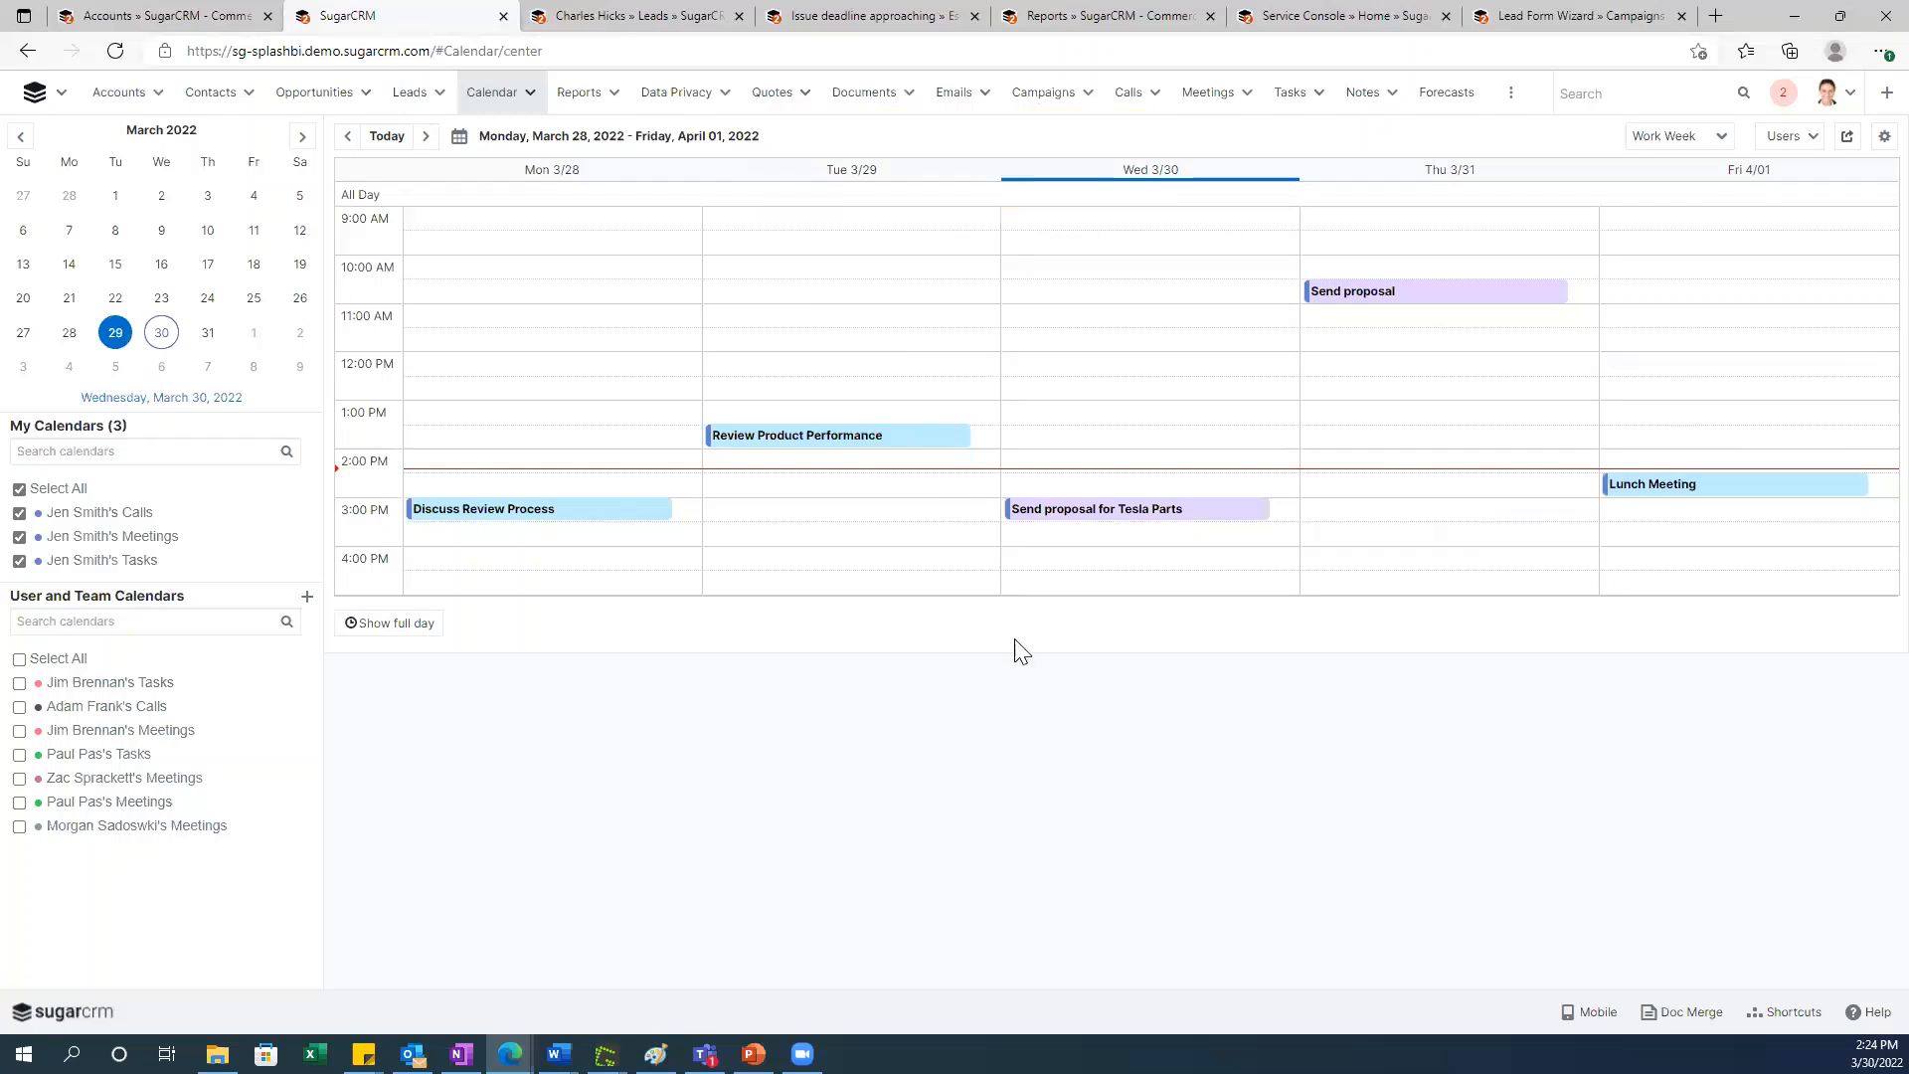
{"action": "mouse_move", "coordinate": [1747, 275]}
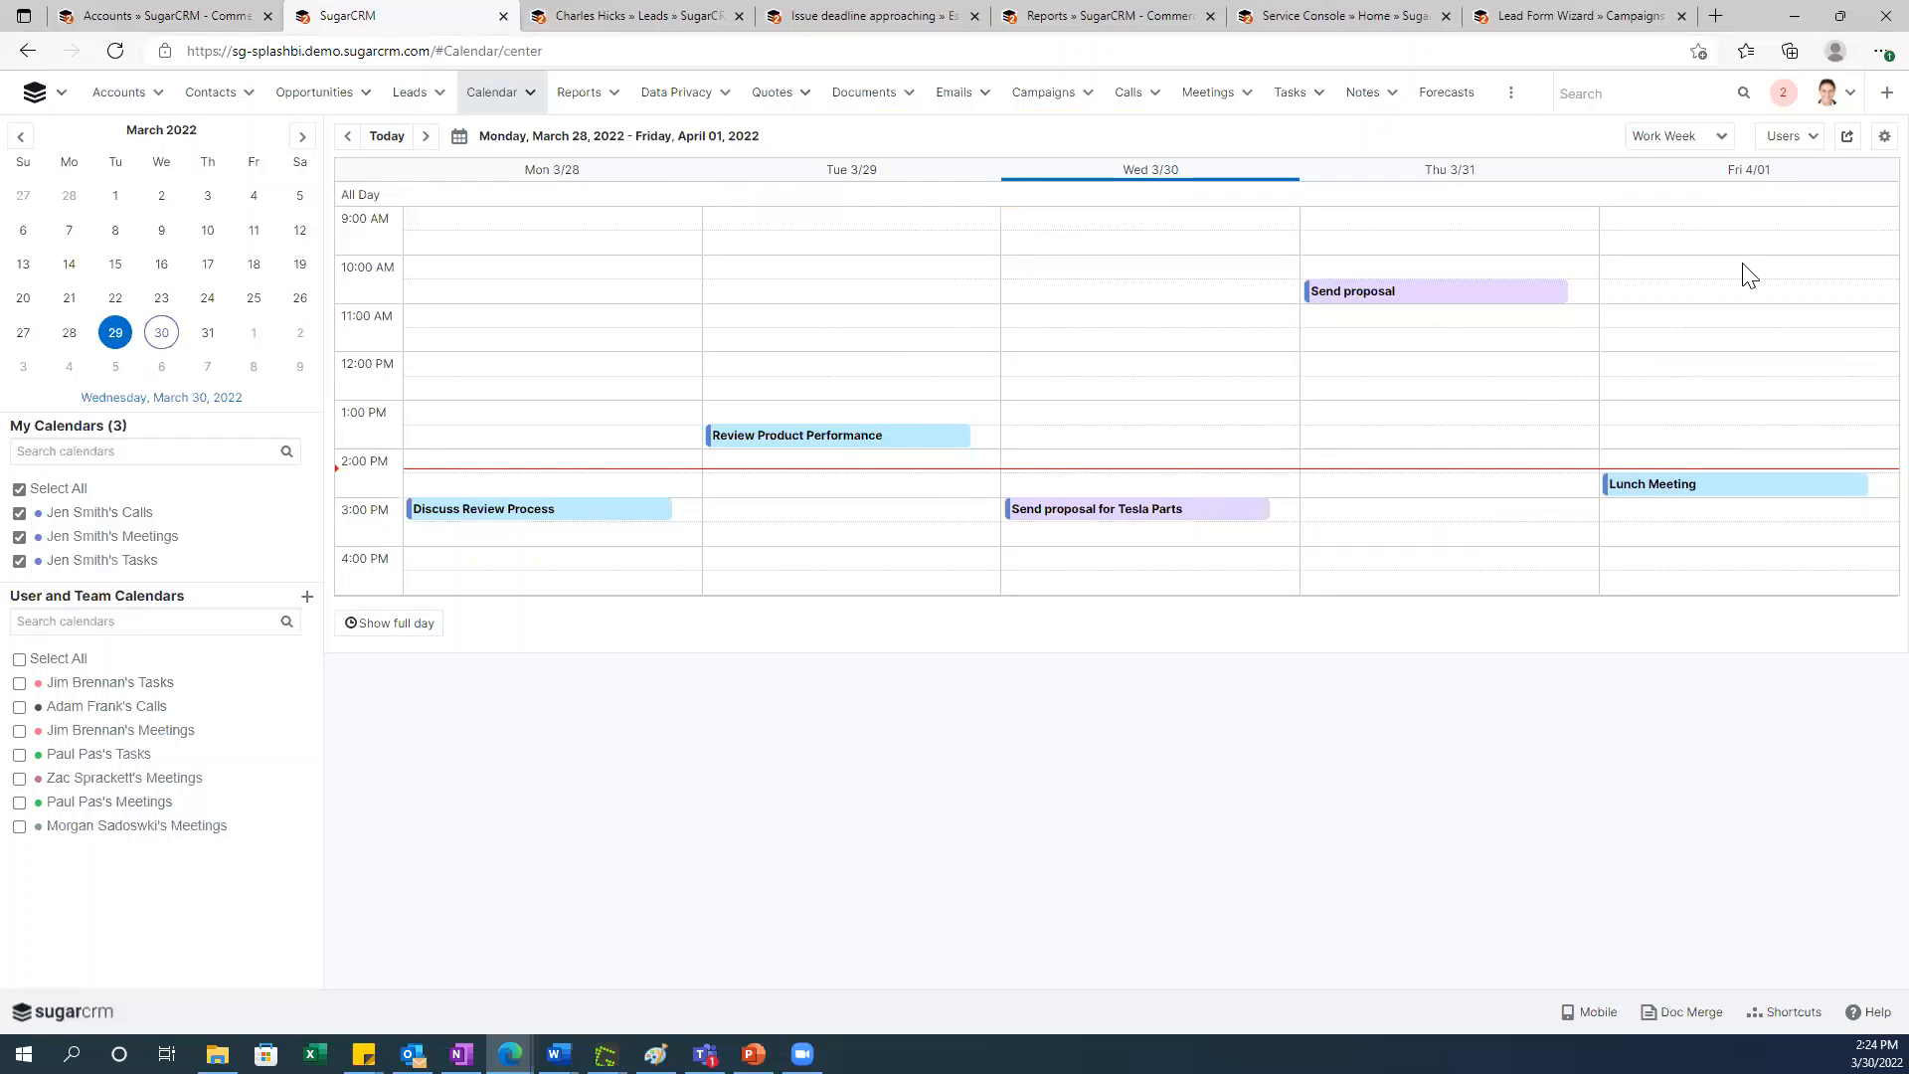
{"action": "mouse_move", "coordinate": [1828, 93]}
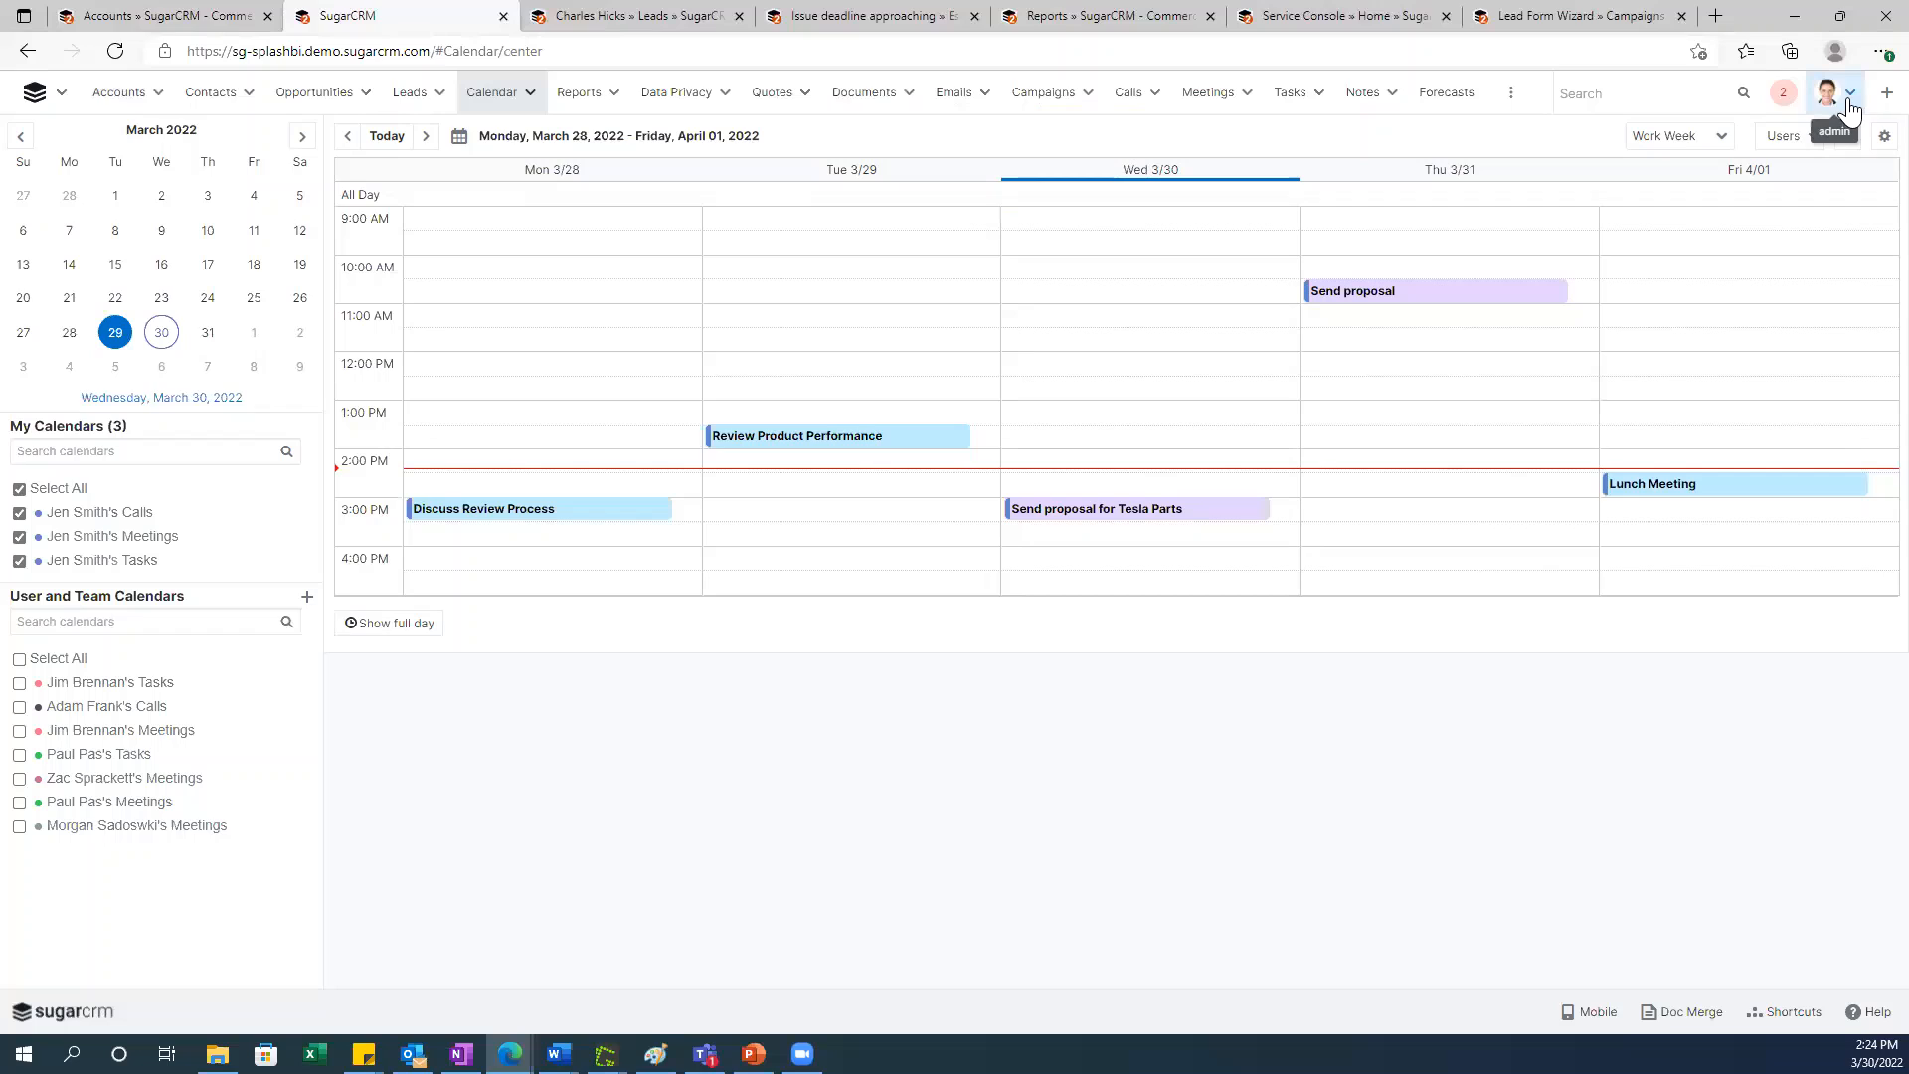
{"action": "left_click", "coordinate": [1829, 91]}
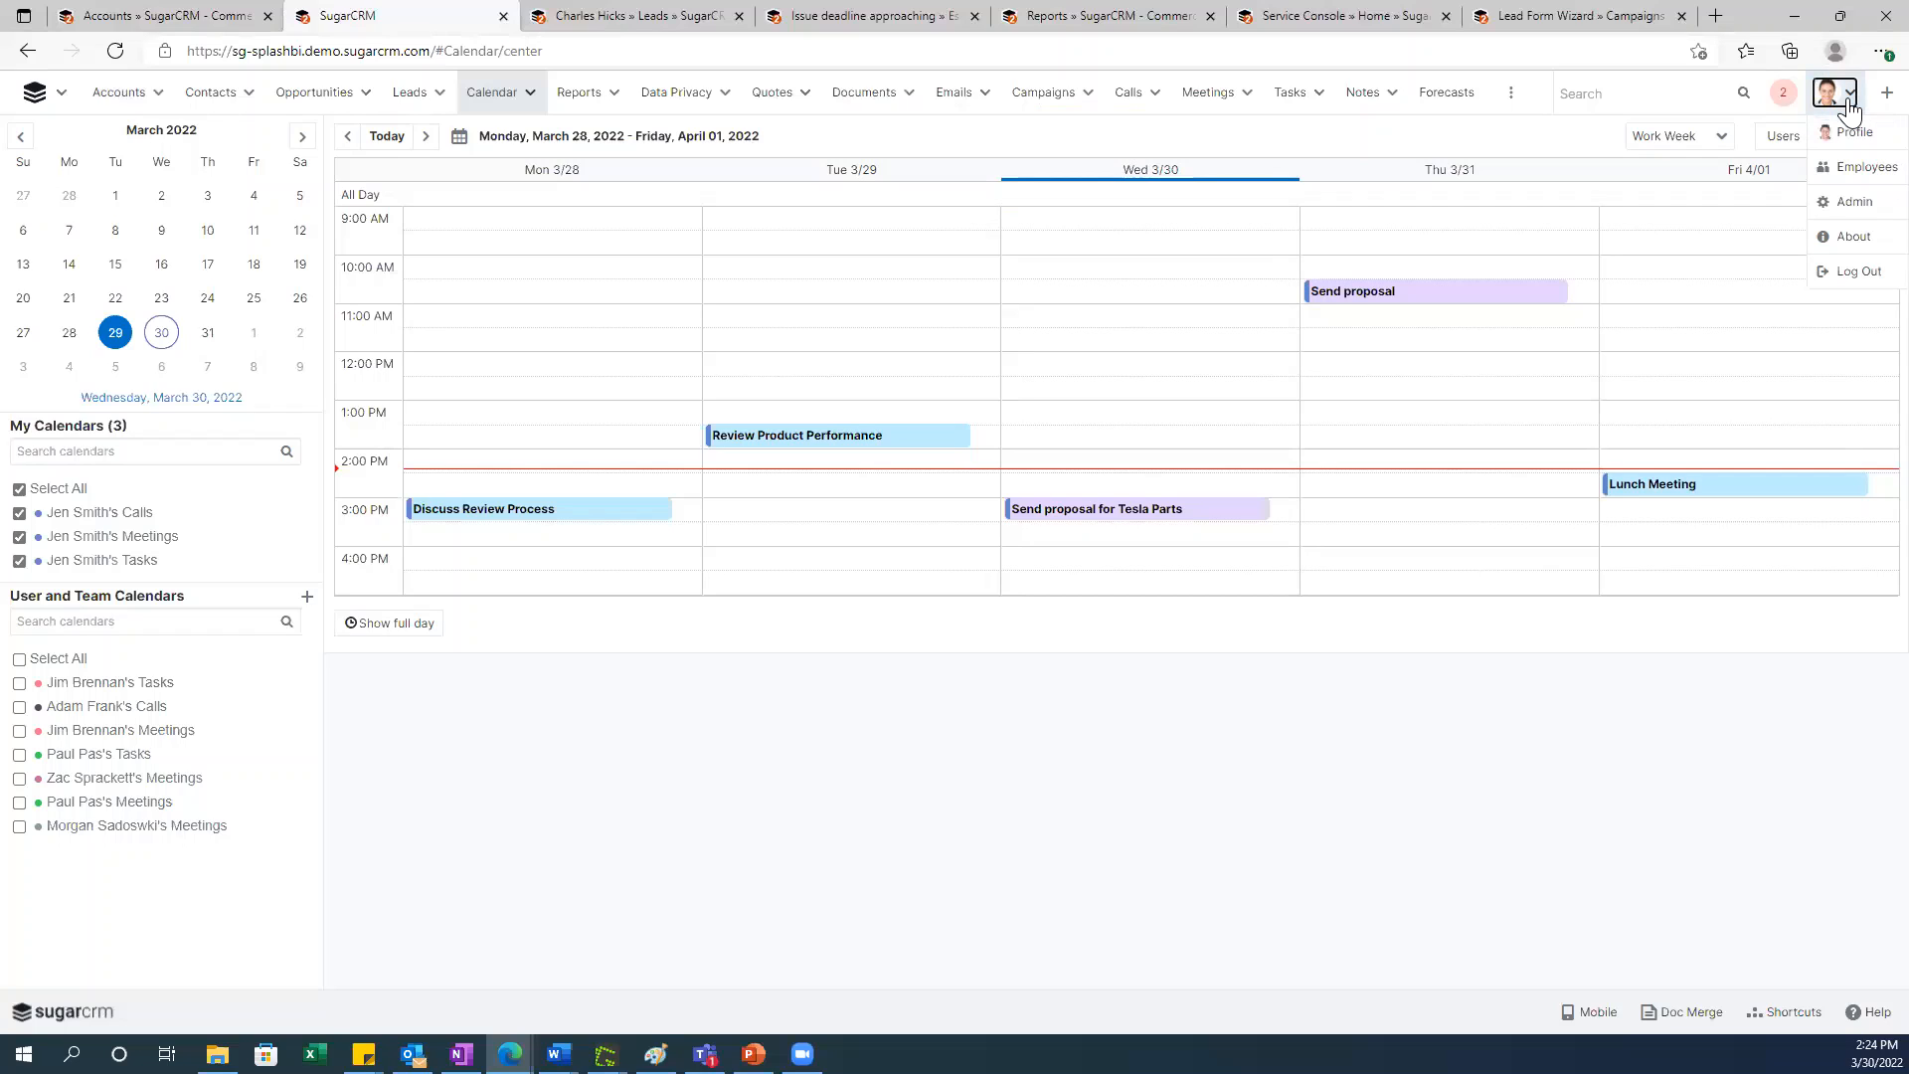
{"action": "left_click", "coordinate": [1856, 131]}
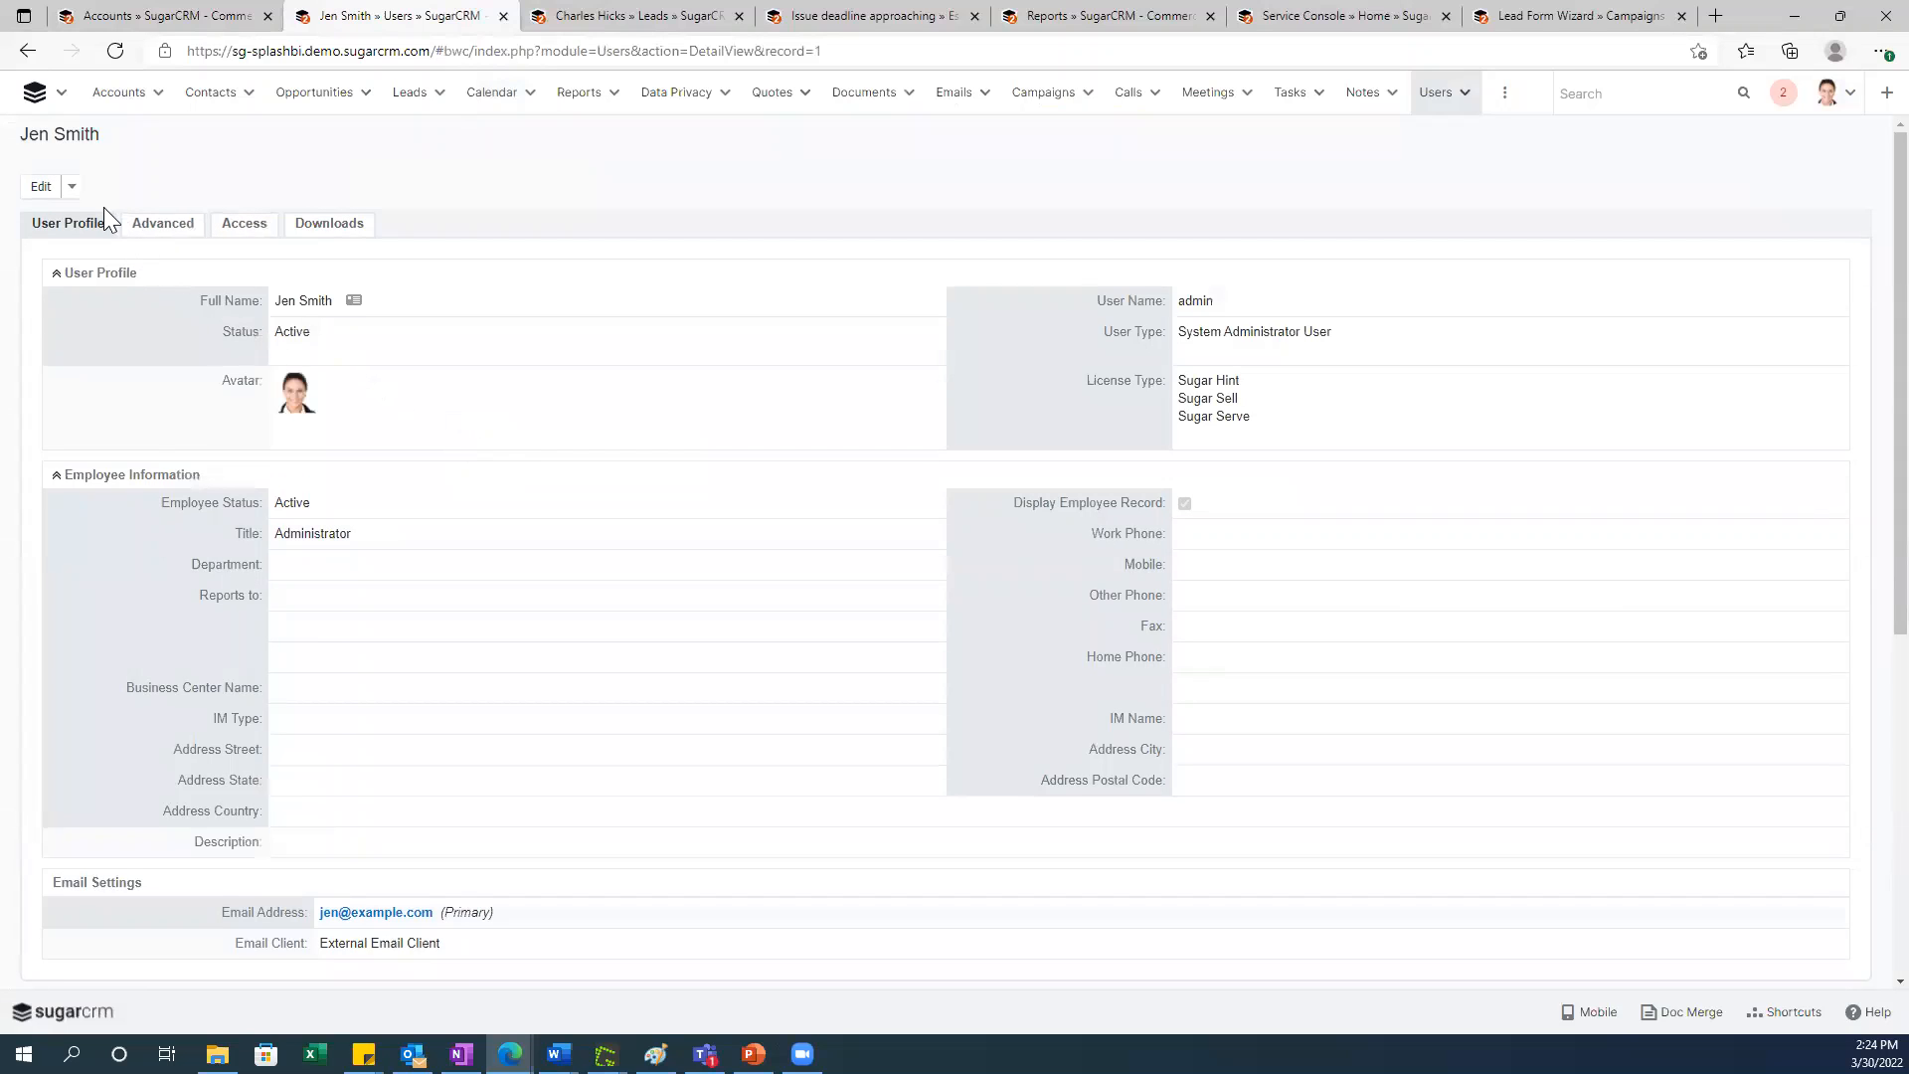
{"action": "left_click", "coordinate": [40, 186]}
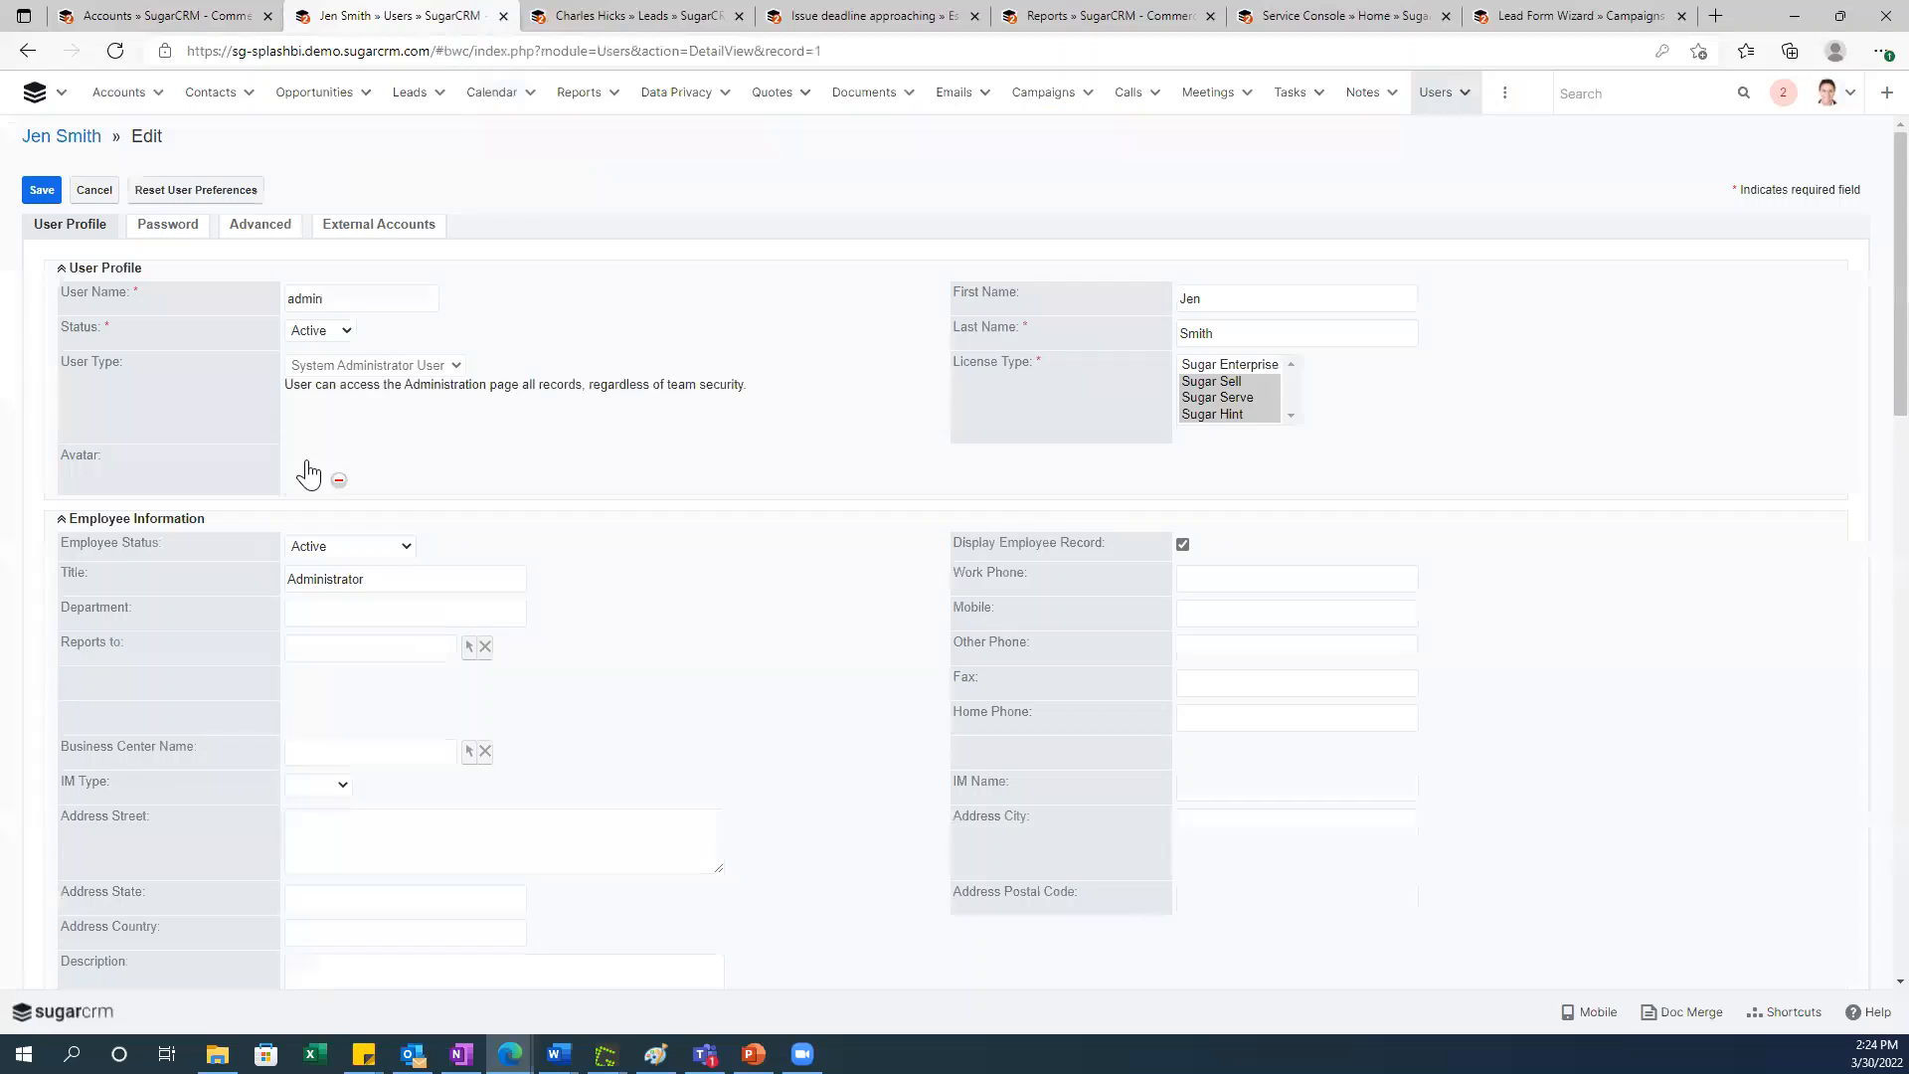
{"action": "scroll", "scroll_direction": "down", "scroll_amount": 3}
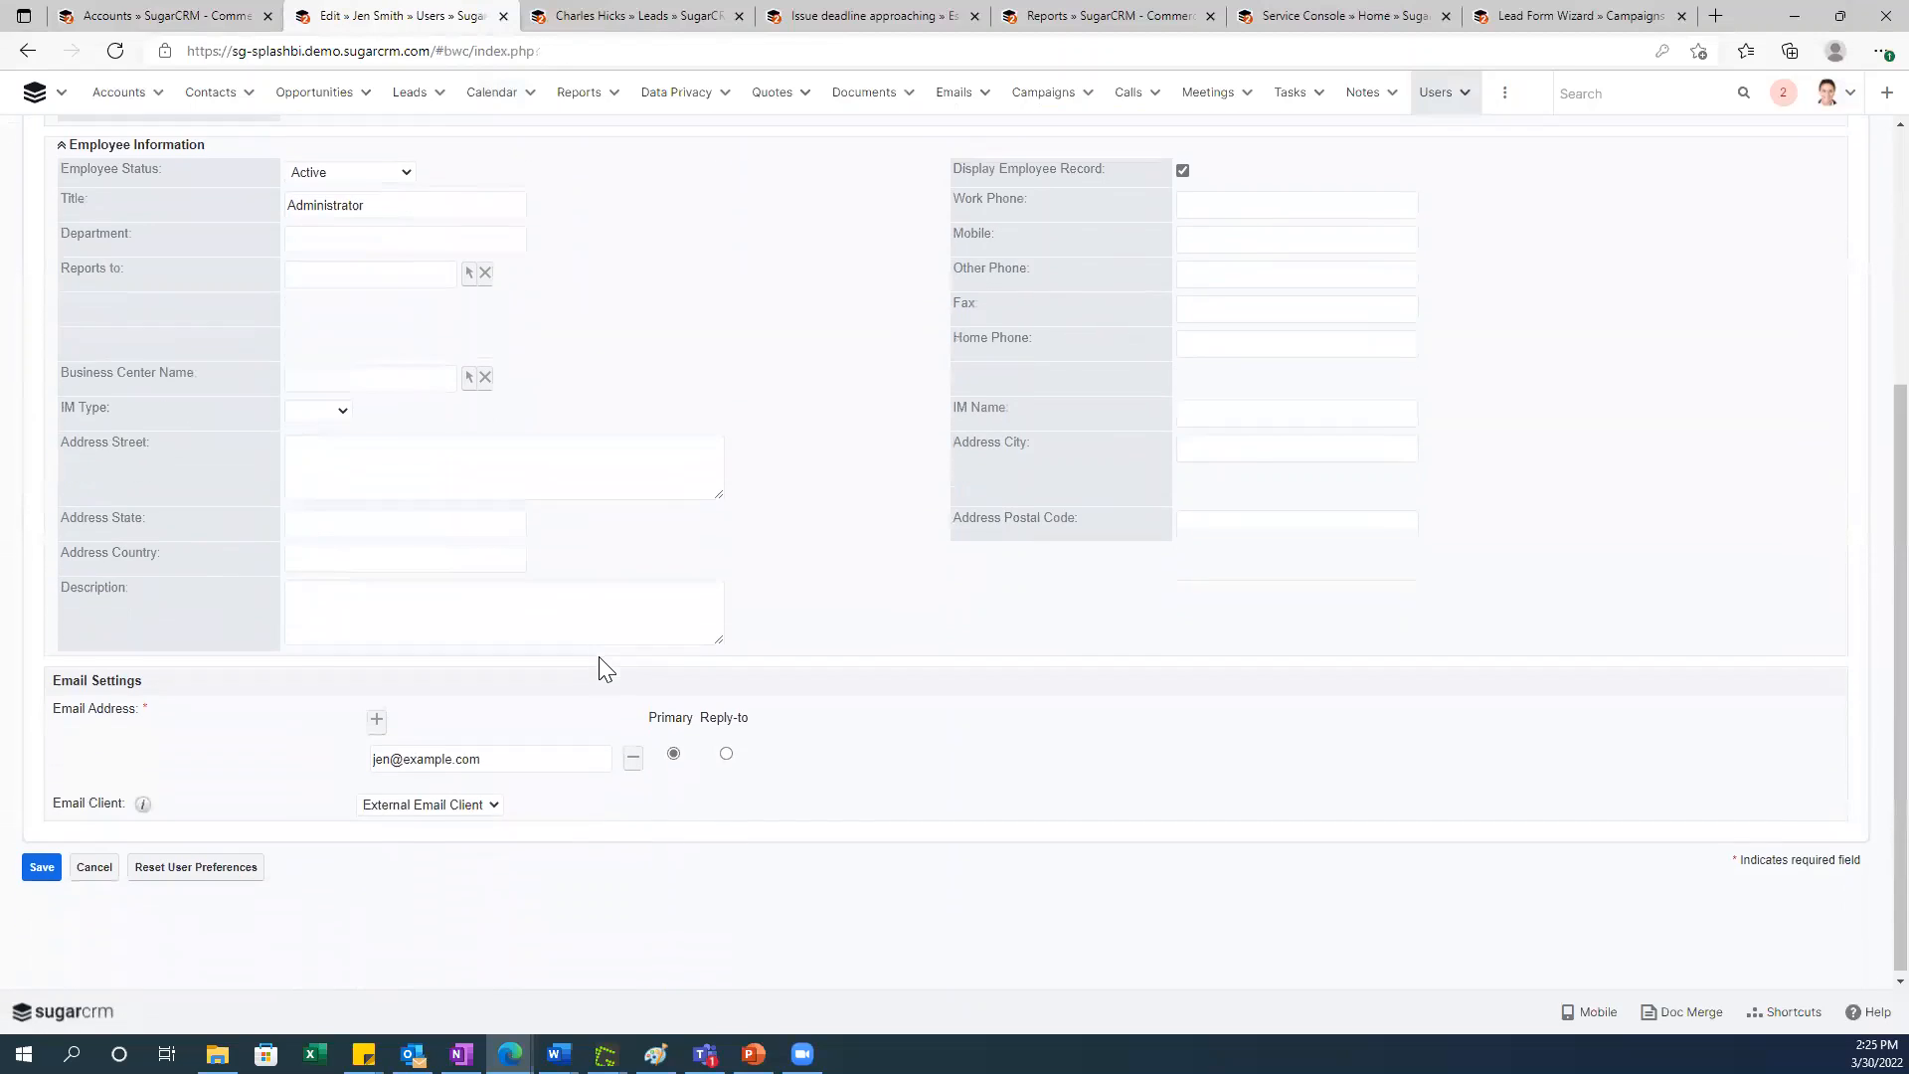
{"action": "scroll", "scroll_direction": "up", "scroll_amount": 3}
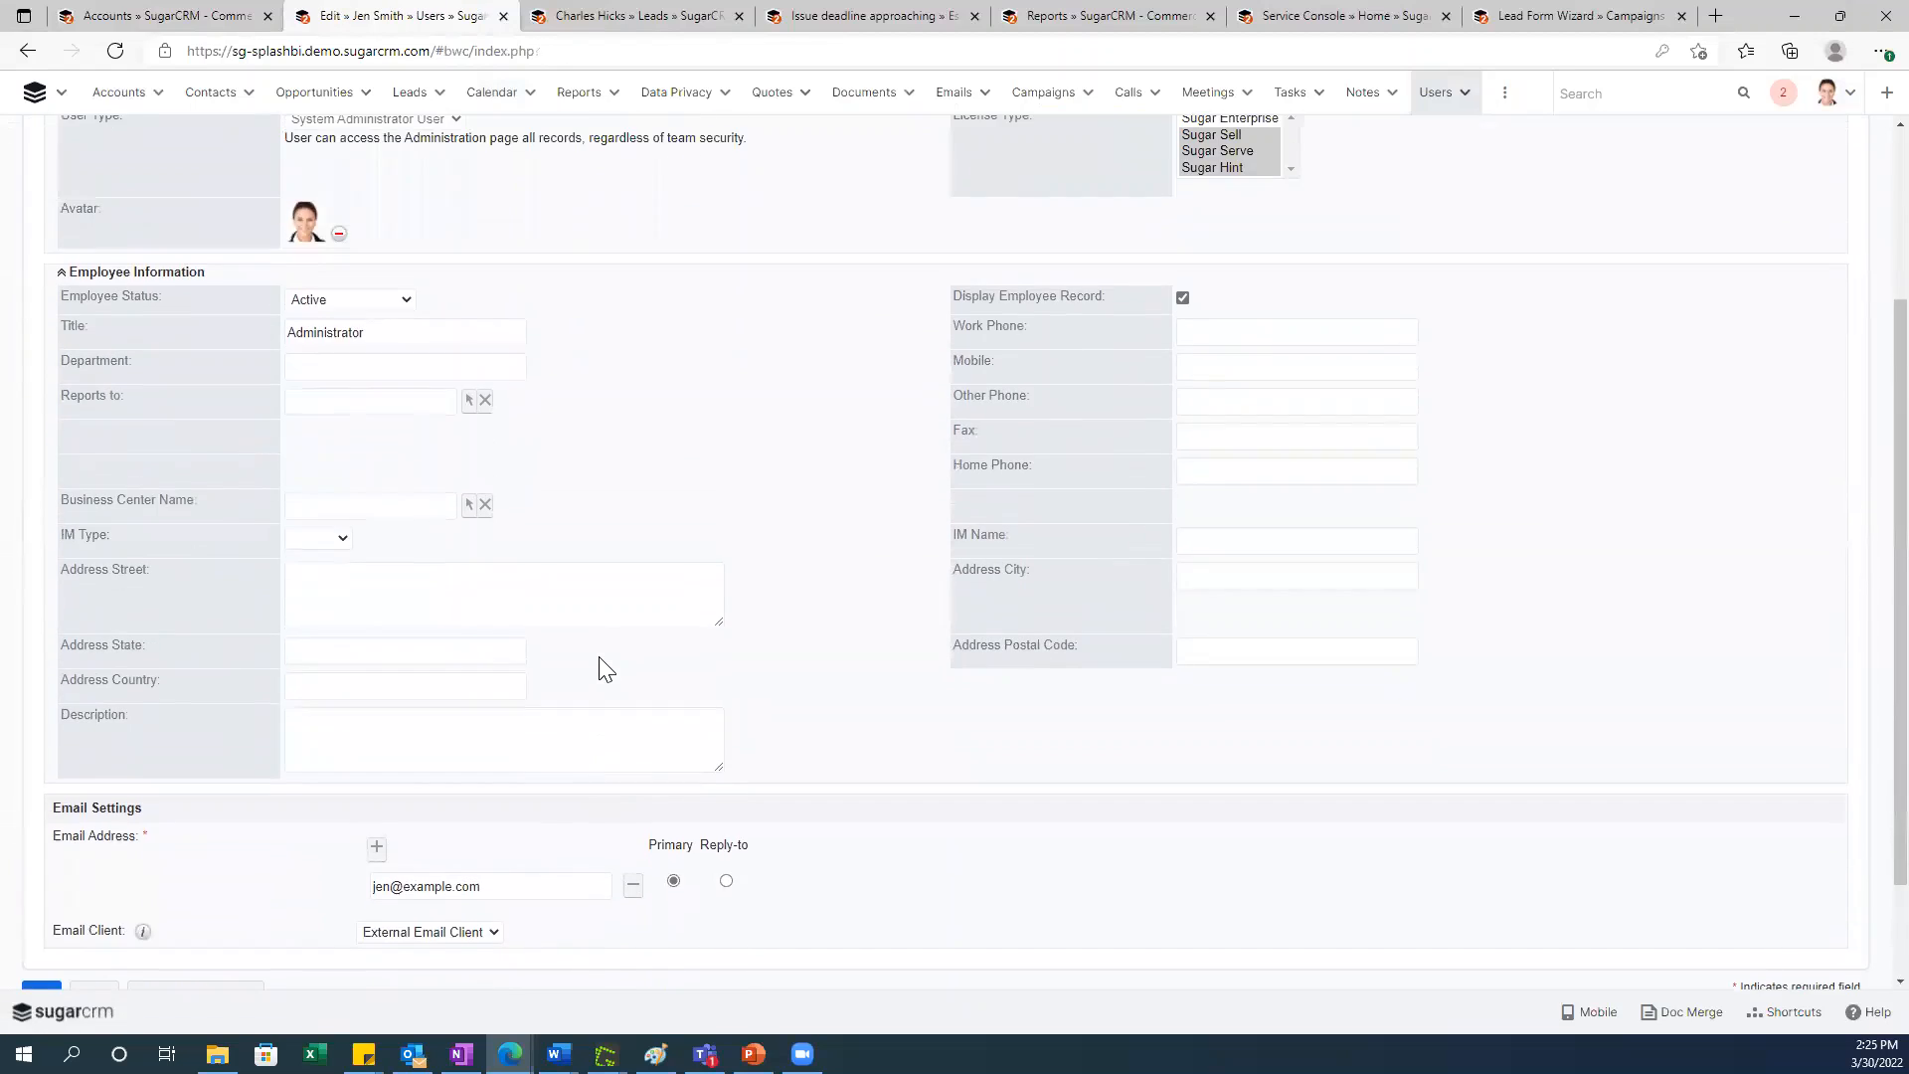
{"action": "left_click", "coordinate": [253, 228]}
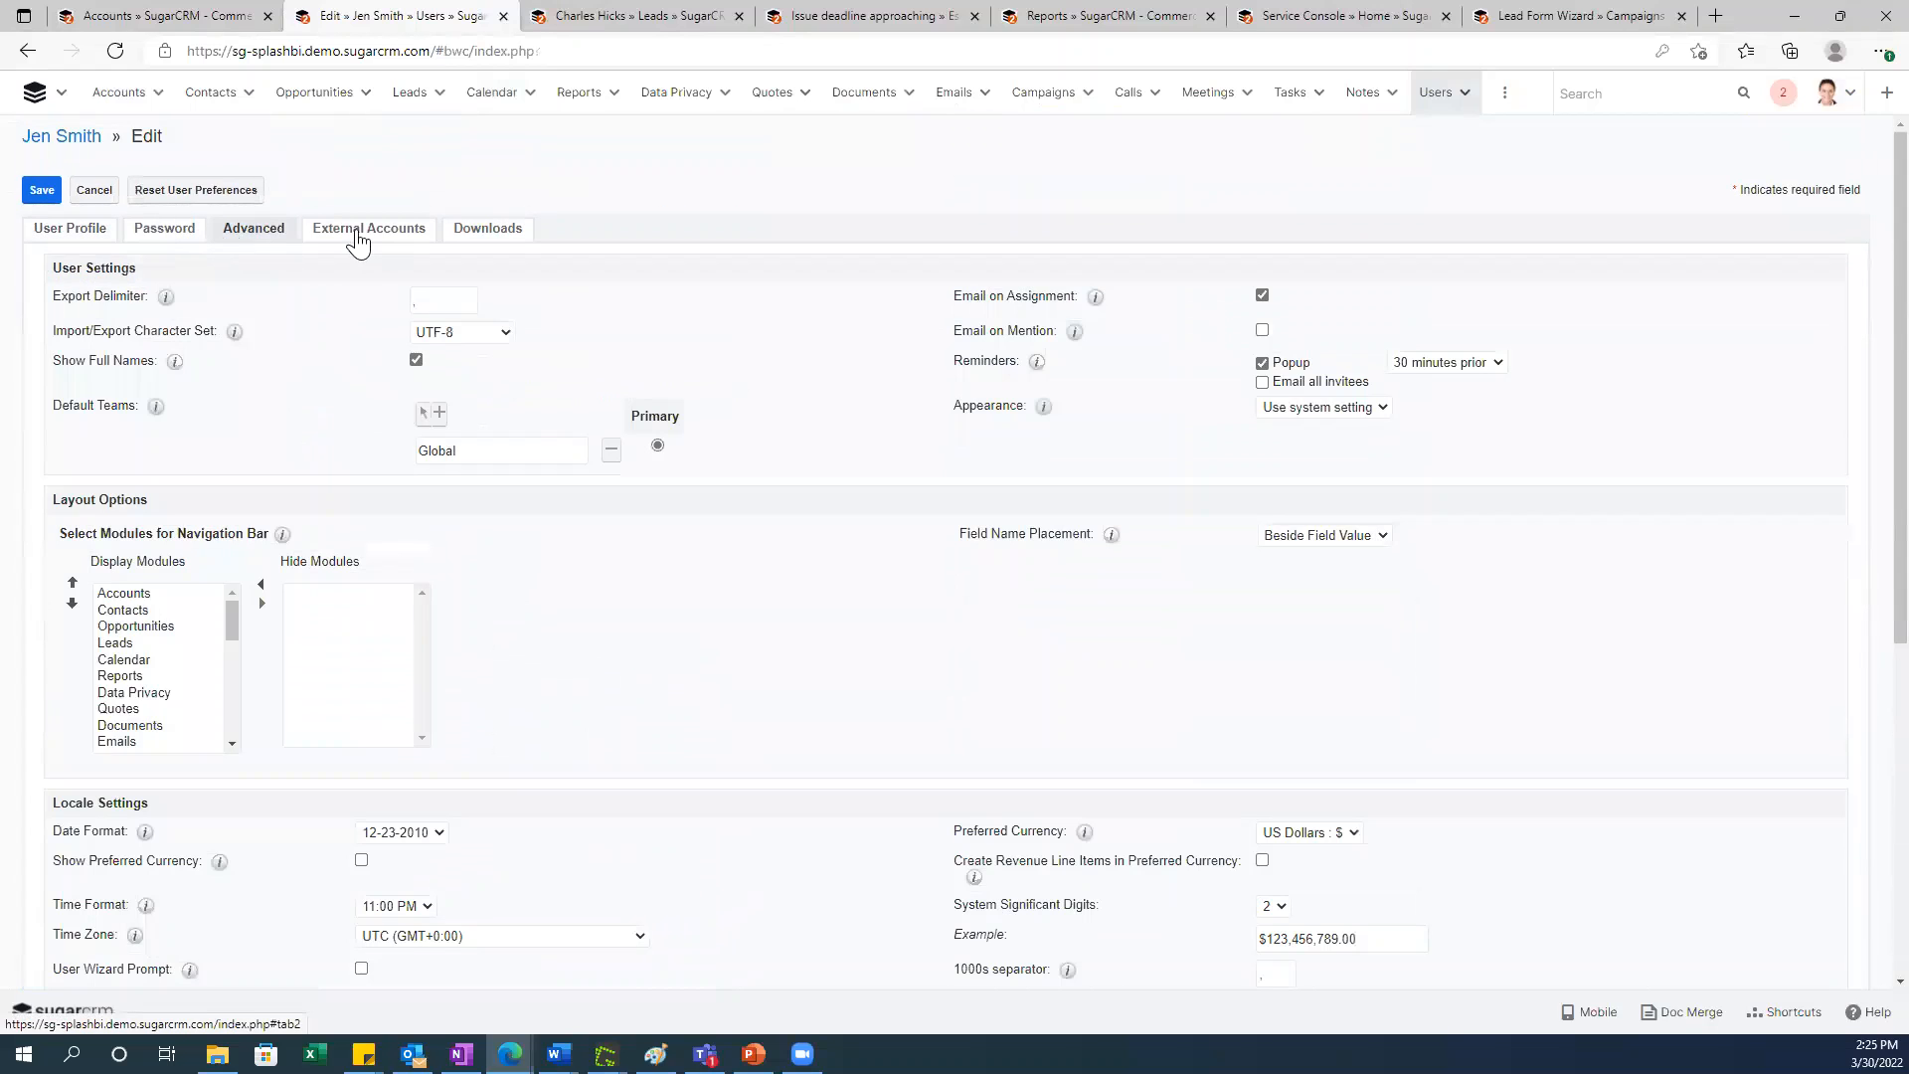
Step: Change First Day of Week under Calendar Options to Monday
{"action": "scroll", "scroll_direction": "down", "scroll_amount": 3}
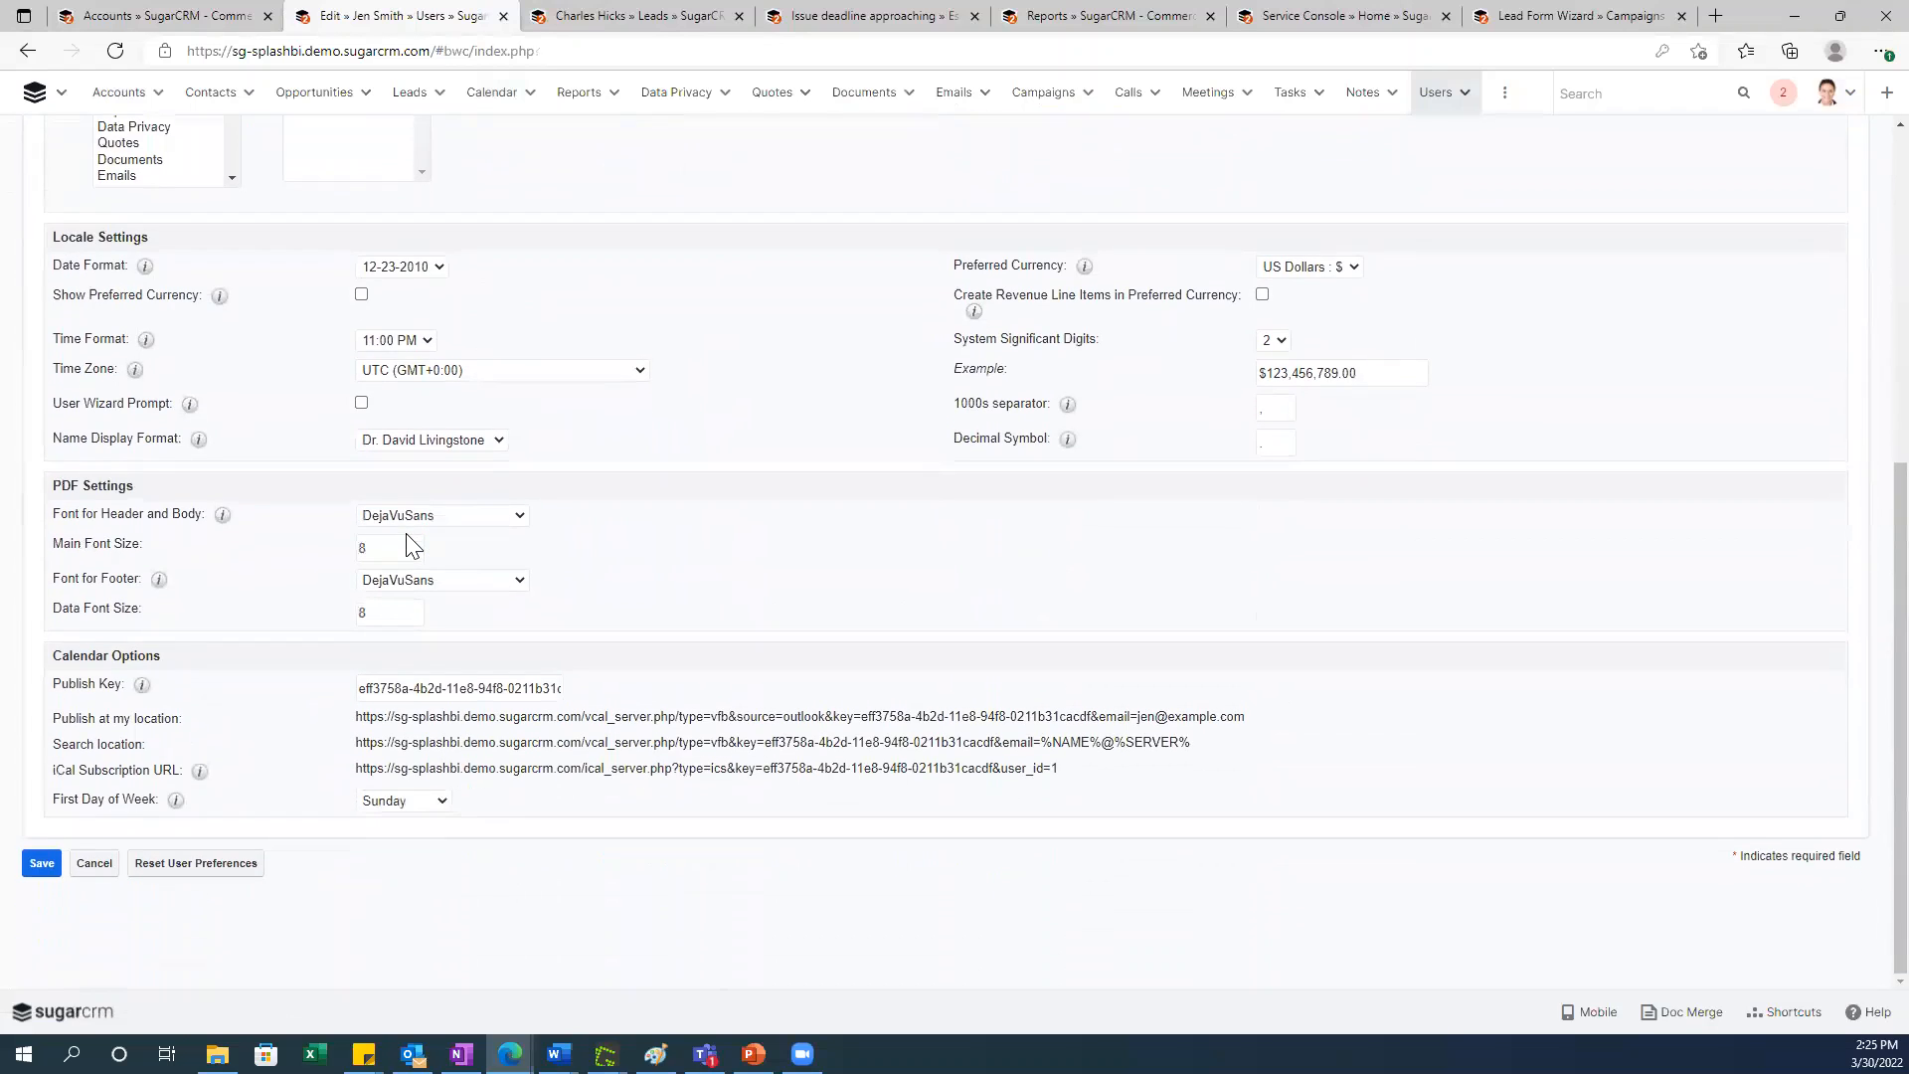
{"action": "mouse_move", "coordinate": [314, 423]}
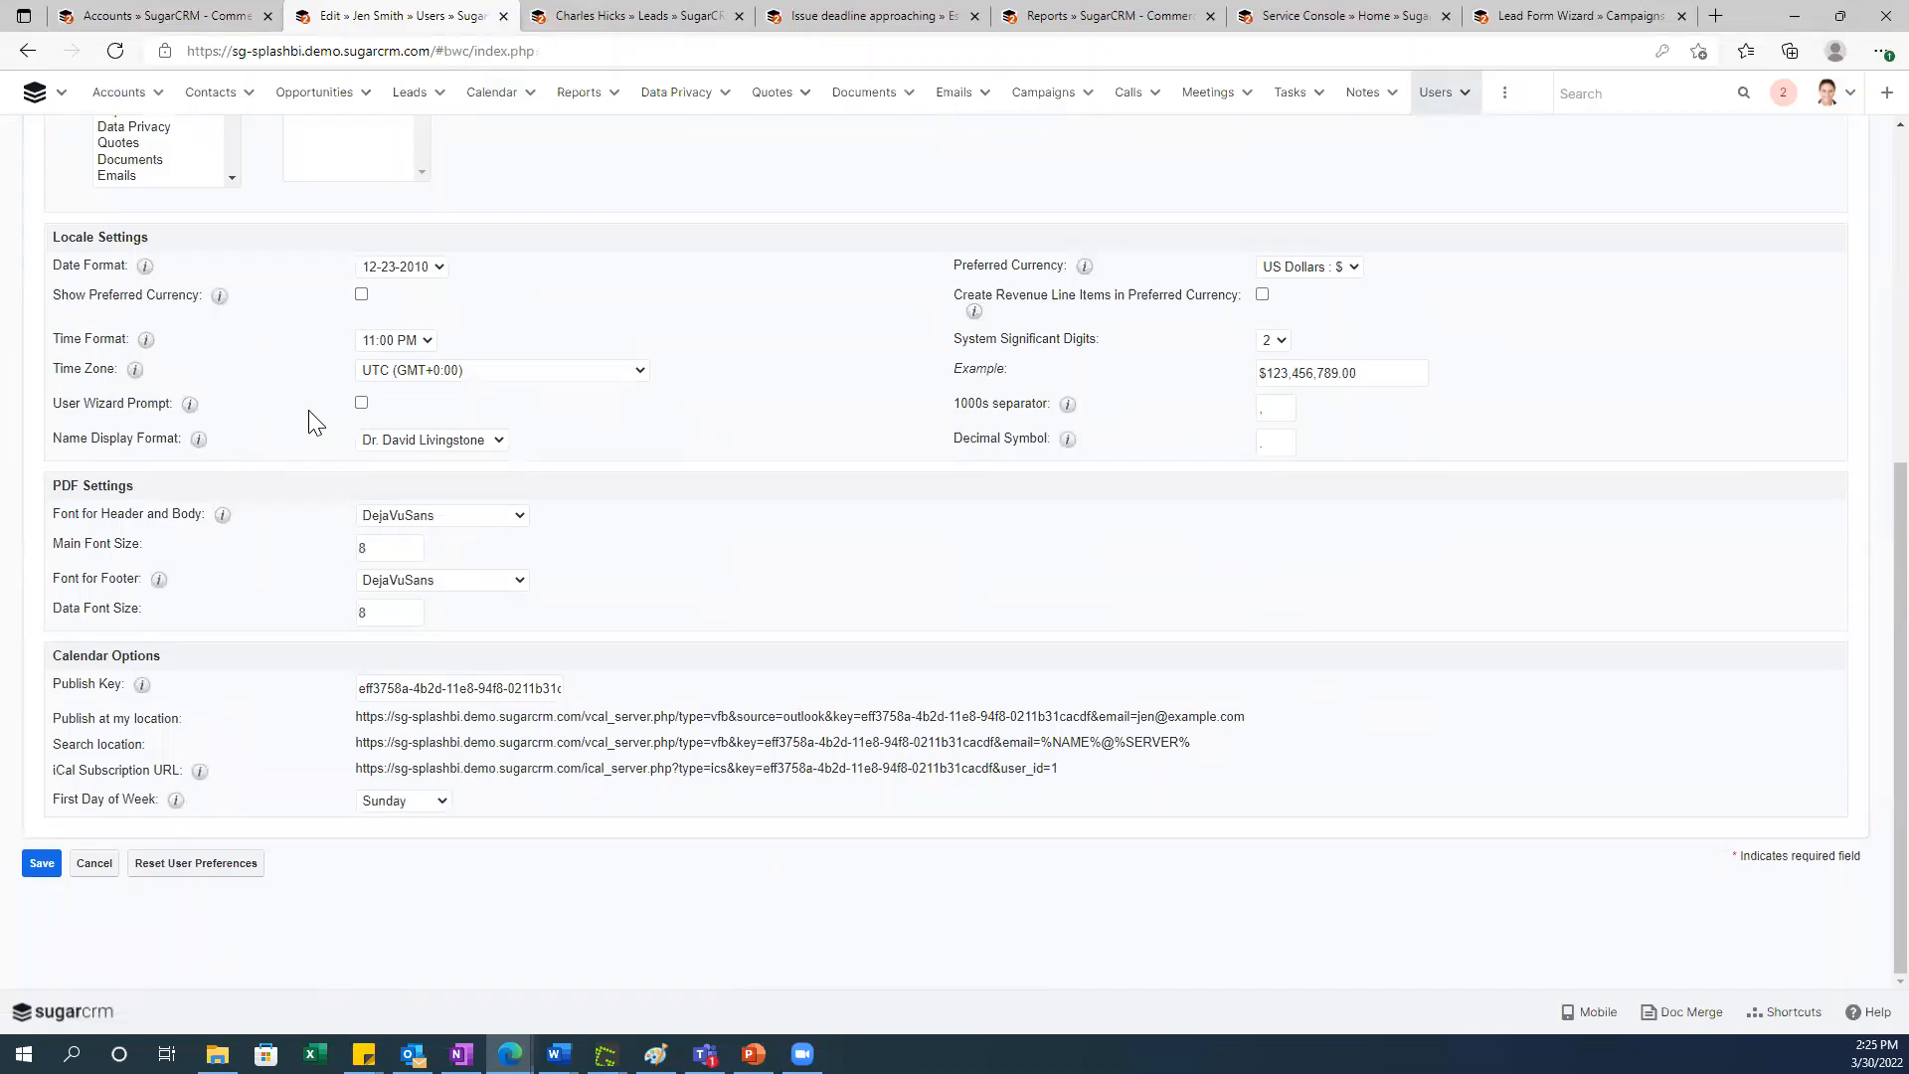
{"action": "mouse_move", "coordinate": [390, 828]}
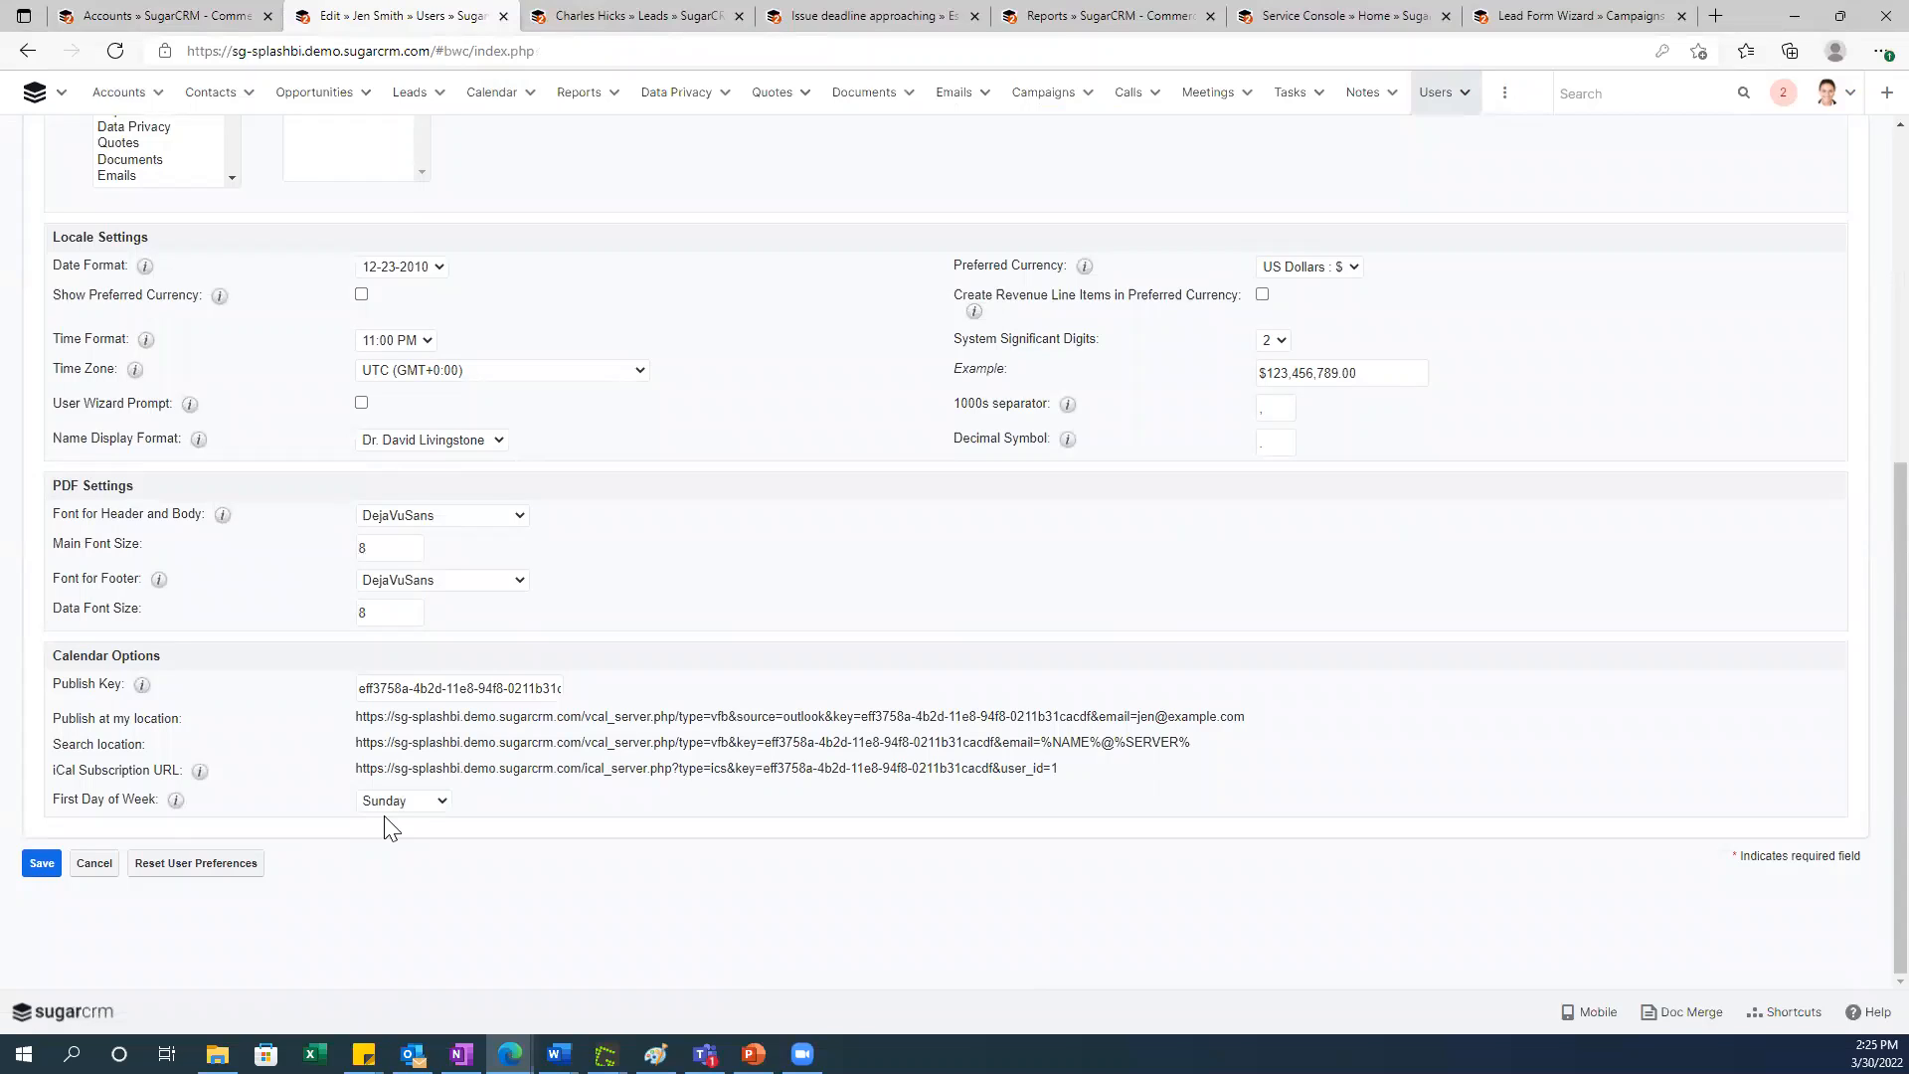
{"action": "left_click", "coordinate": [402, 799]}
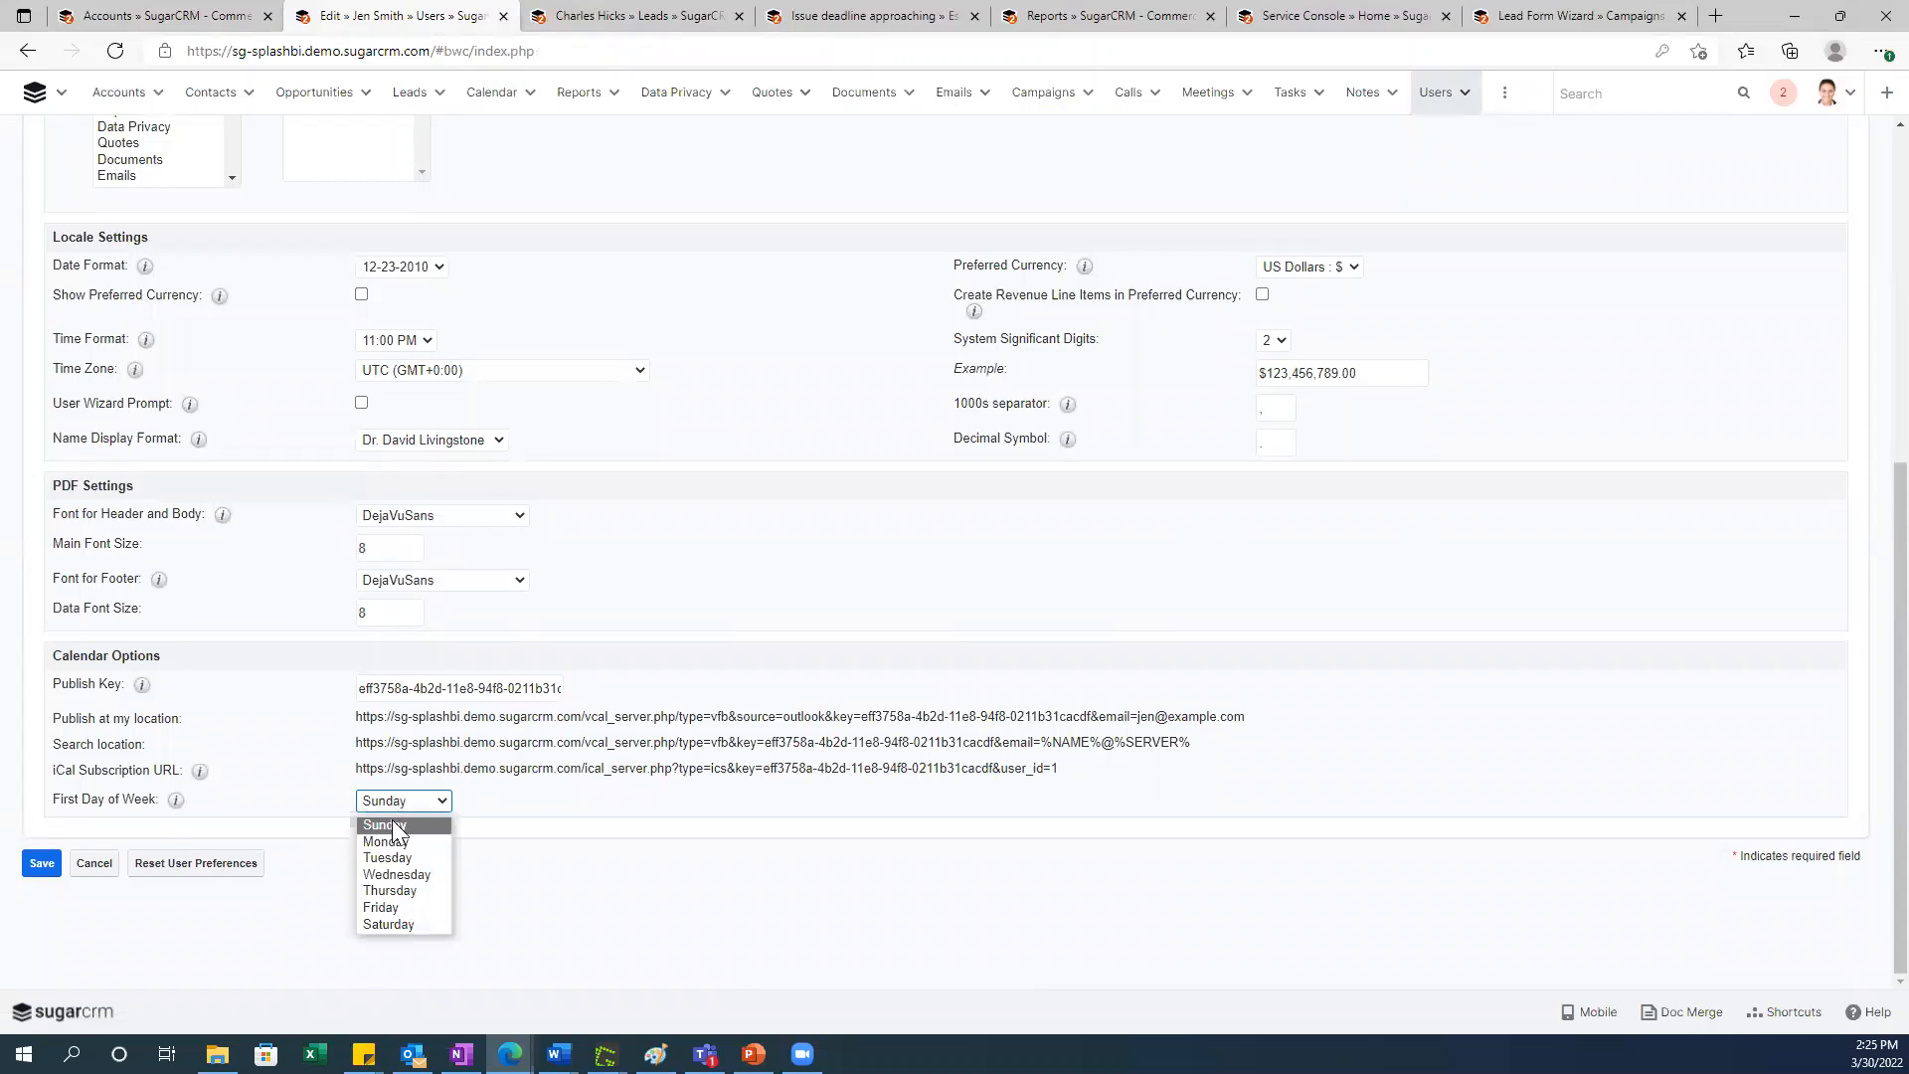
{"action": "mouse_move", "coordinate": [385, 842]}
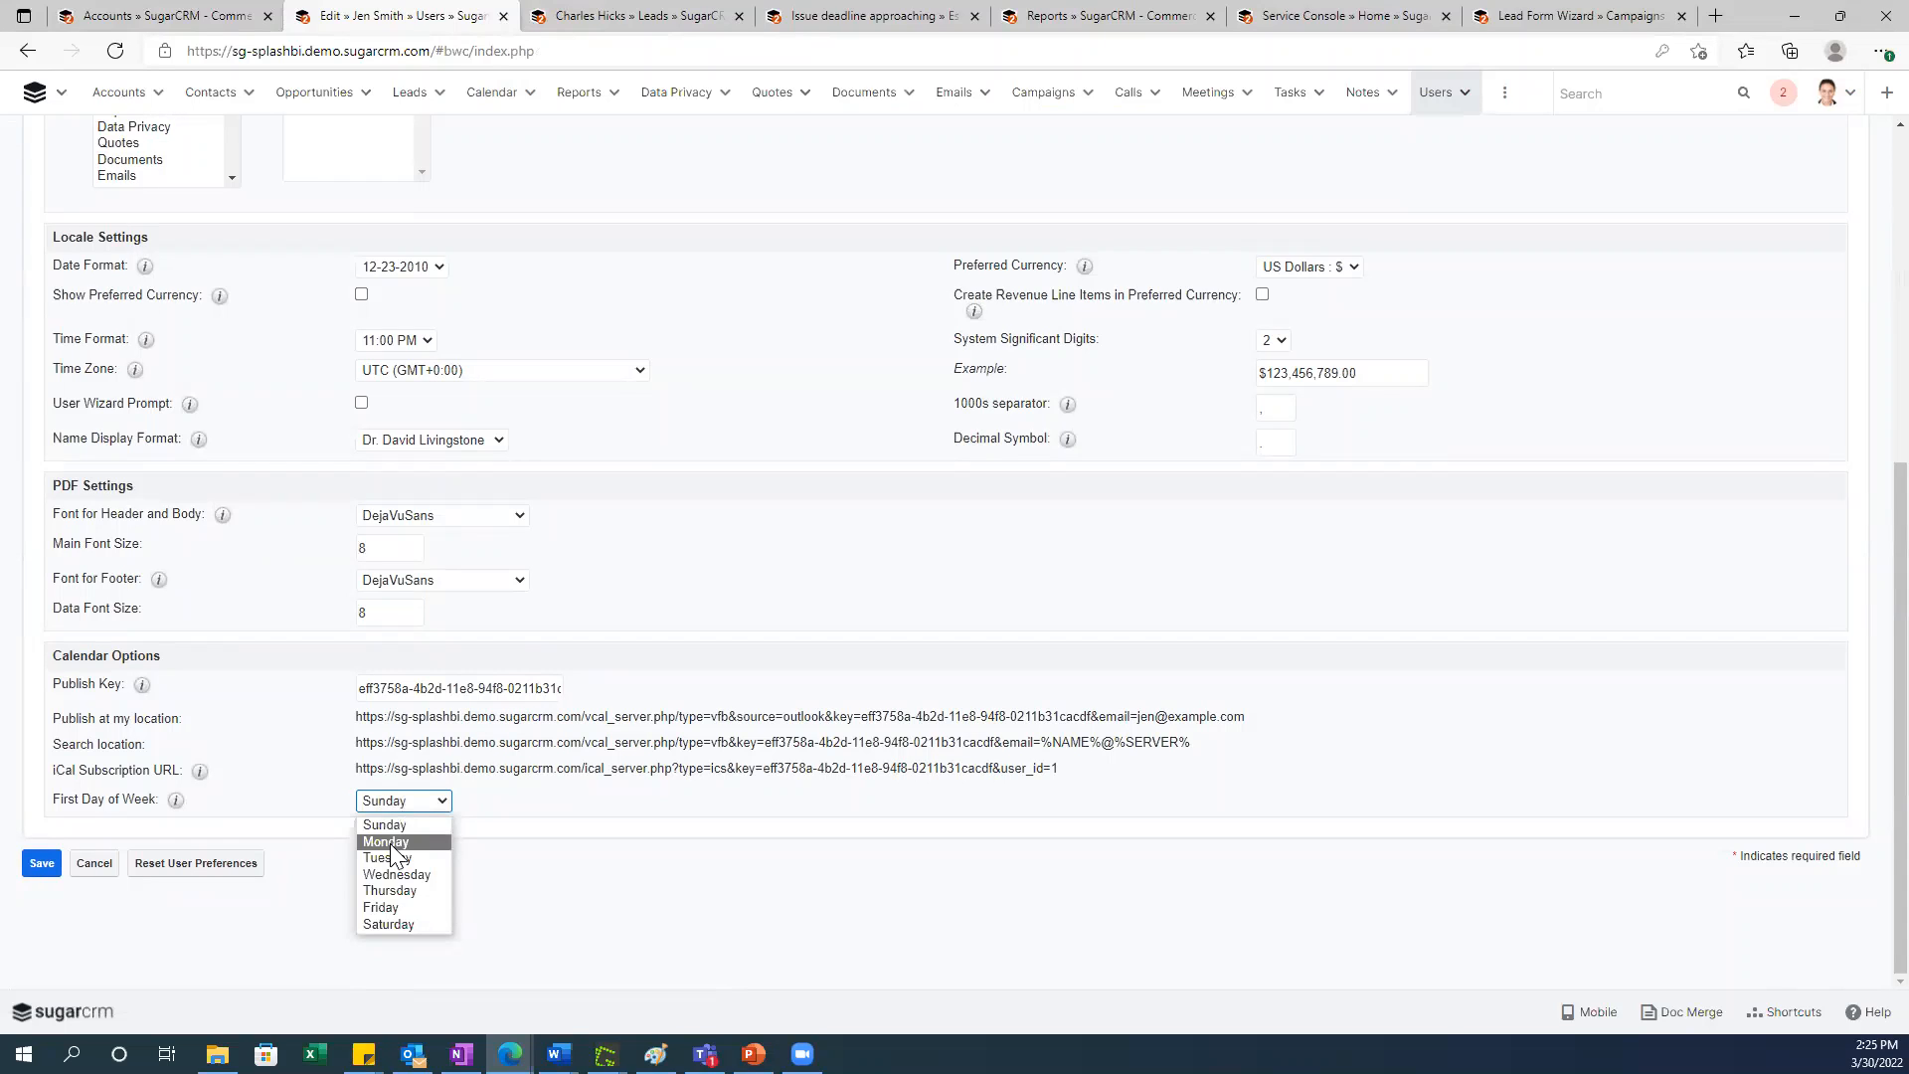
{"action": "left_click", "coordinate": [385, 841]}
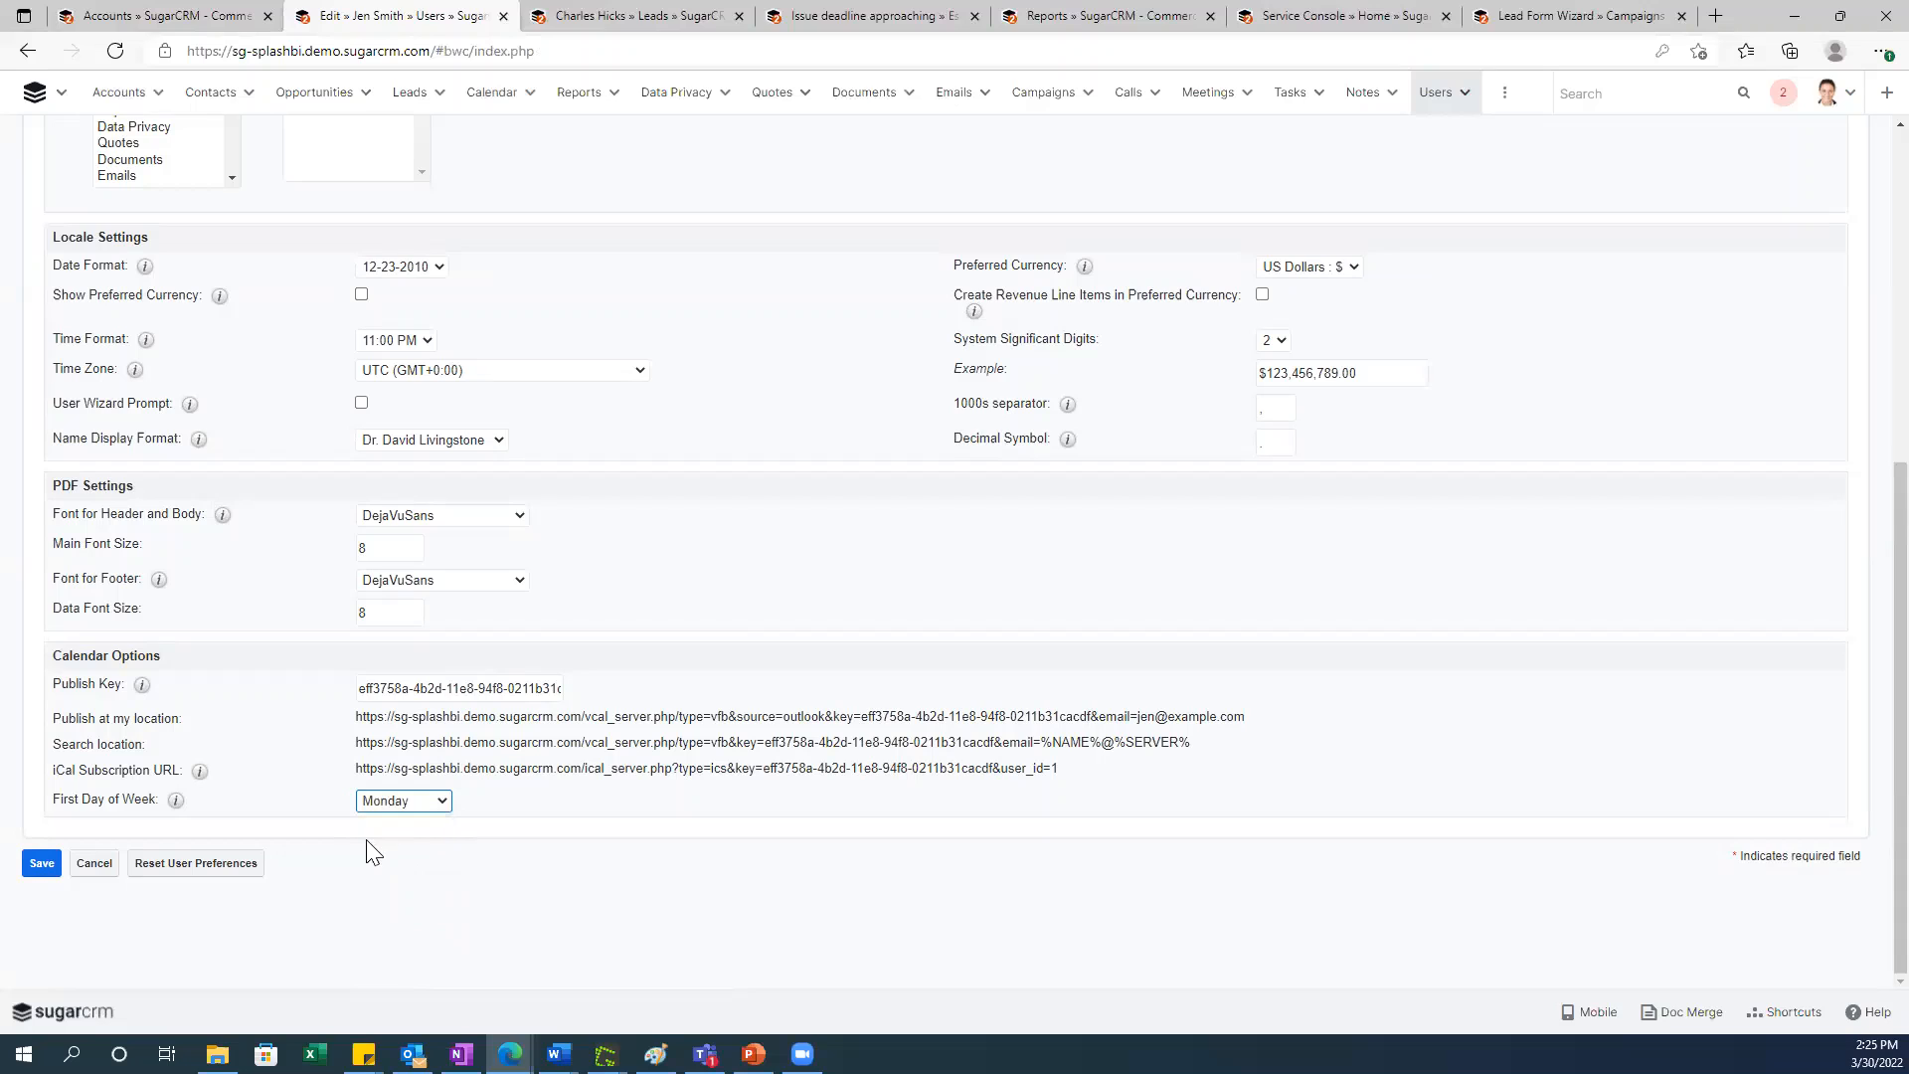